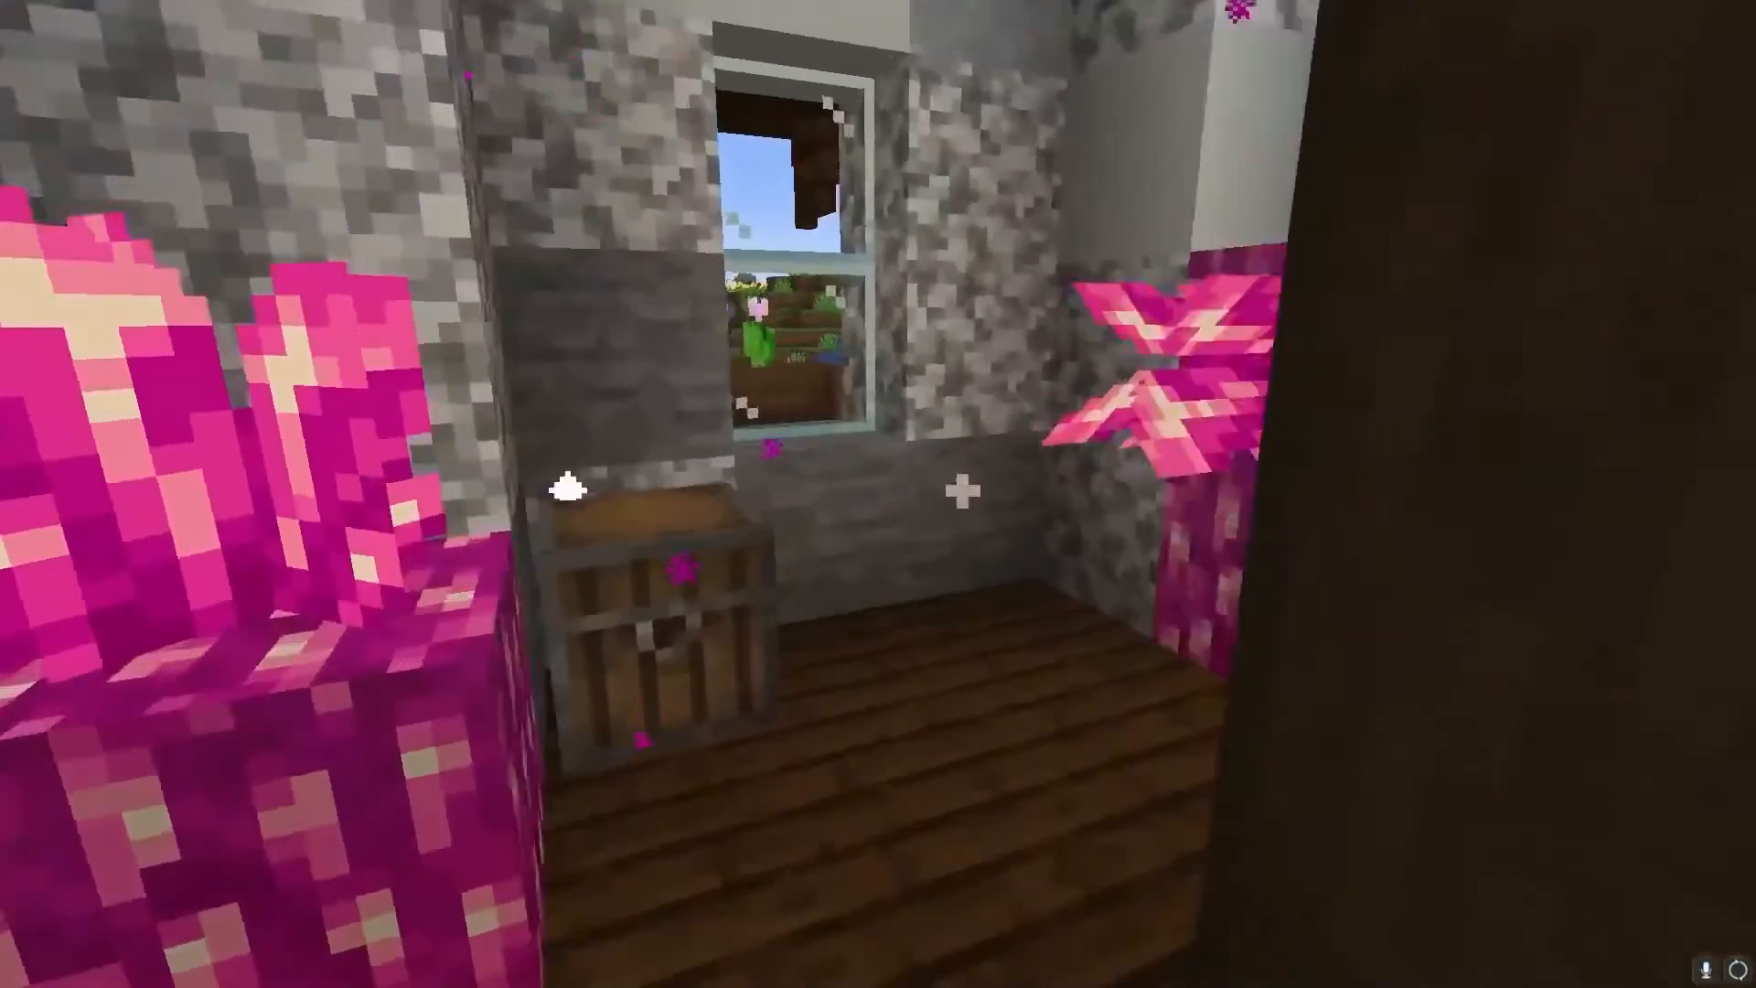
Inspect the village chests' contents in Minecraft, then close them
right_click(654, 605)
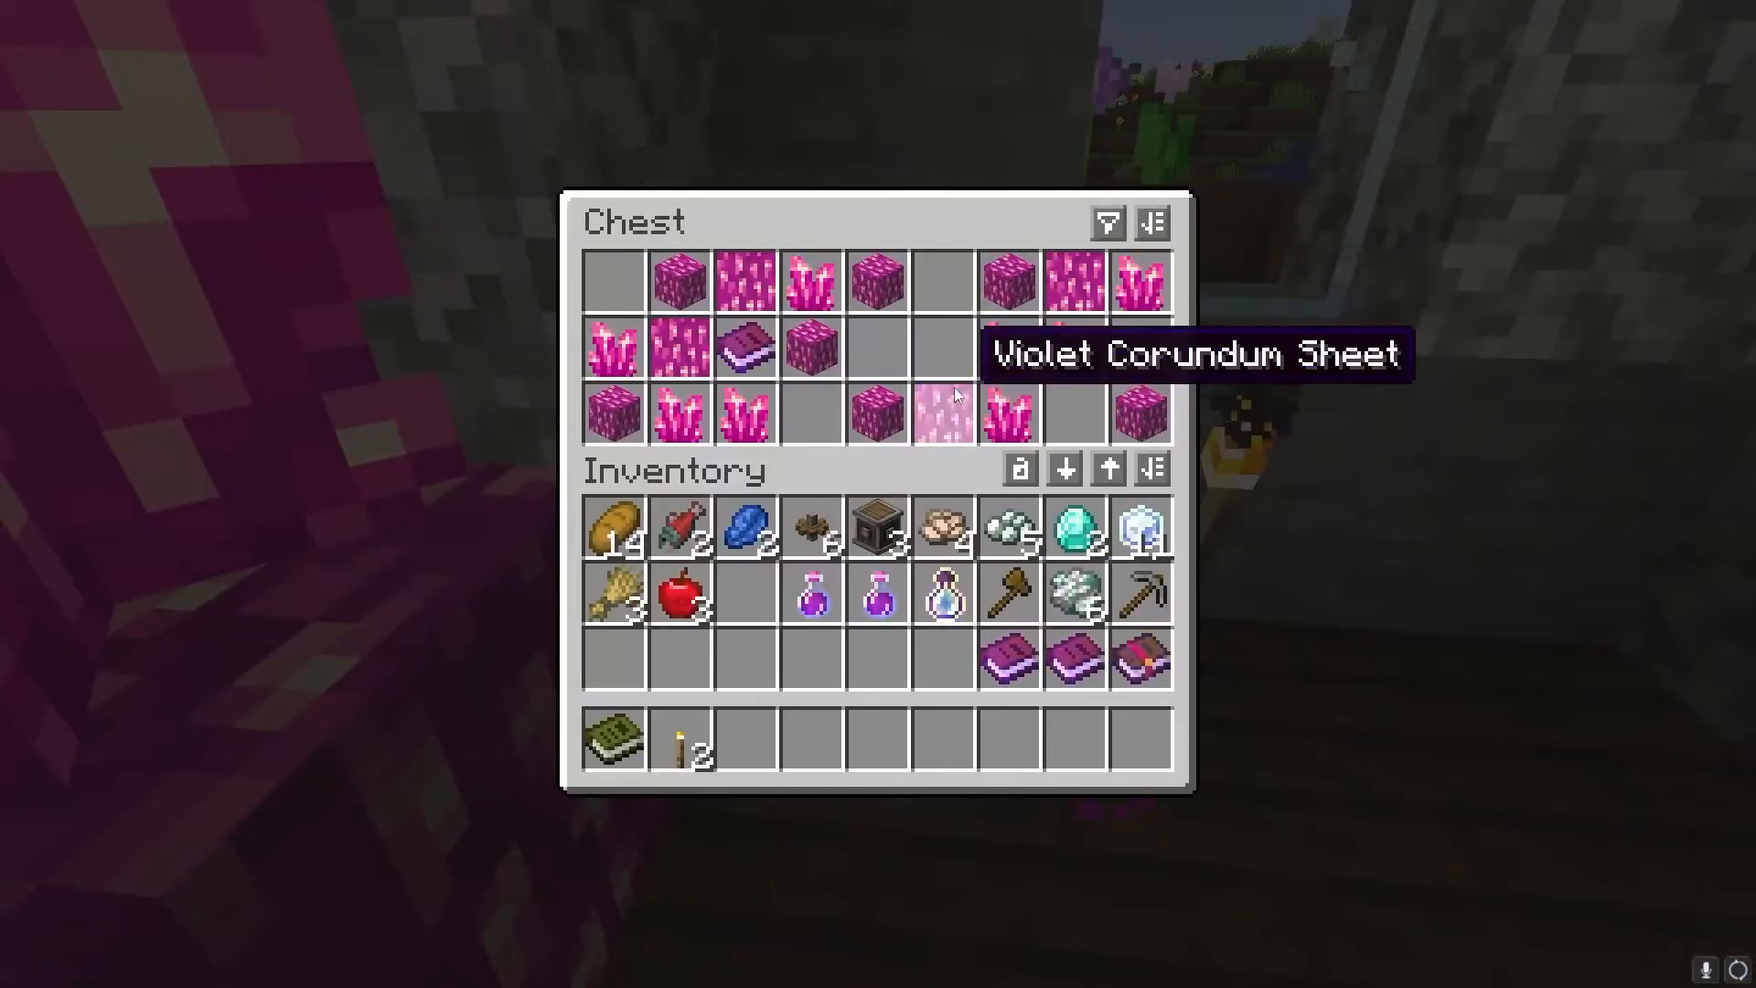
key(Escape)
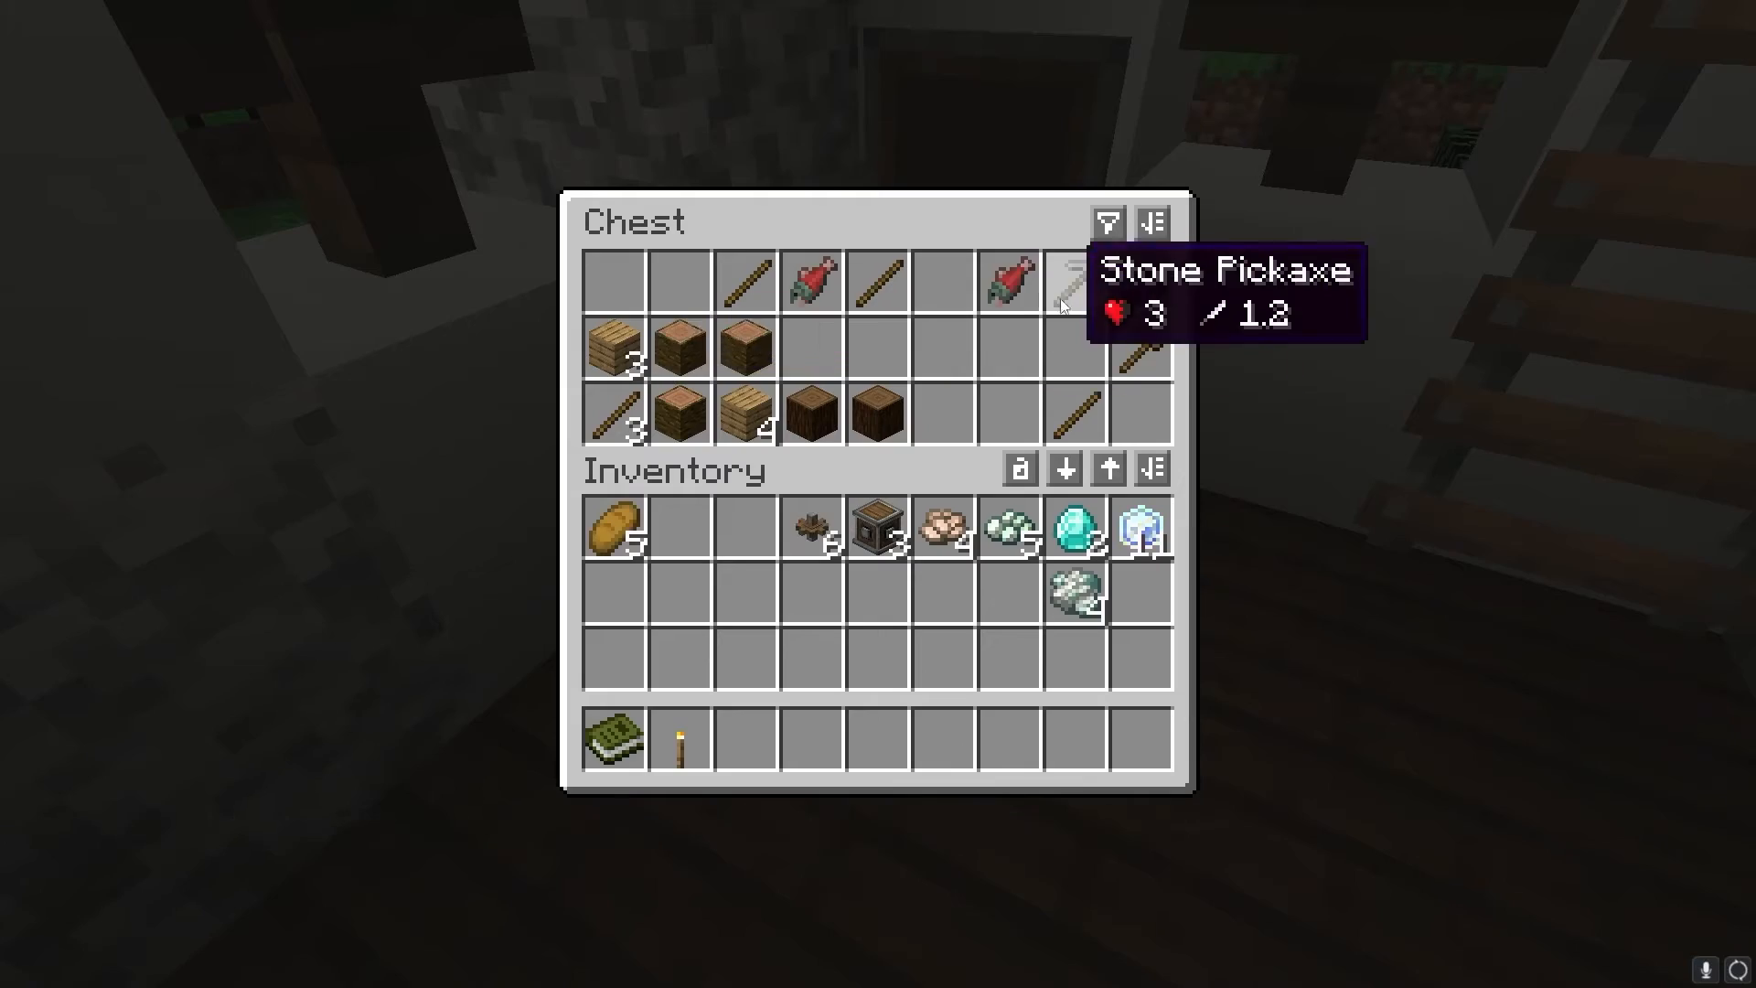
key(Escape)
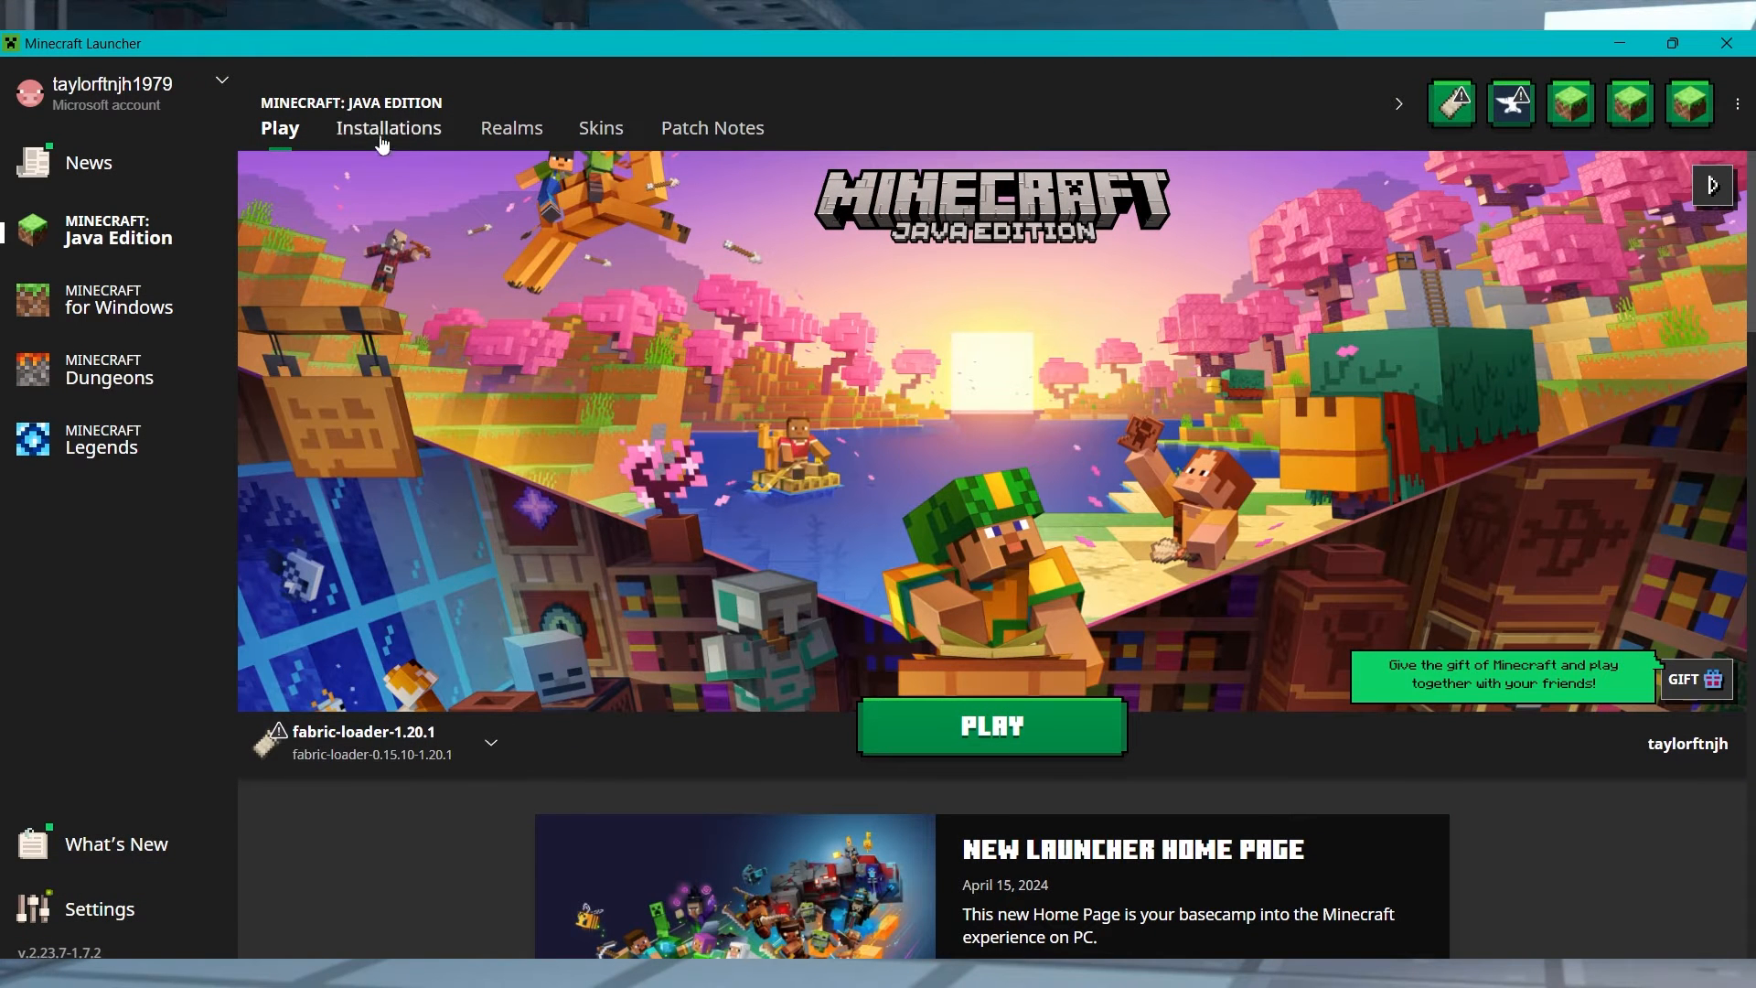
Show the launcher's installations: fabric-loader-1.20.1, forge, Latest release, Latest snapshot
click(389, 128)
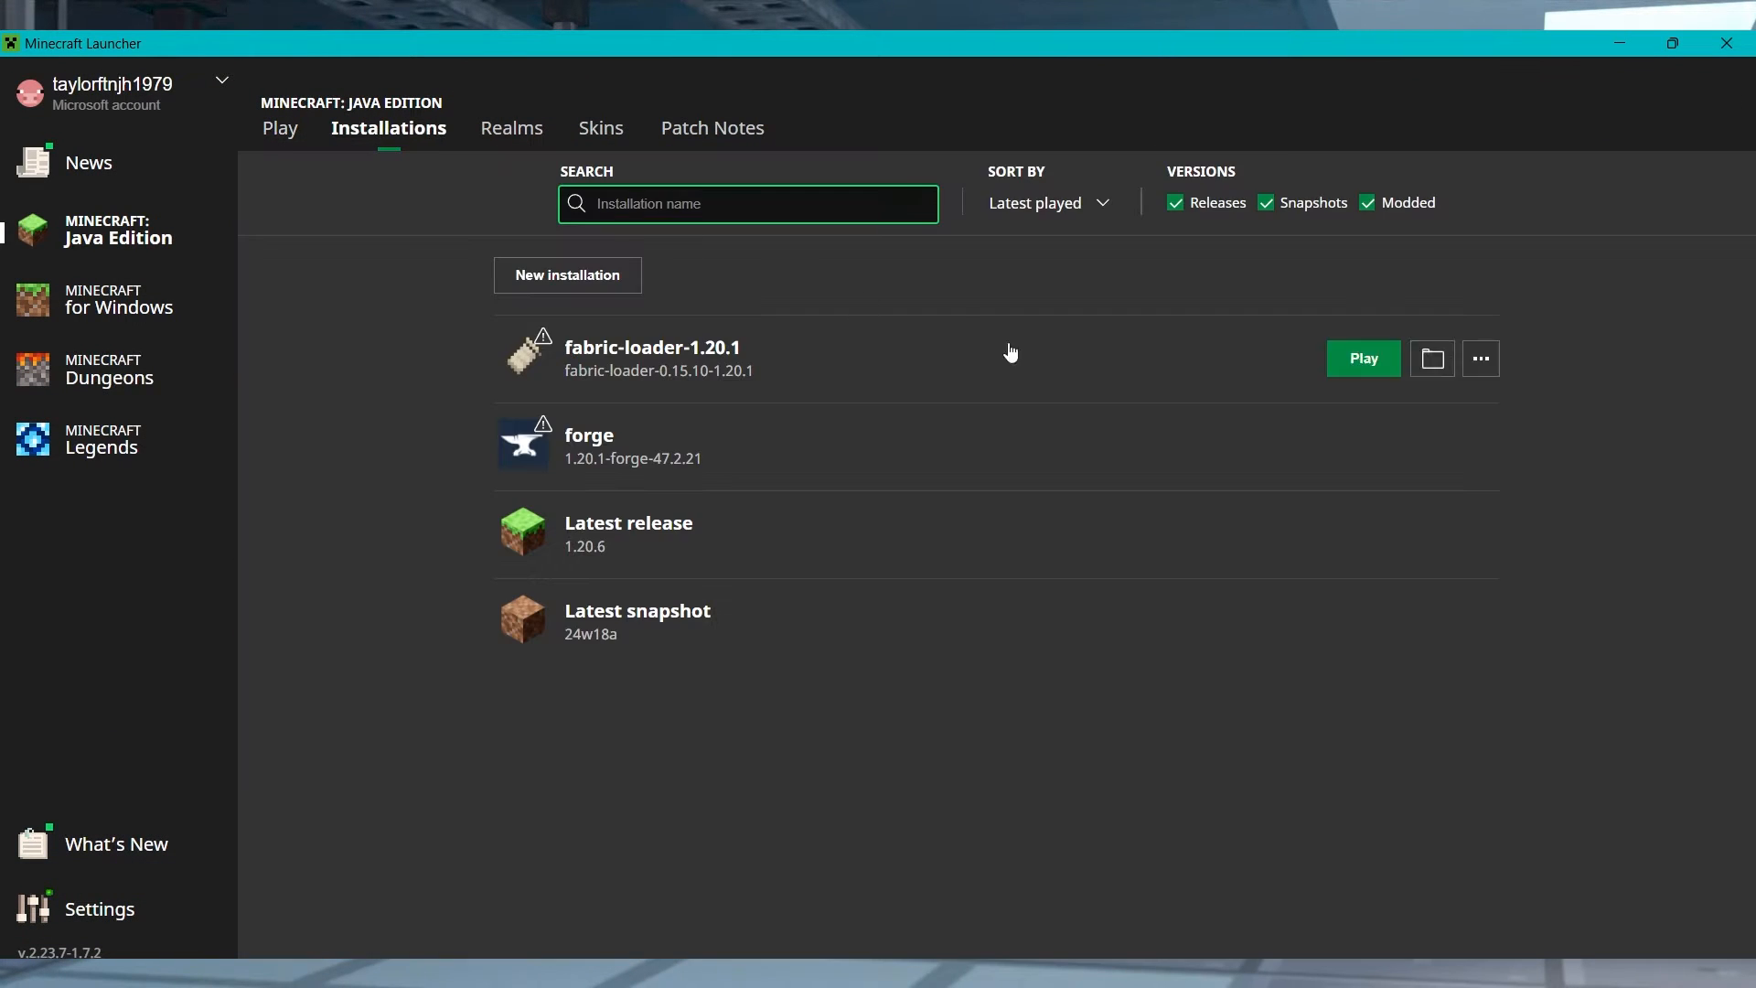
mouse_move(871, 347)
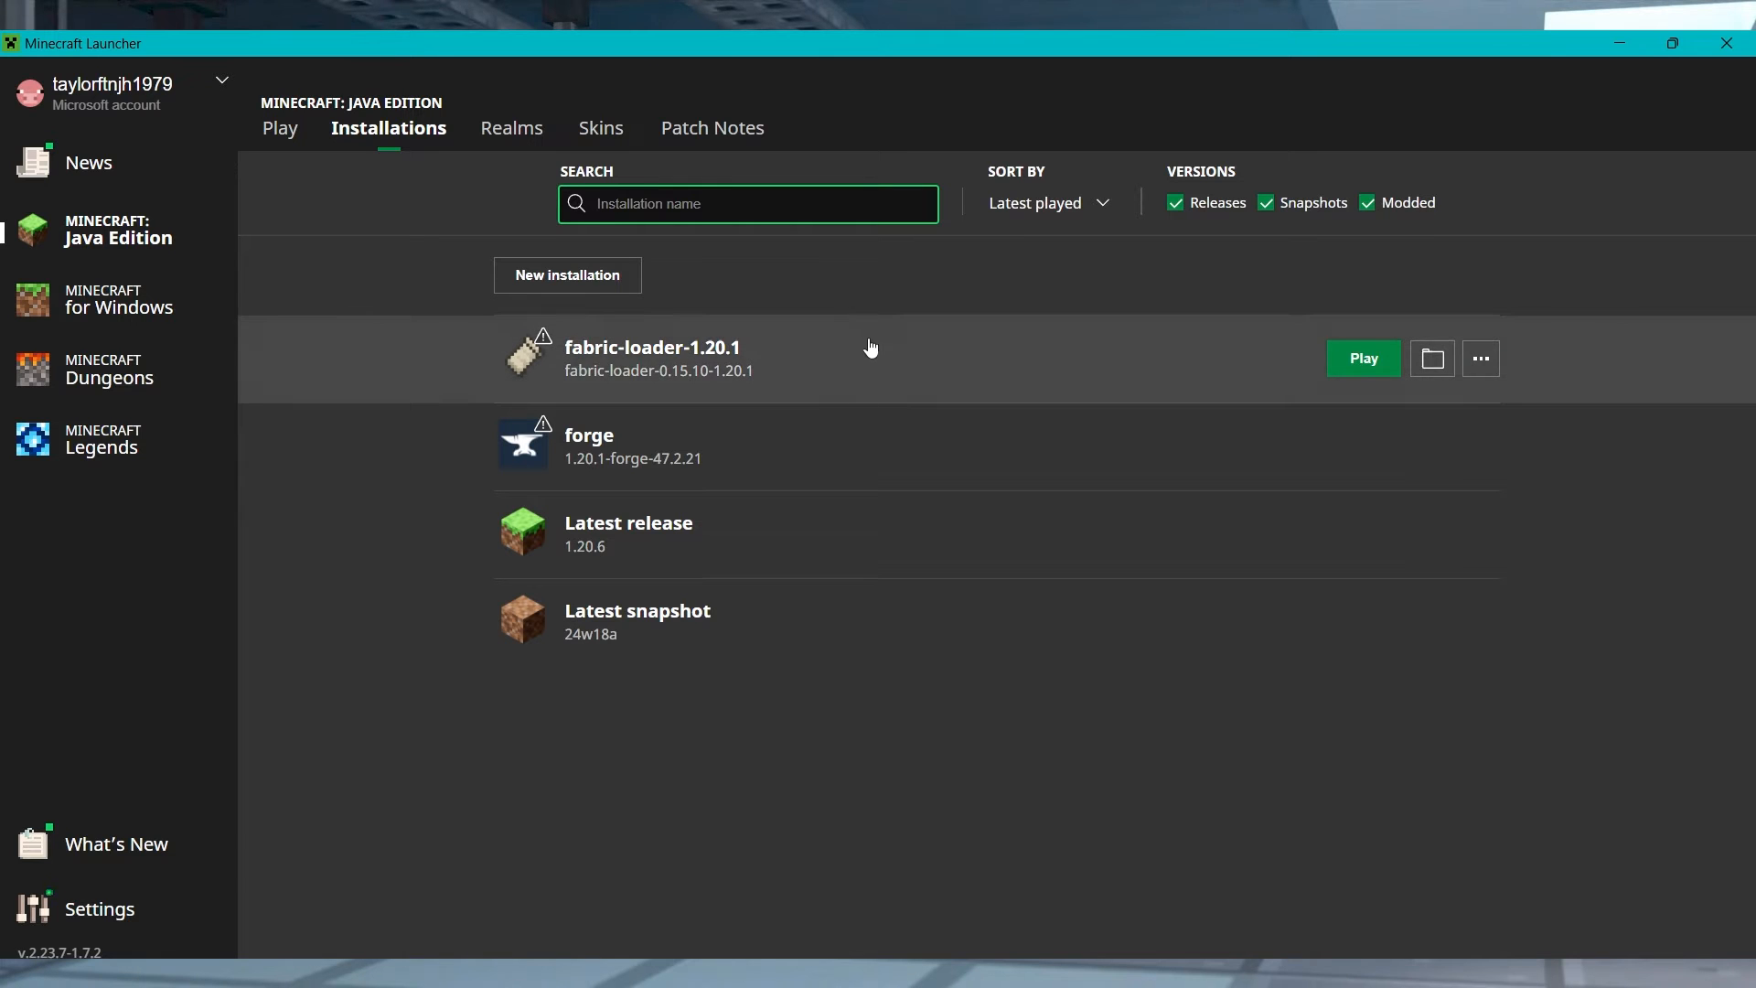
mouse_move(864, 424)
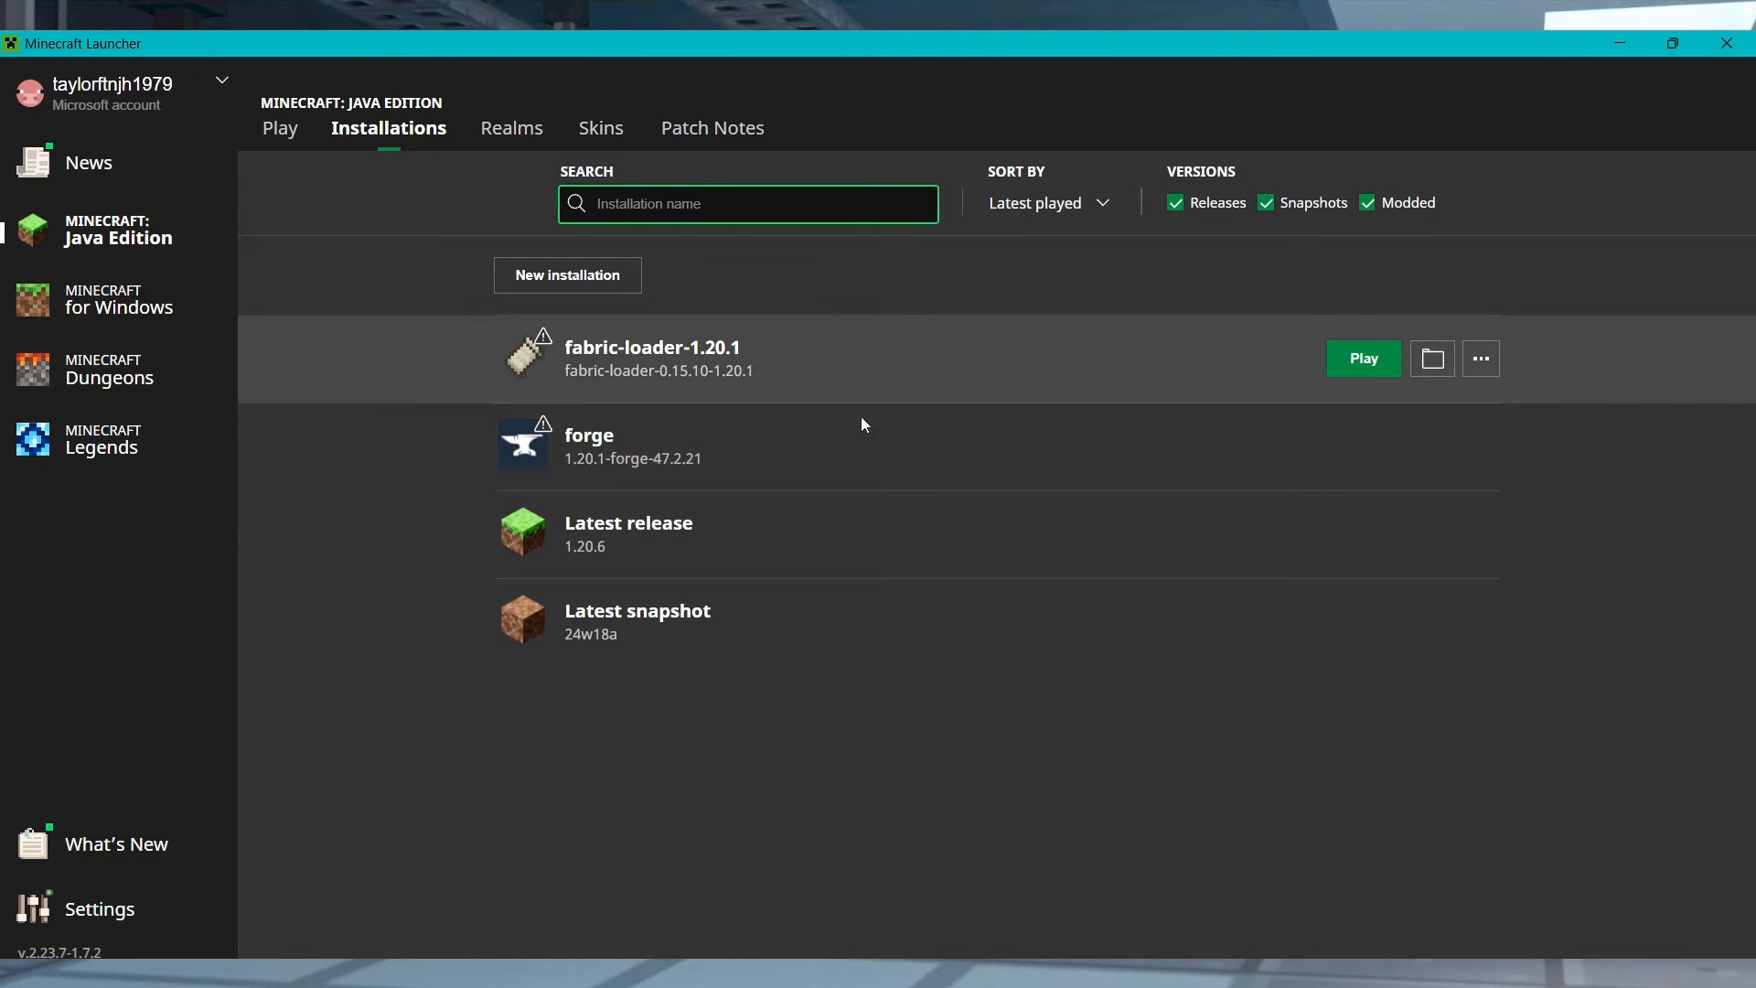
mouse_move(878, 354)
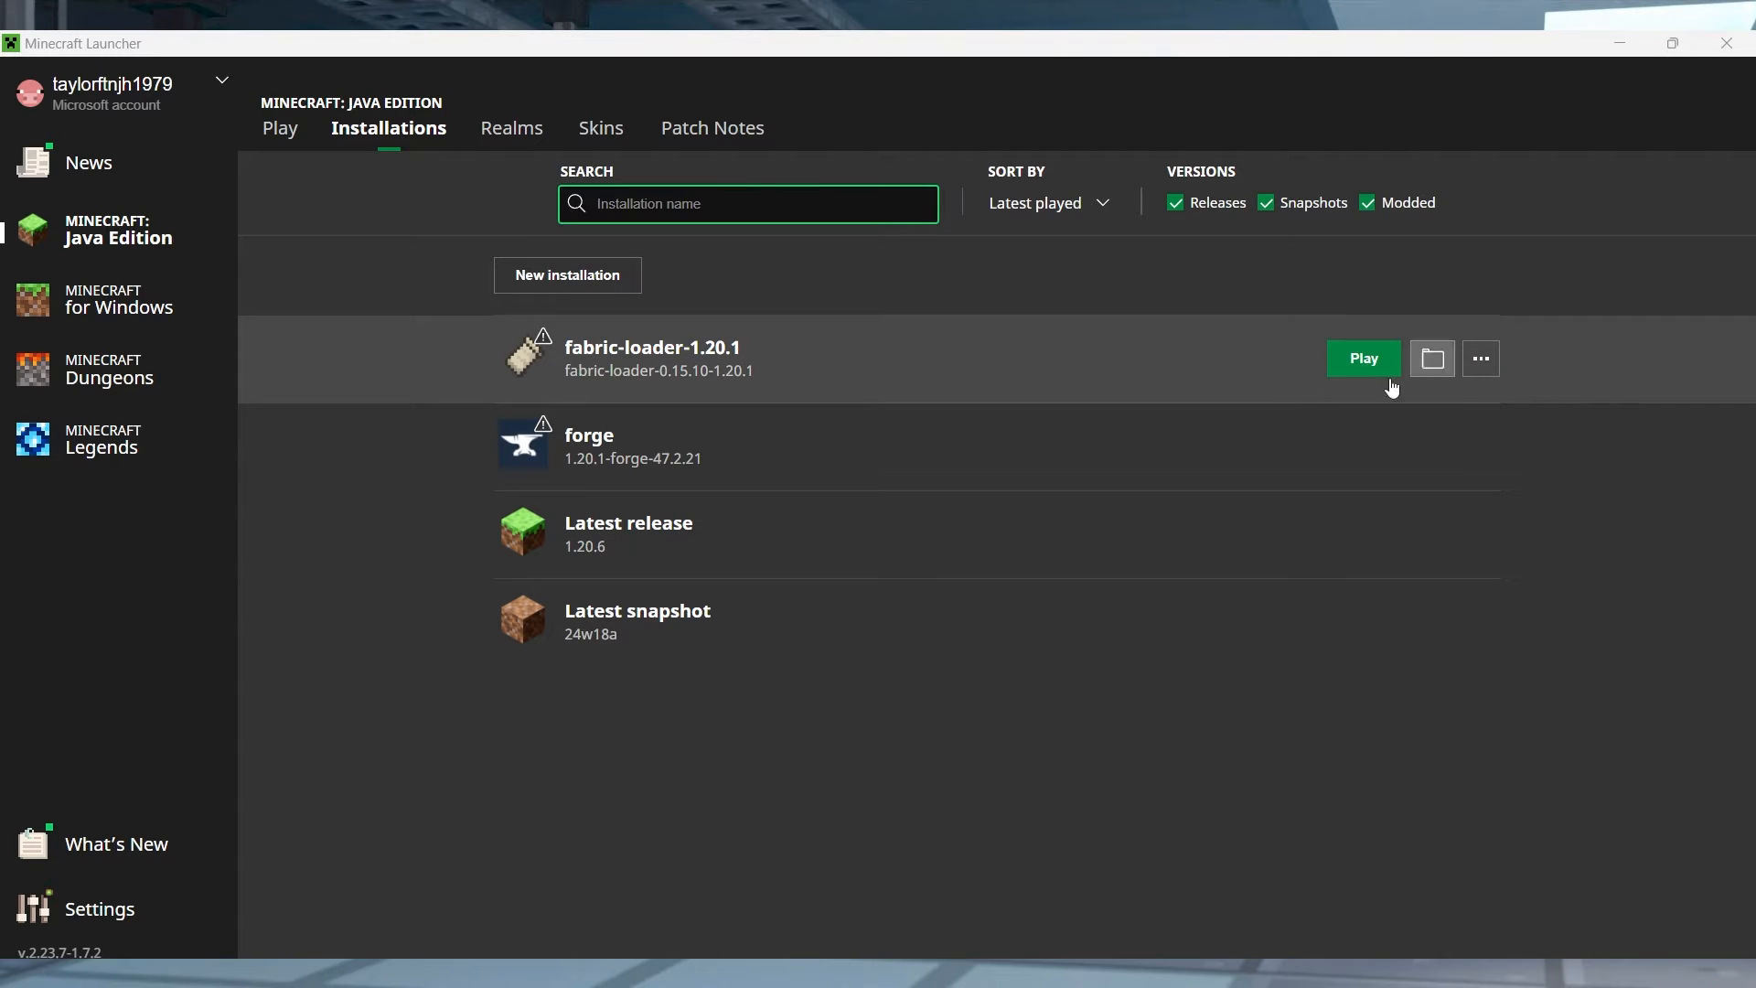
mouse_move(1431, 457)
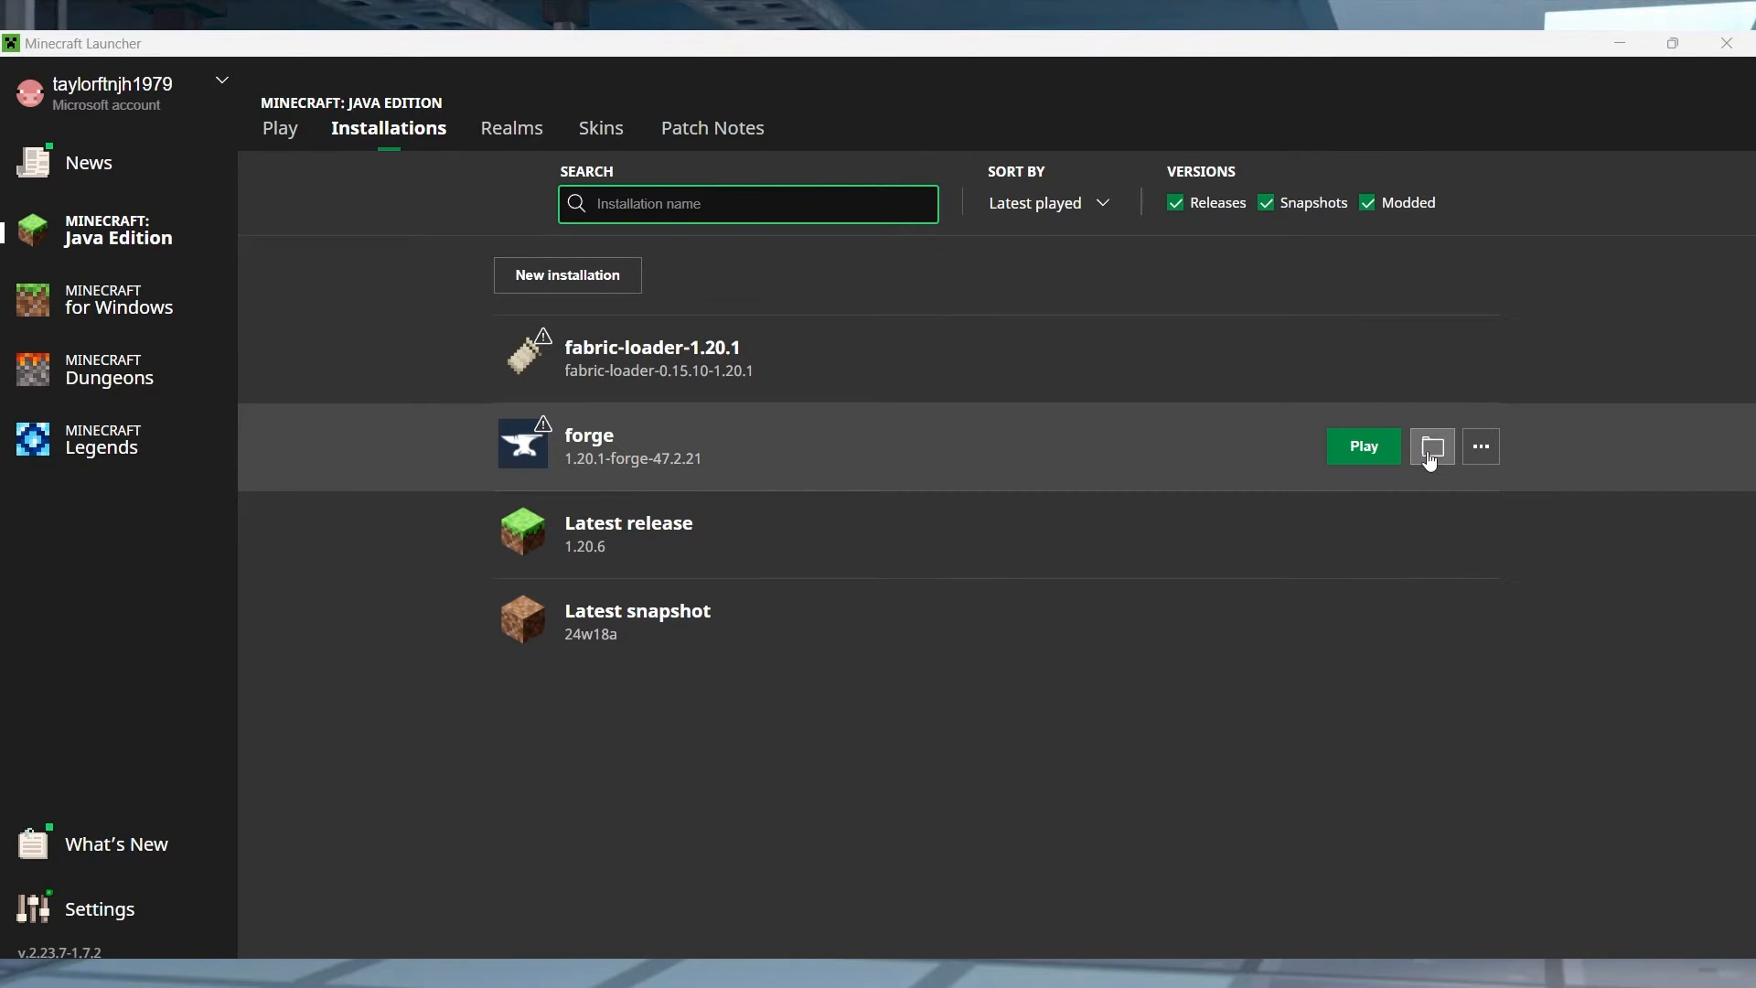
Open the forge installation's .minecraft folder, then the MODS profile's options in CurseForge
click(1432, 447)
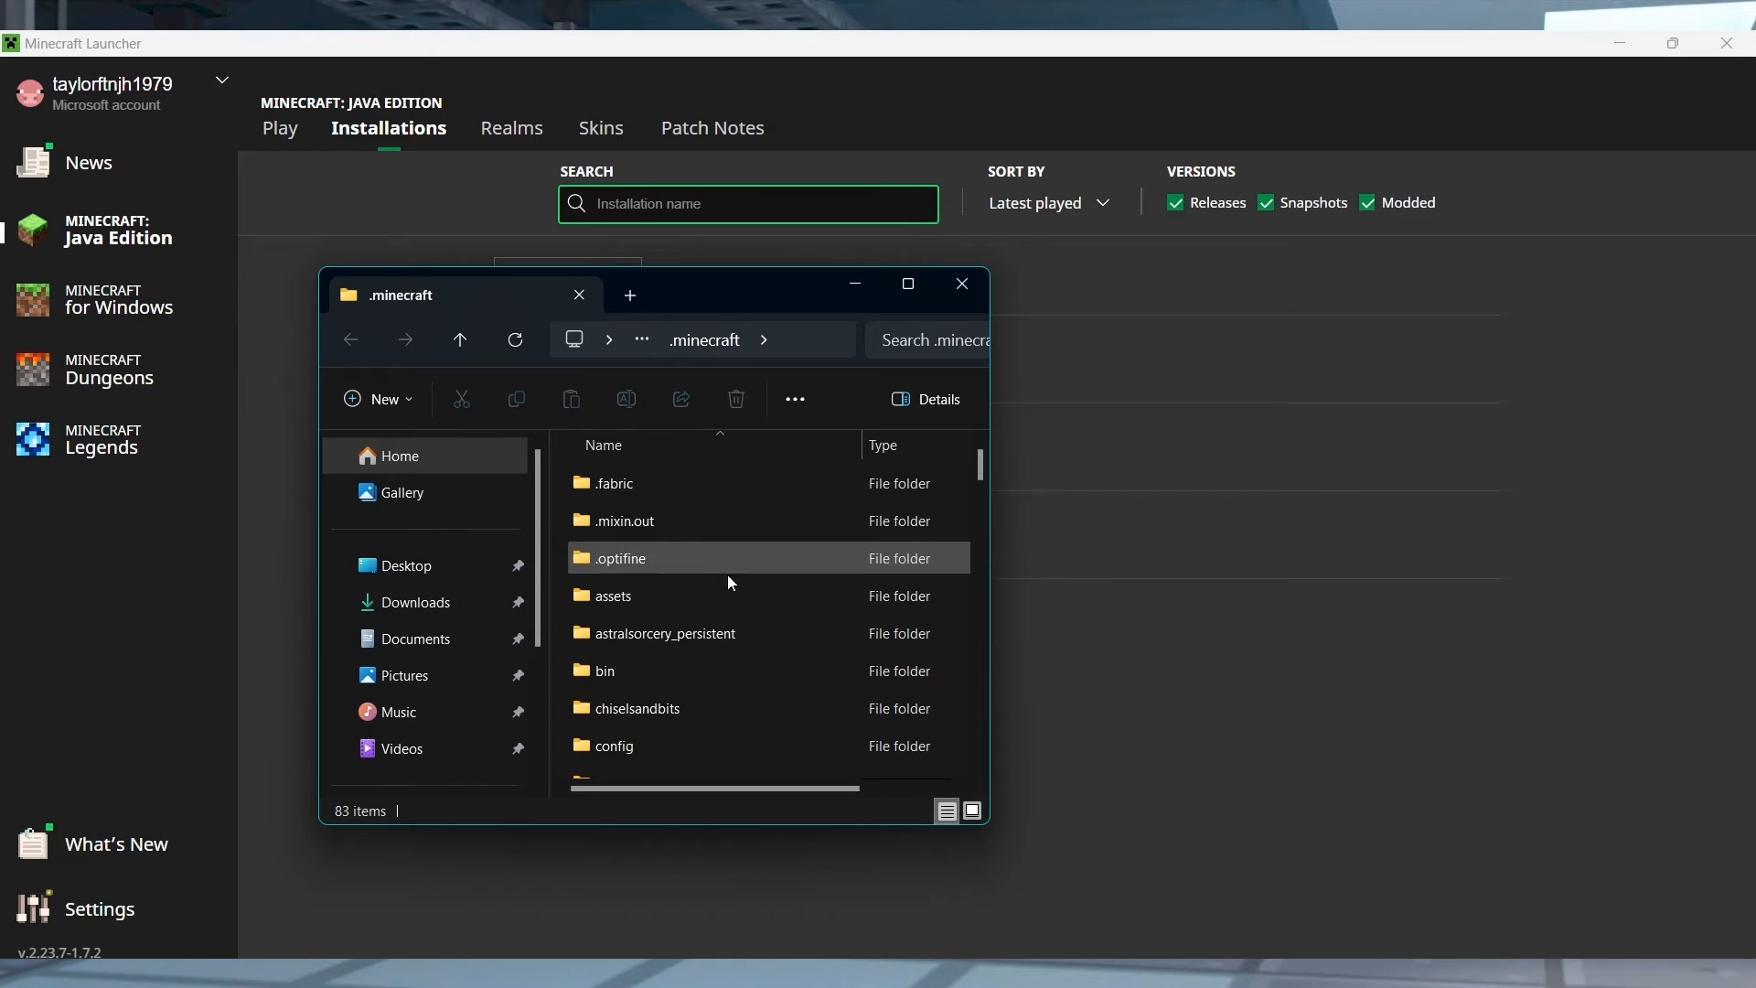
scroll(down, 3)
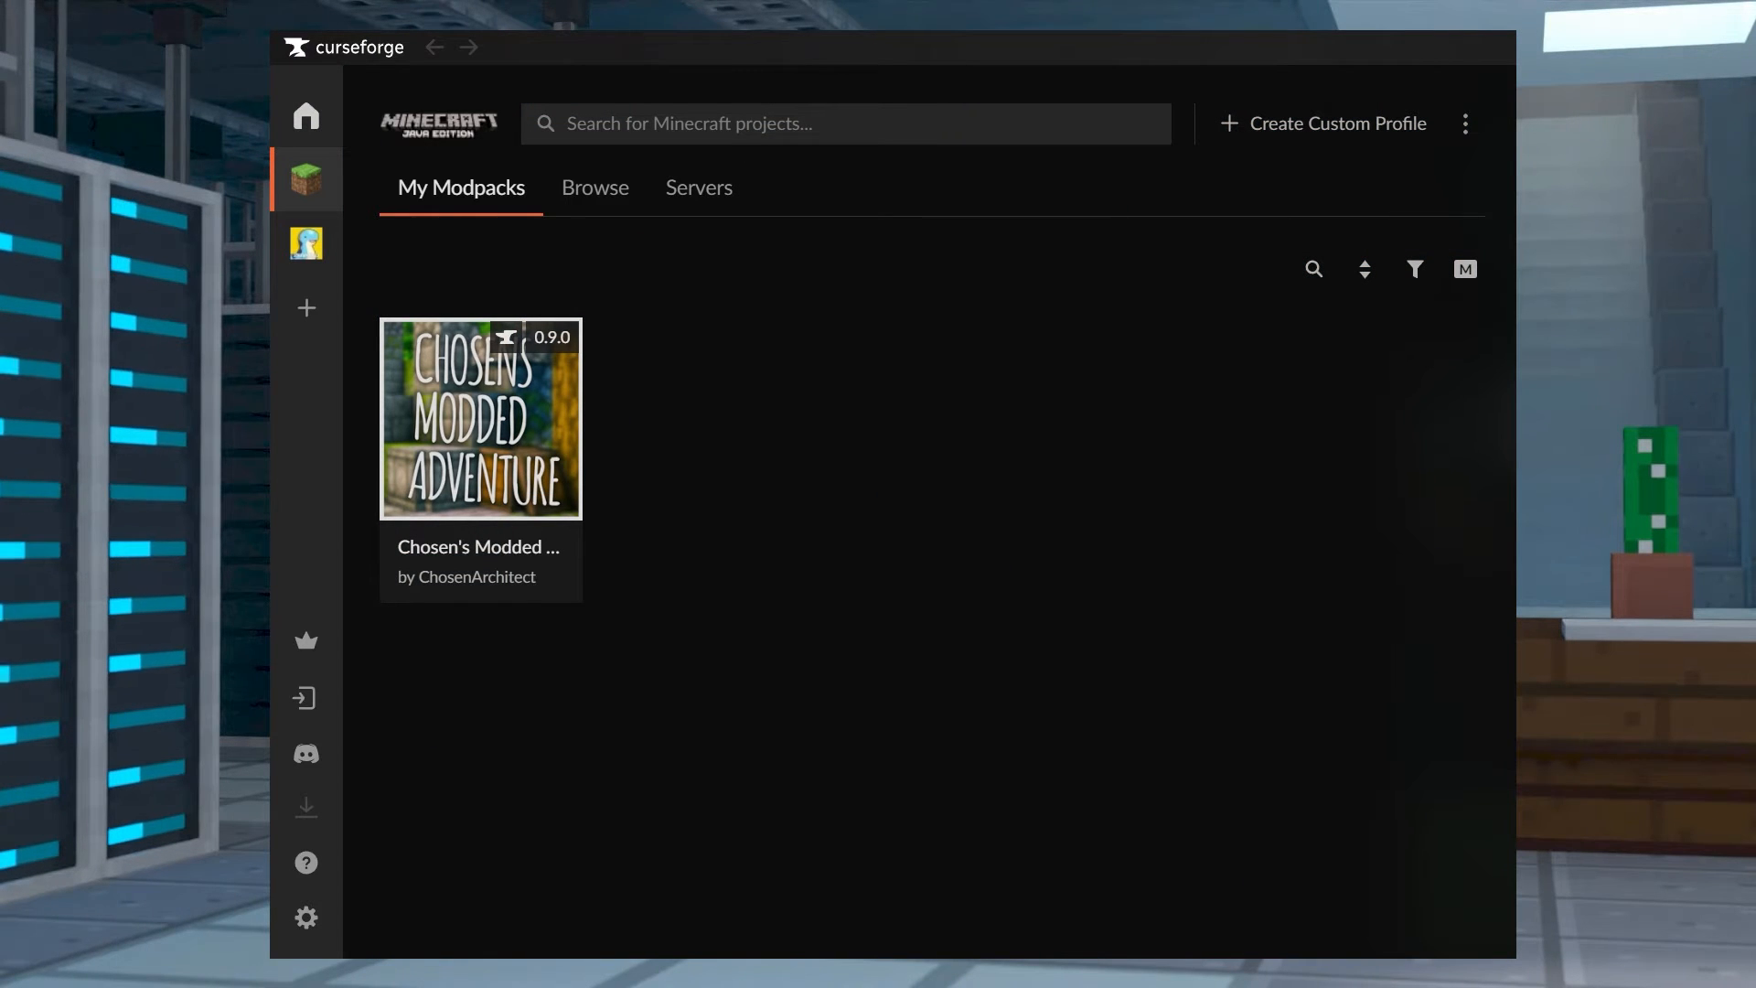
click(479, 430)
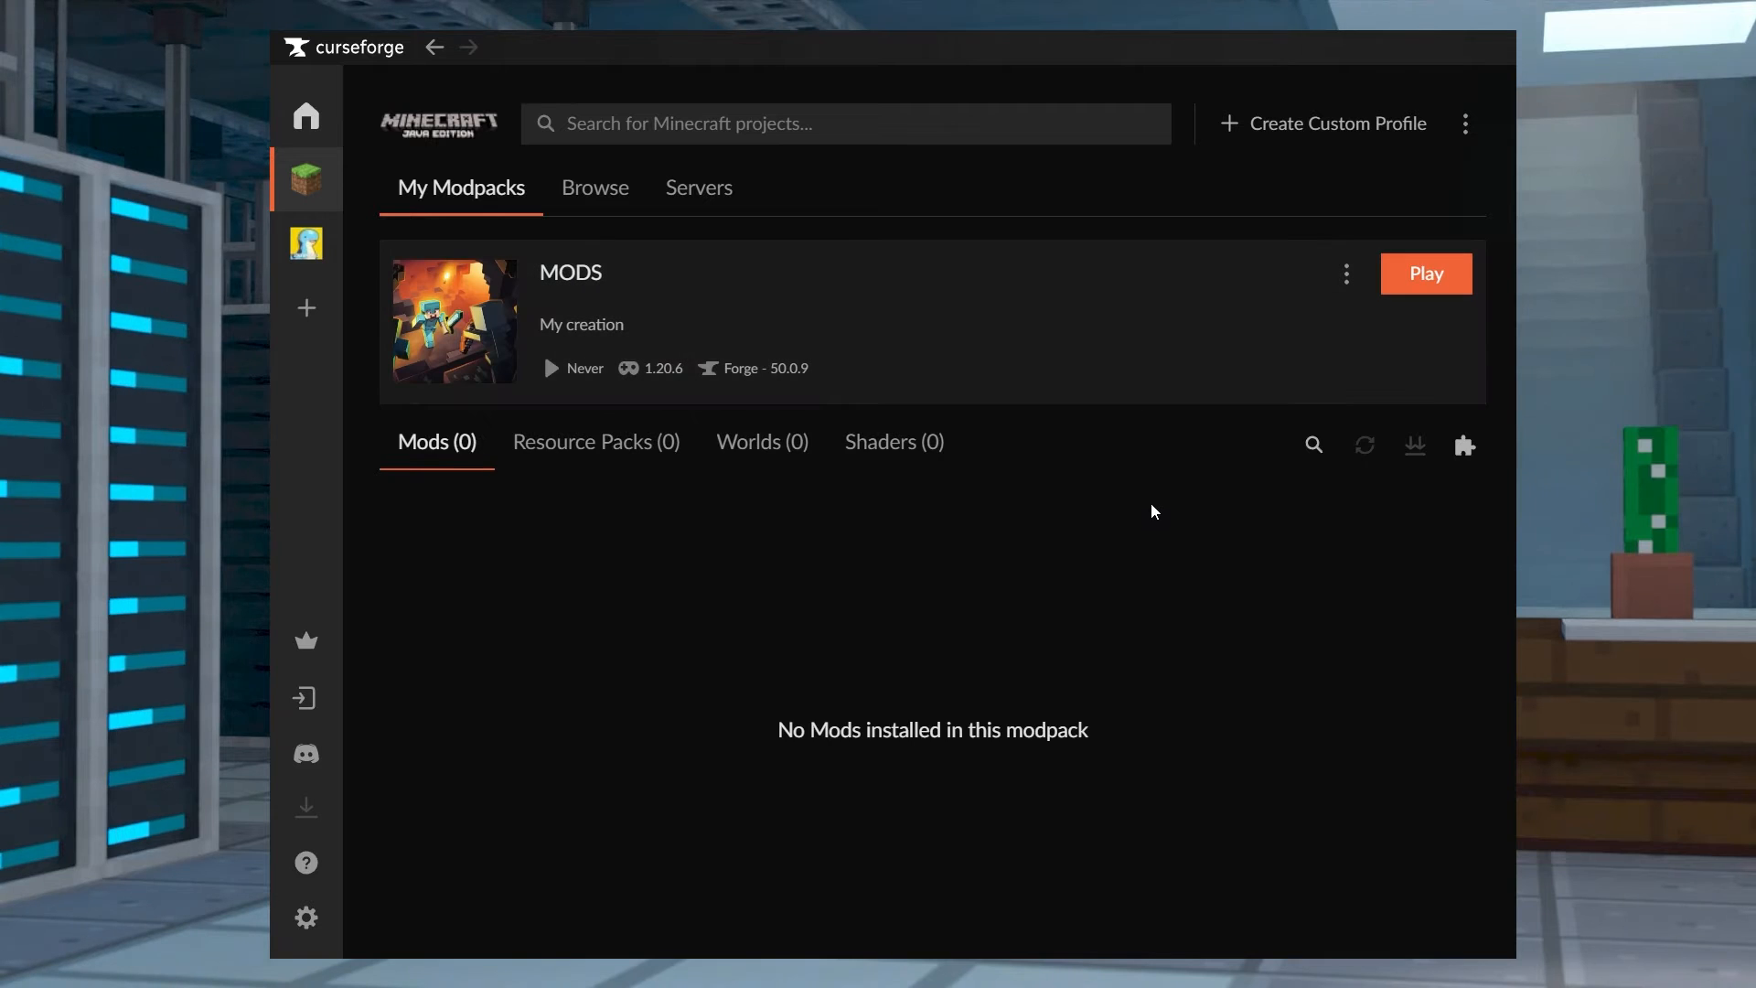
click(1346, 273)
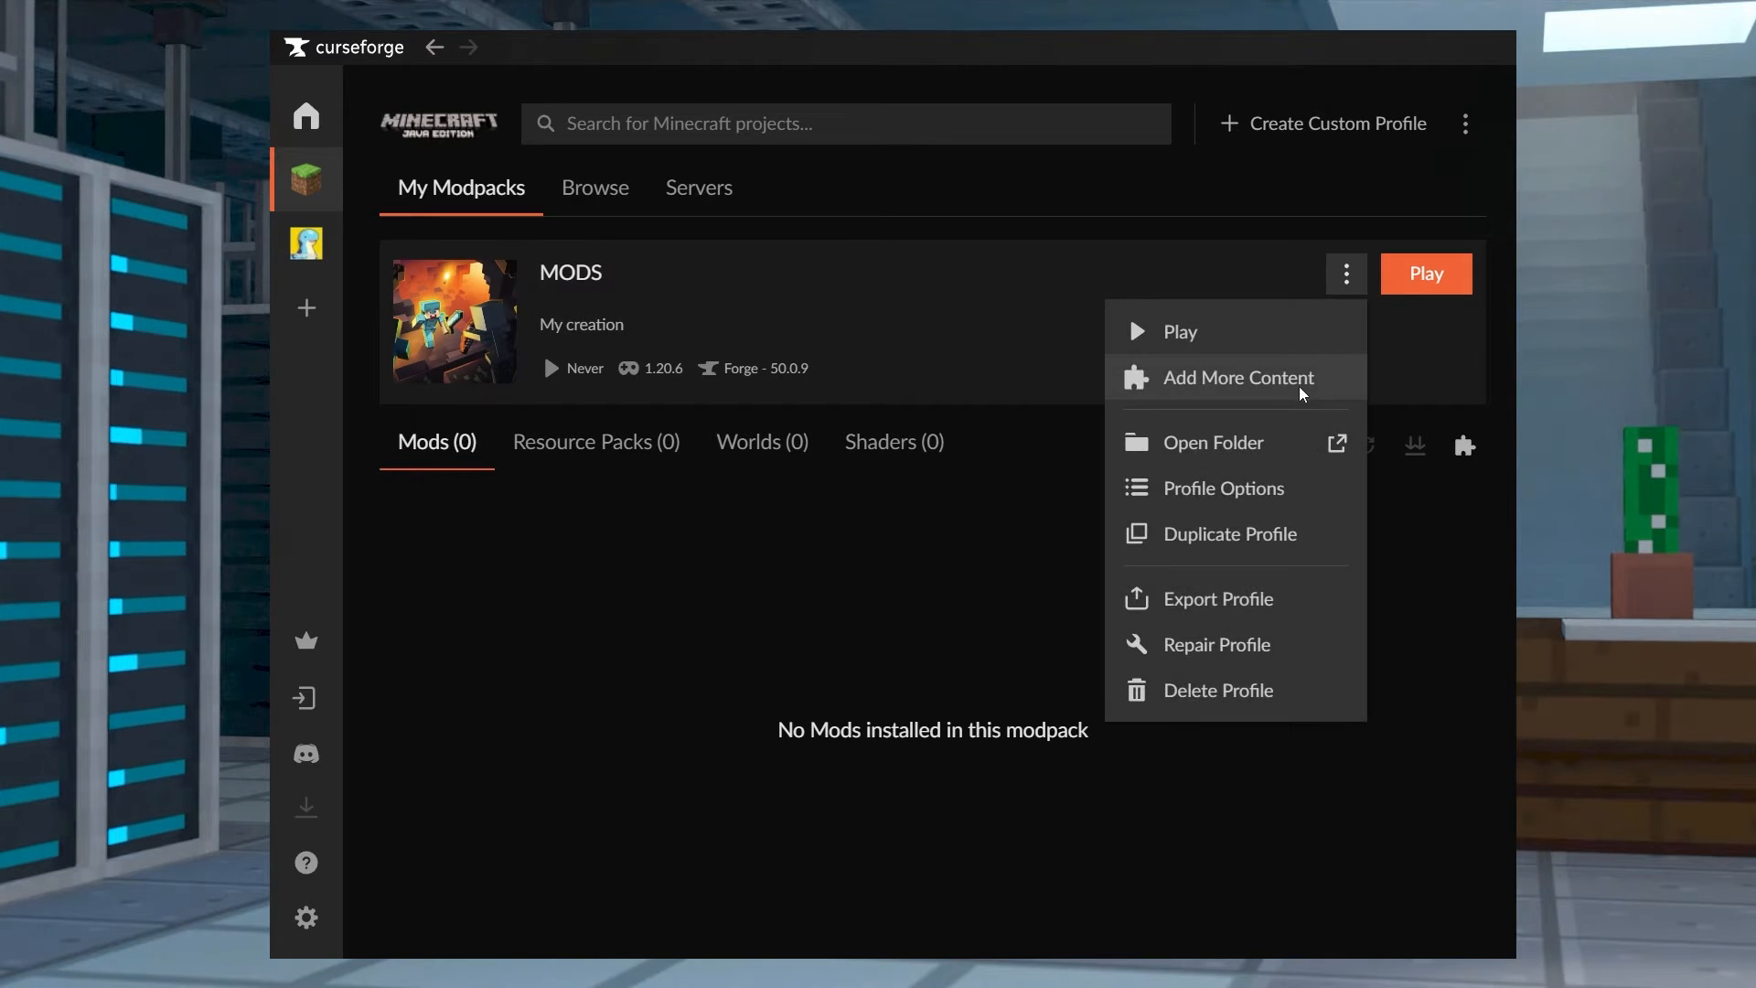
click(1239, 378)
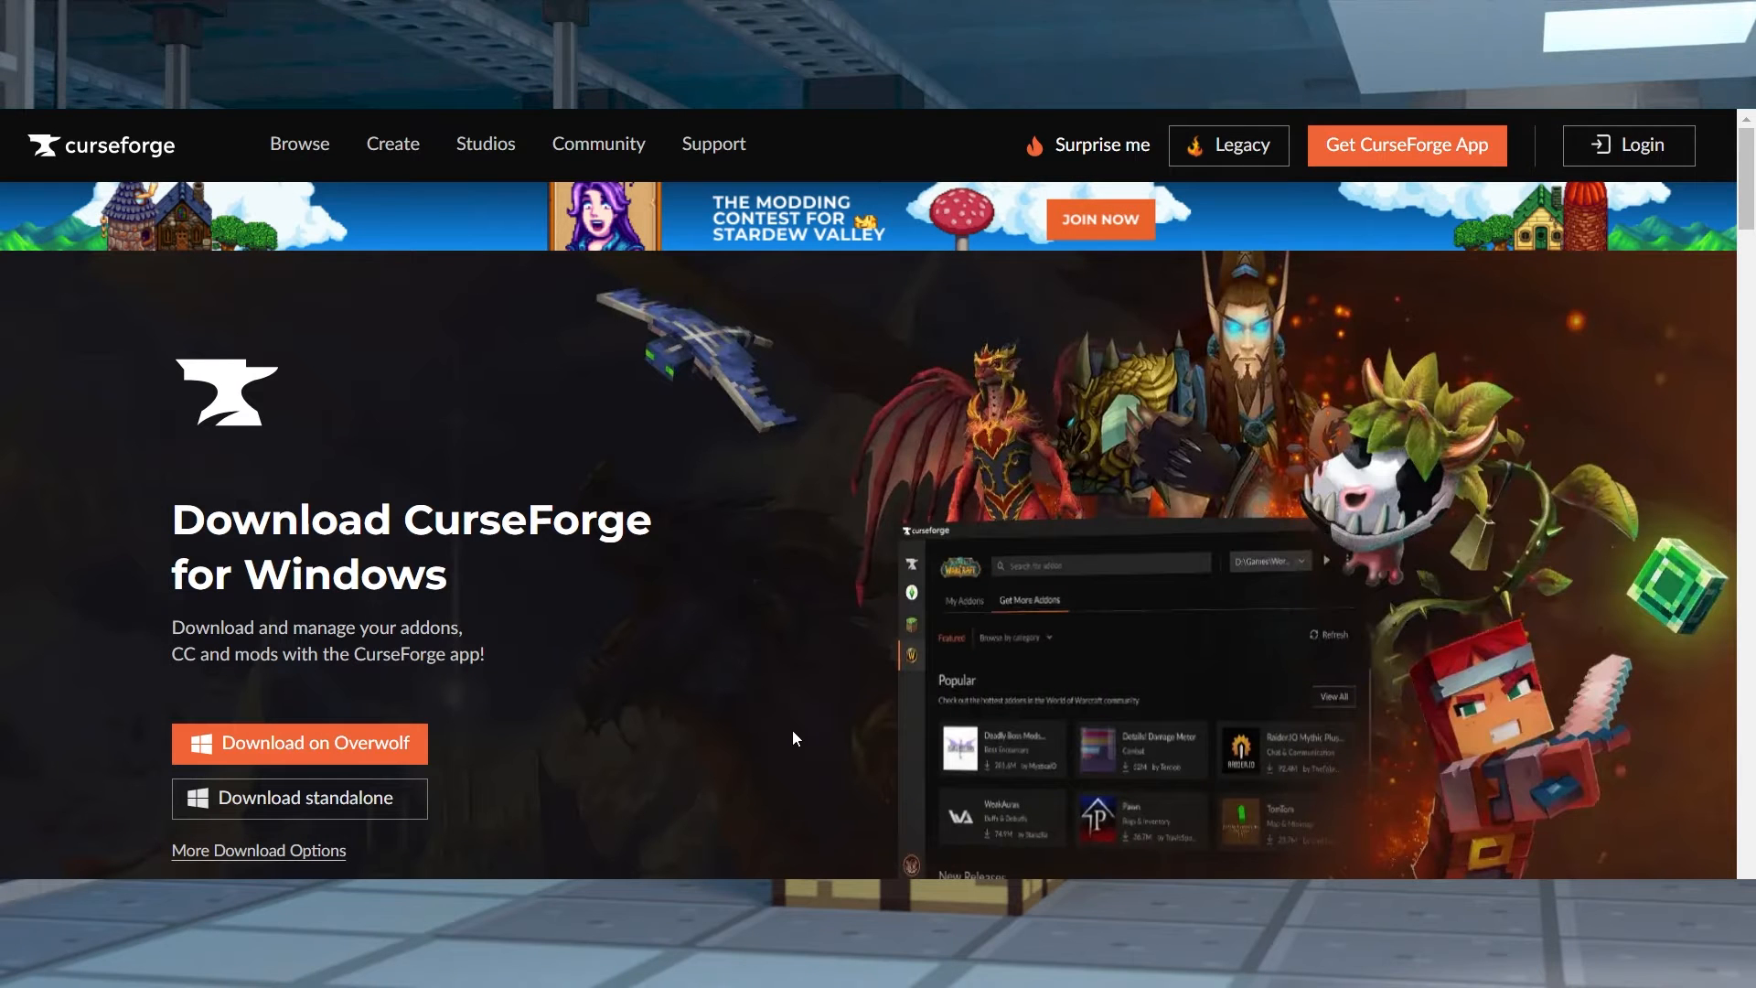
mouse_move(378, 761)
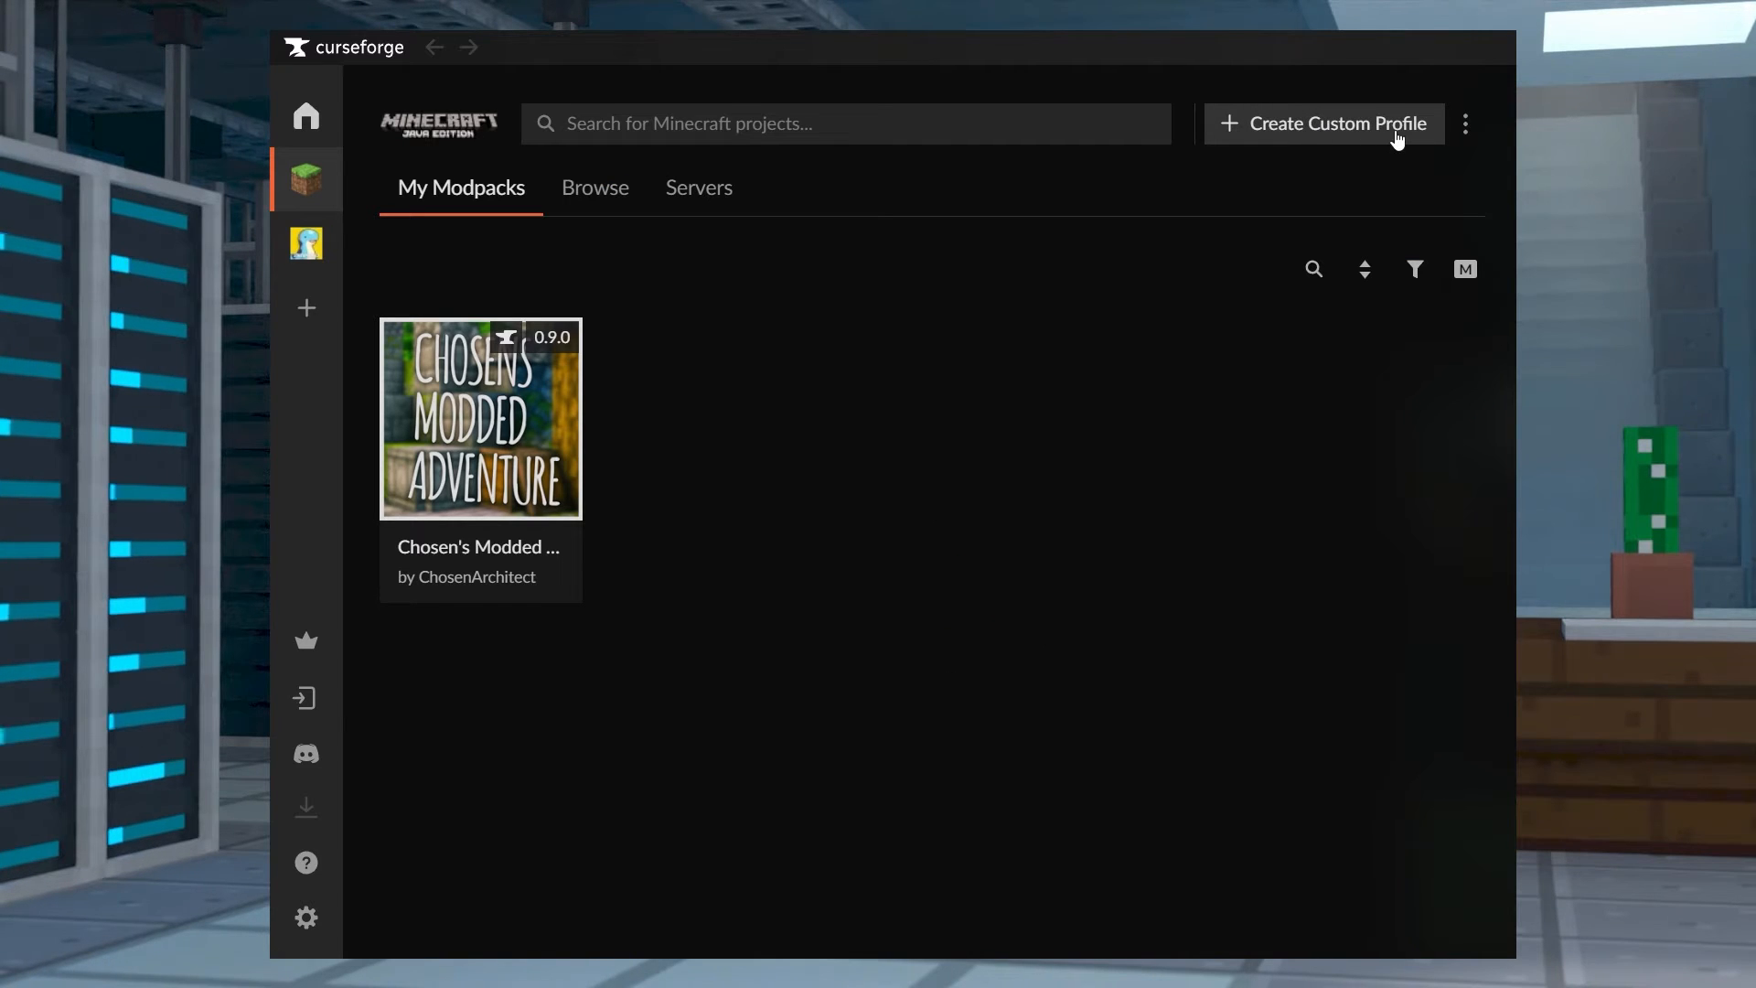
Create the JEI MOD custom profile for Minecraft 1.20.1 with Forge
click(1338, 124)
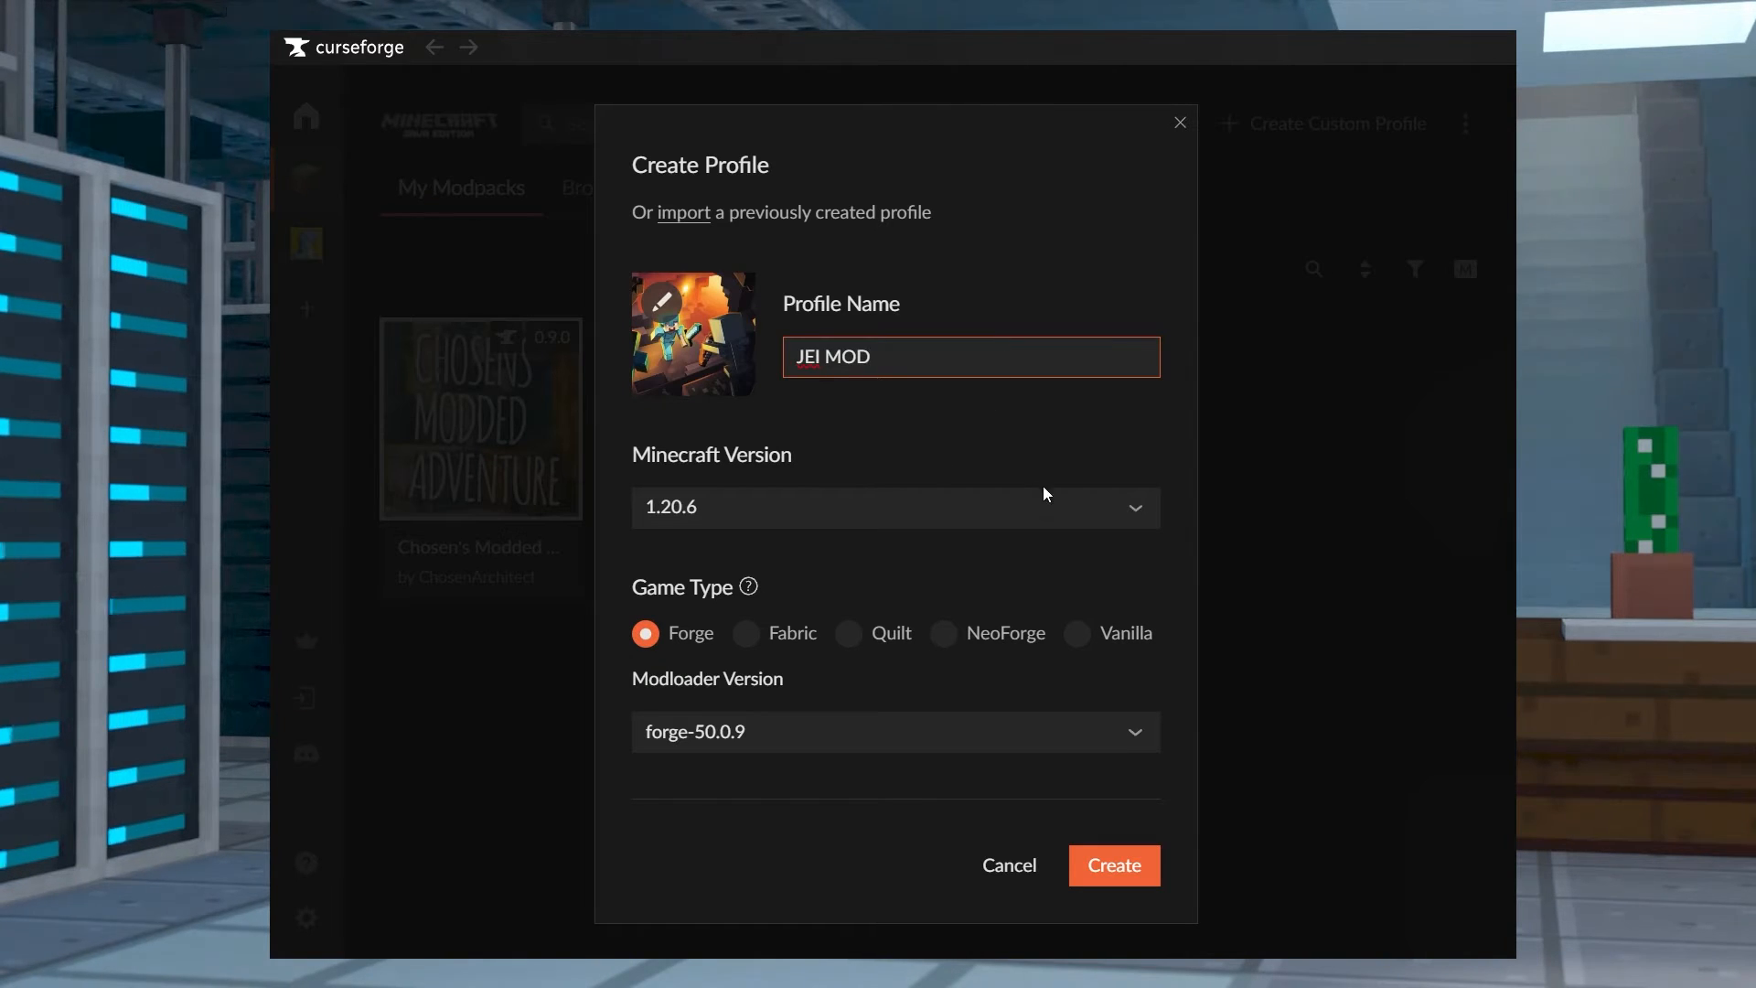
click(896, 507)
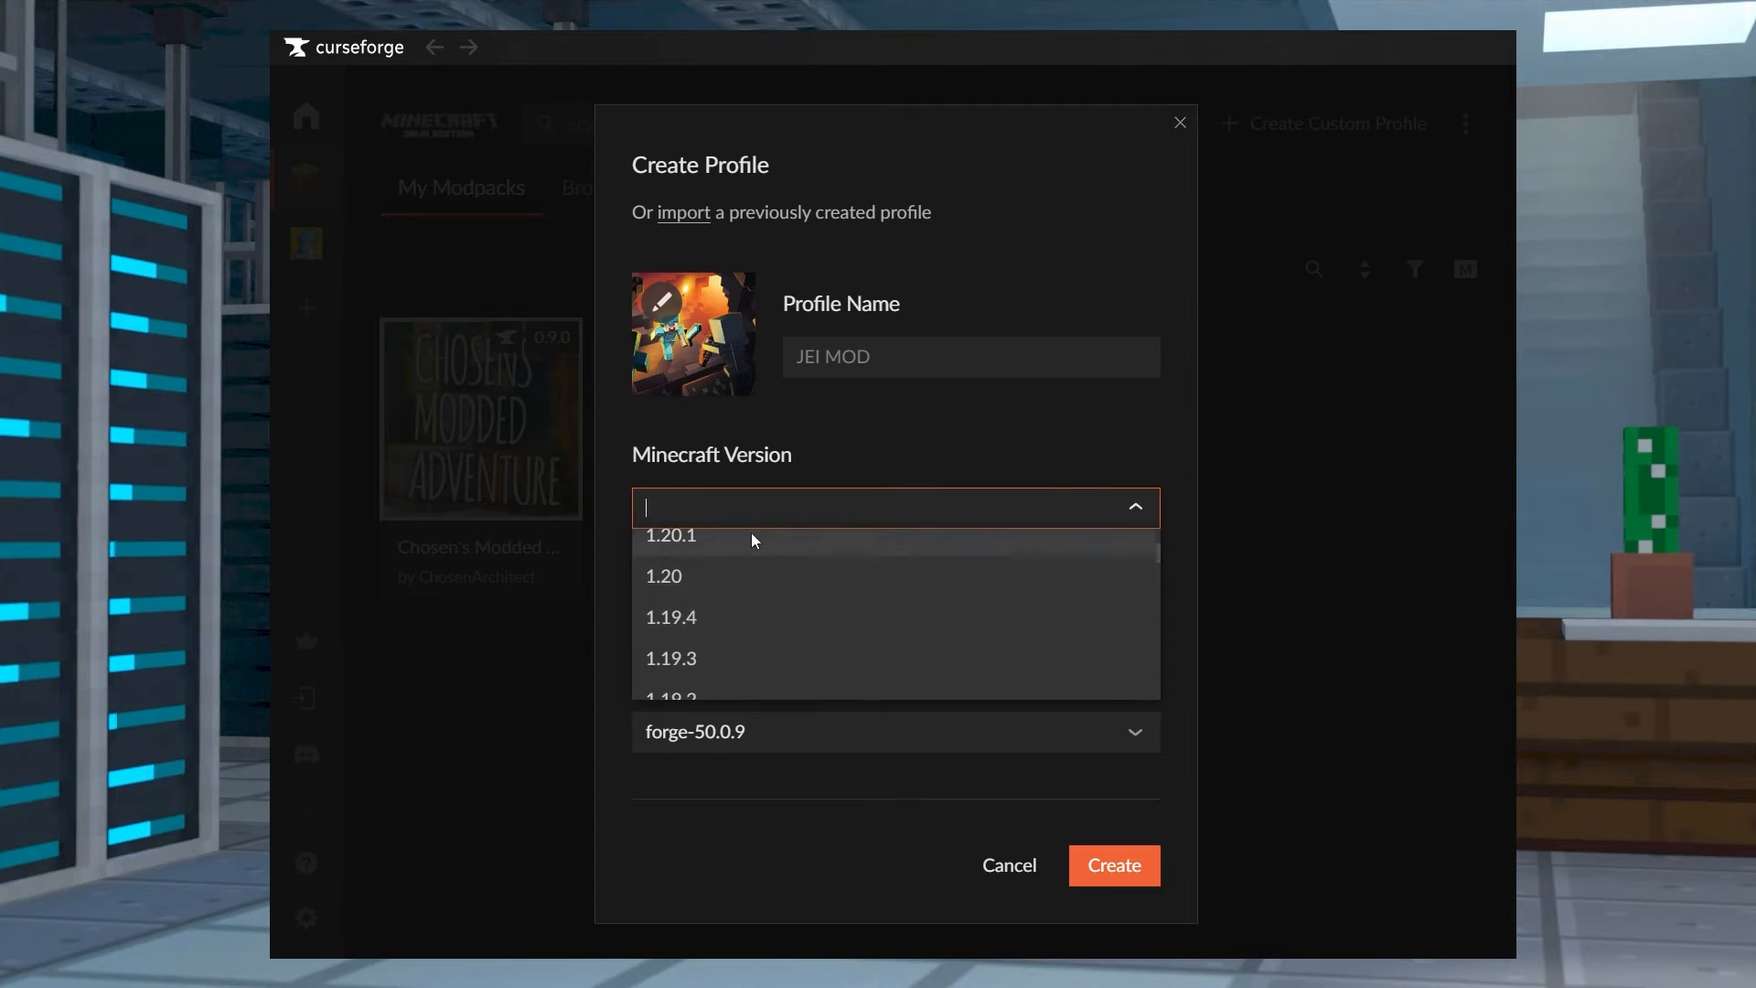
click(705, 535)
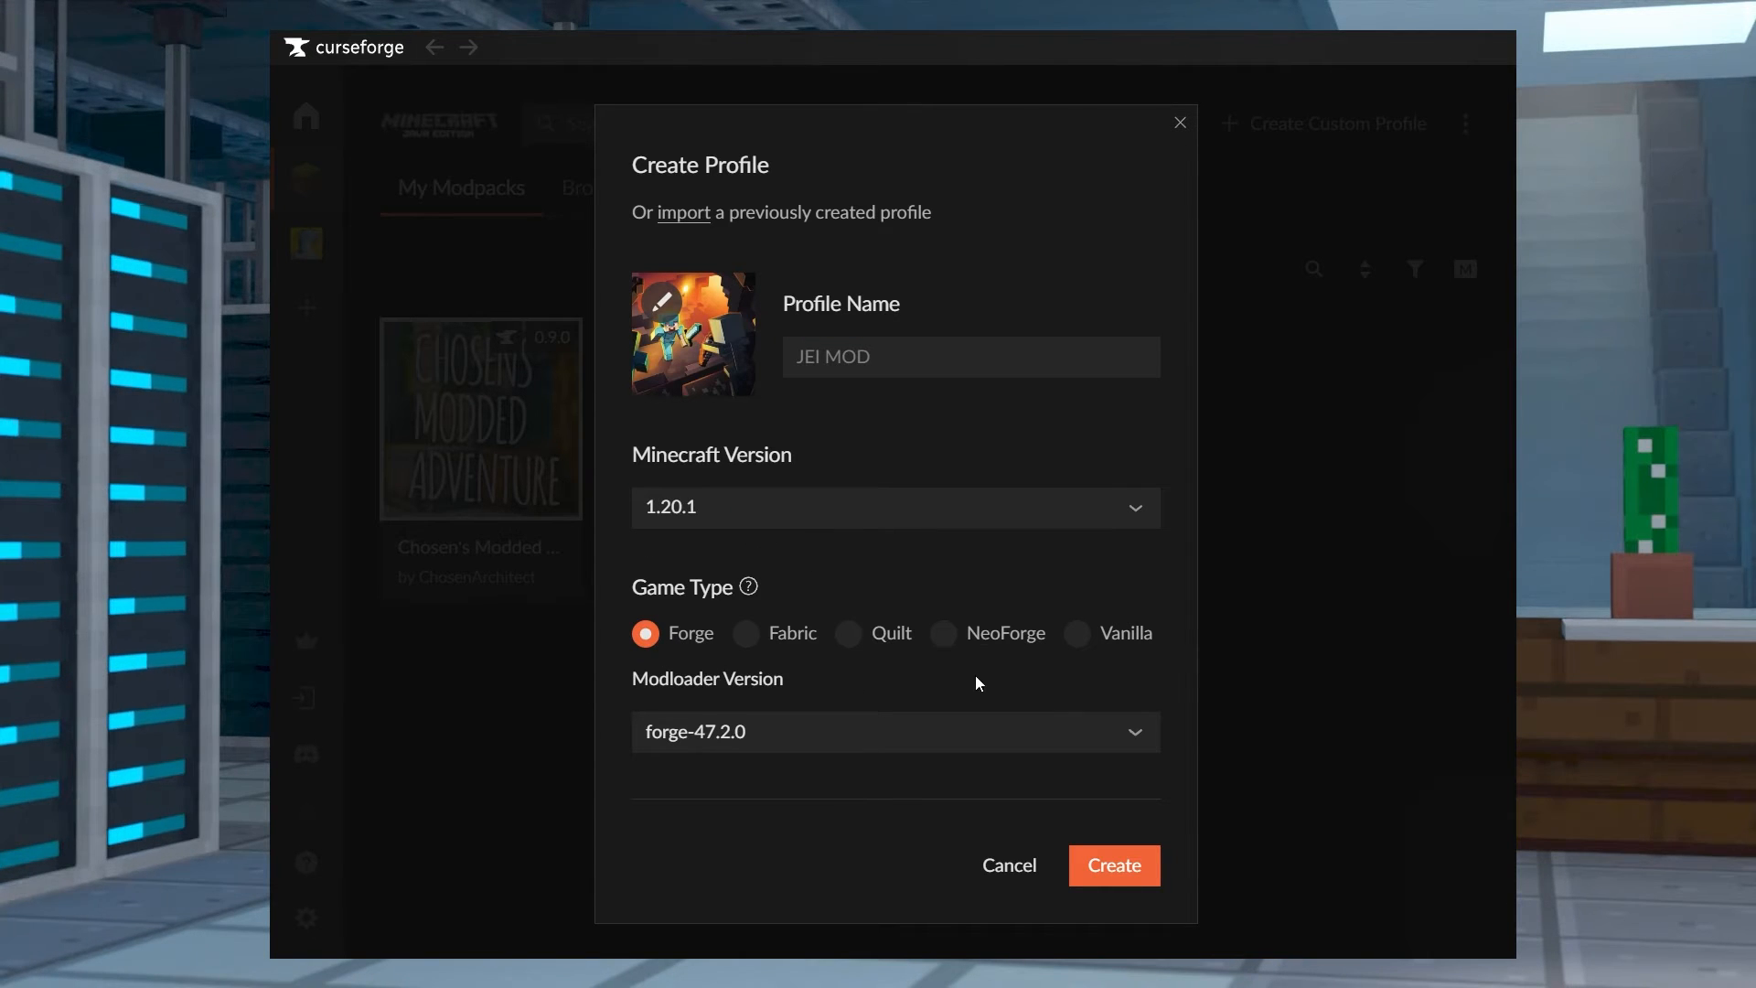
click(1113, 865)
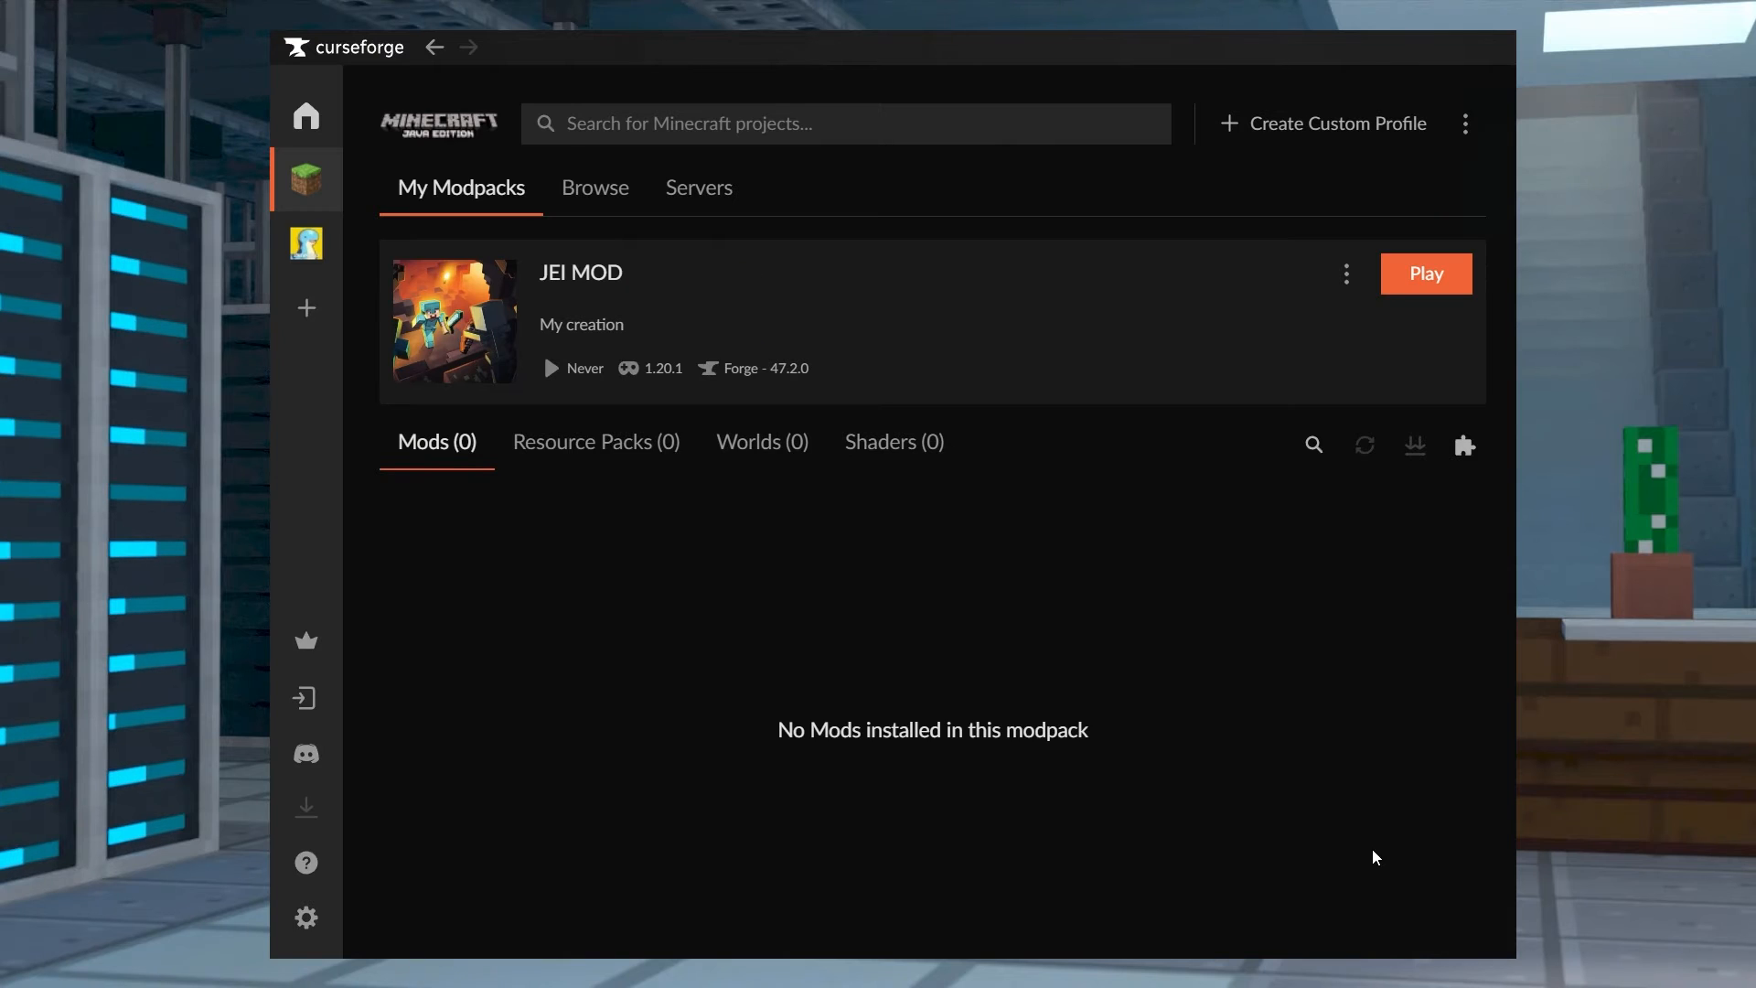
mouse_move(1222, 308)
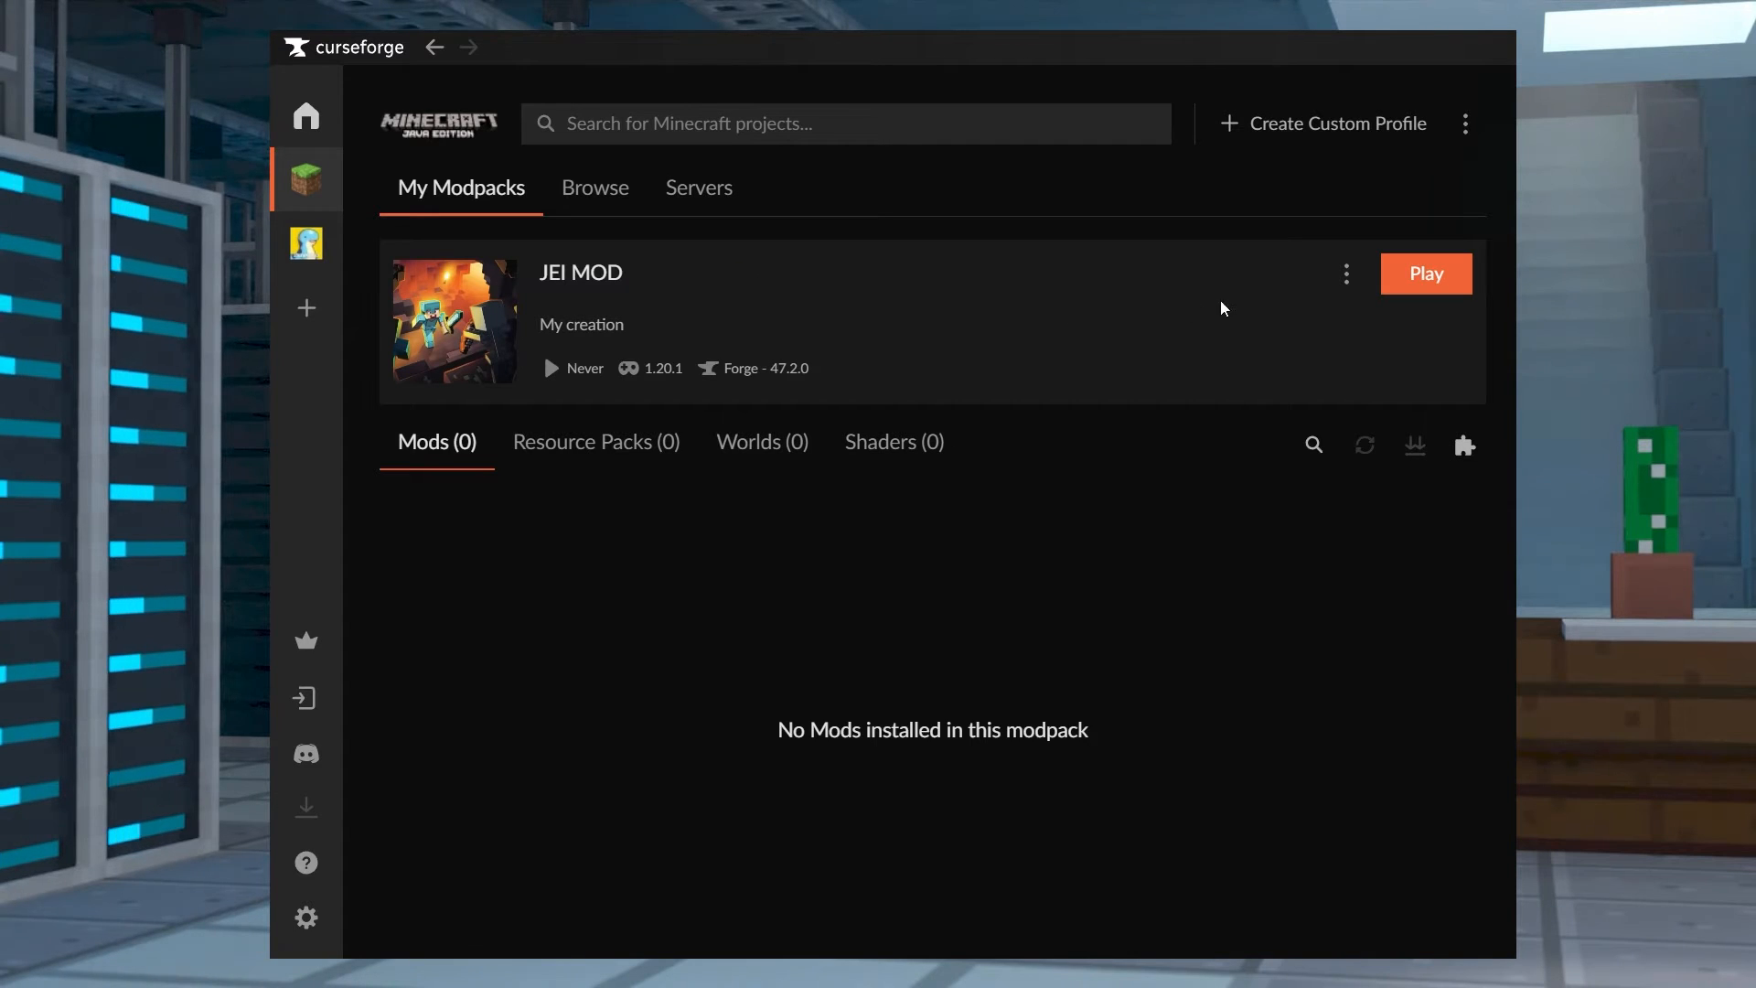
Open JEI MOD's folder on disk and drag the JEI jar into its mods folder
click(1347, 274)
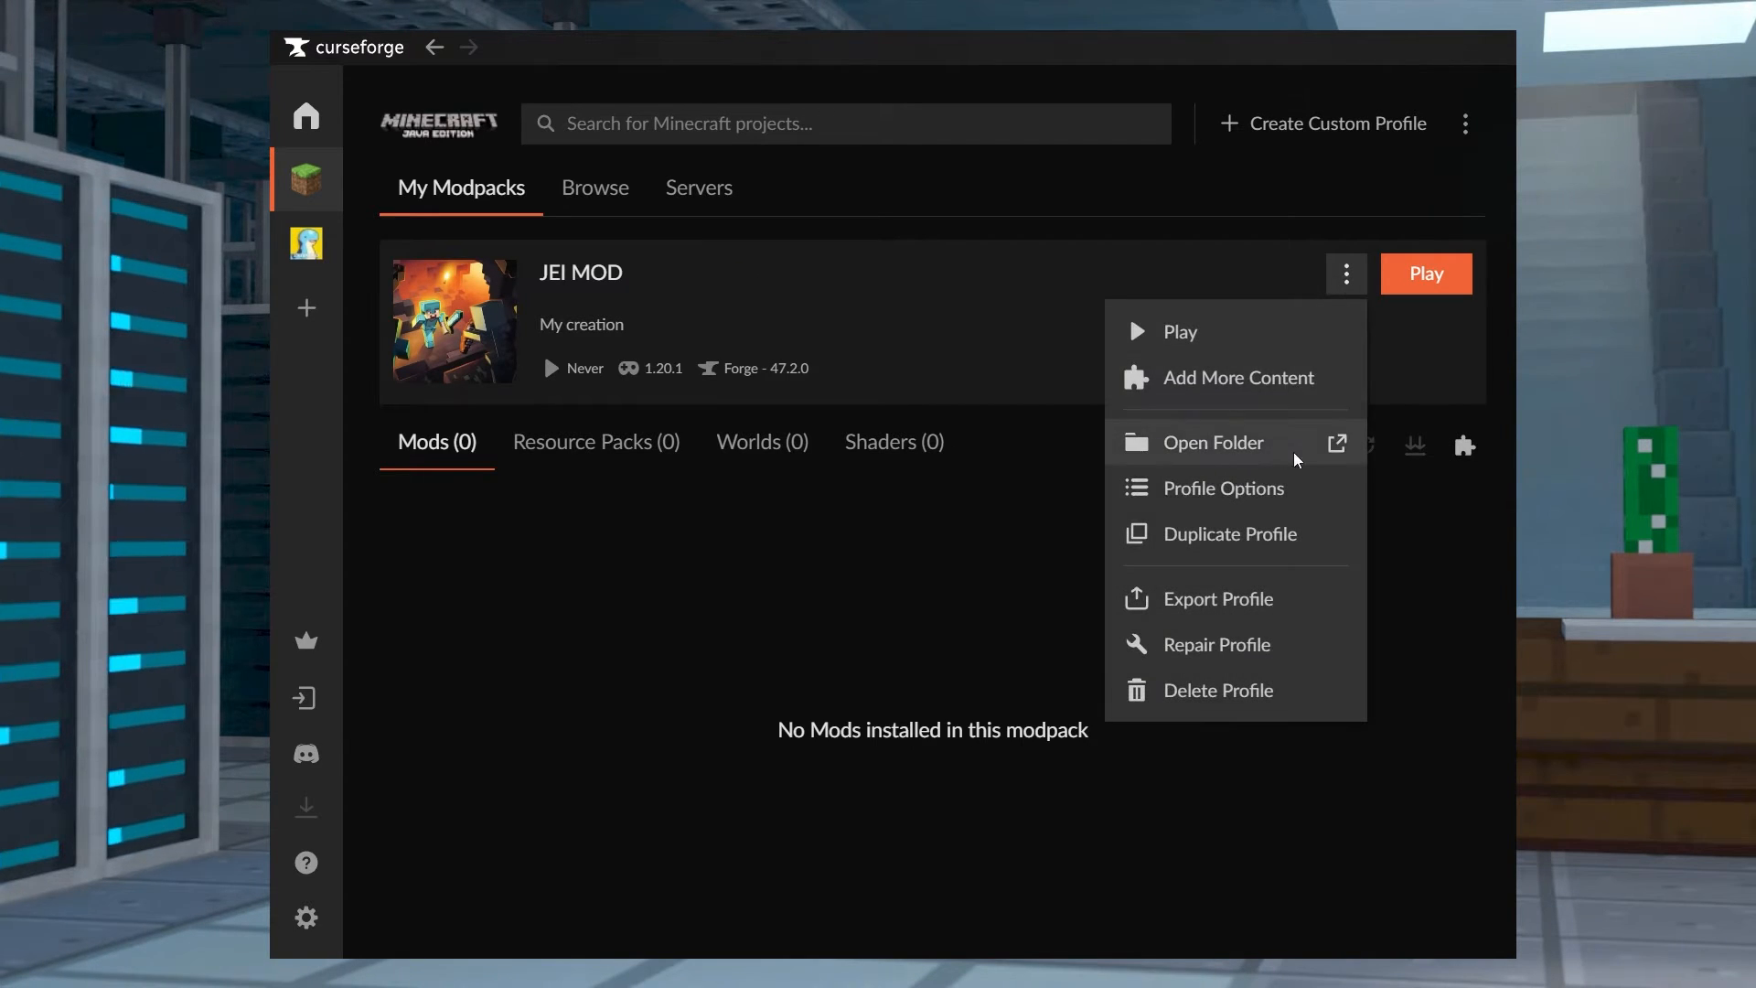
click(1213, 442)
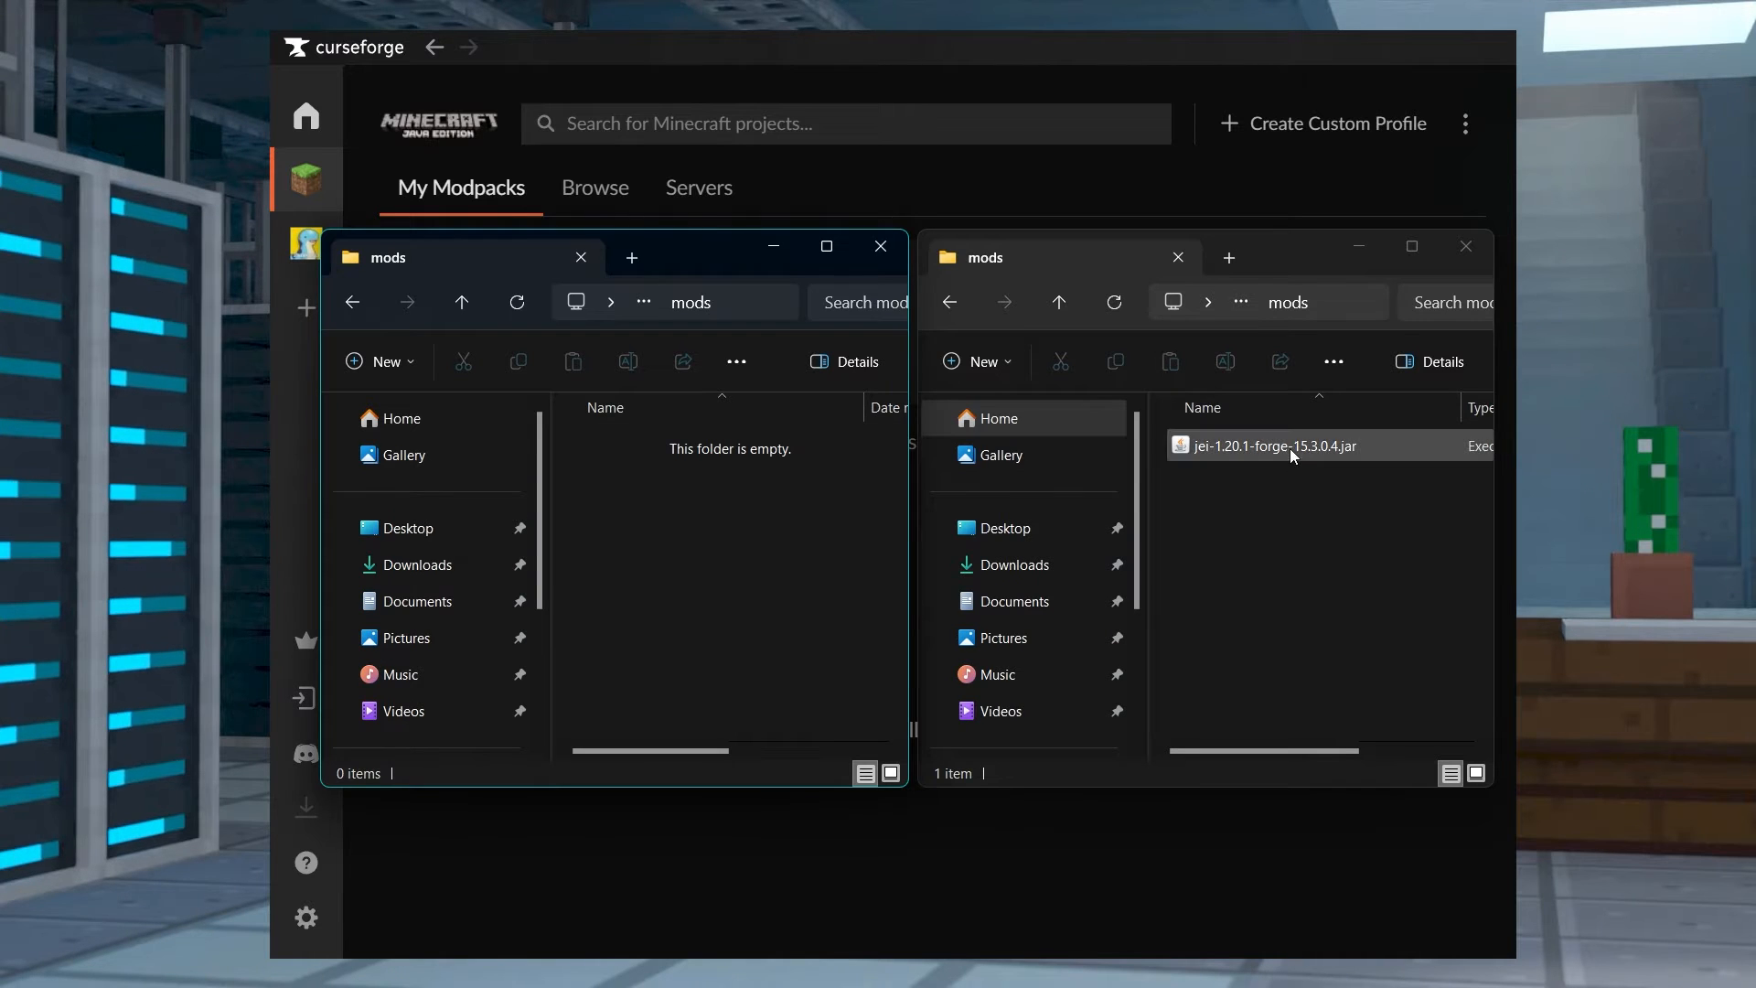
drag(1271, 445, 728, 445)
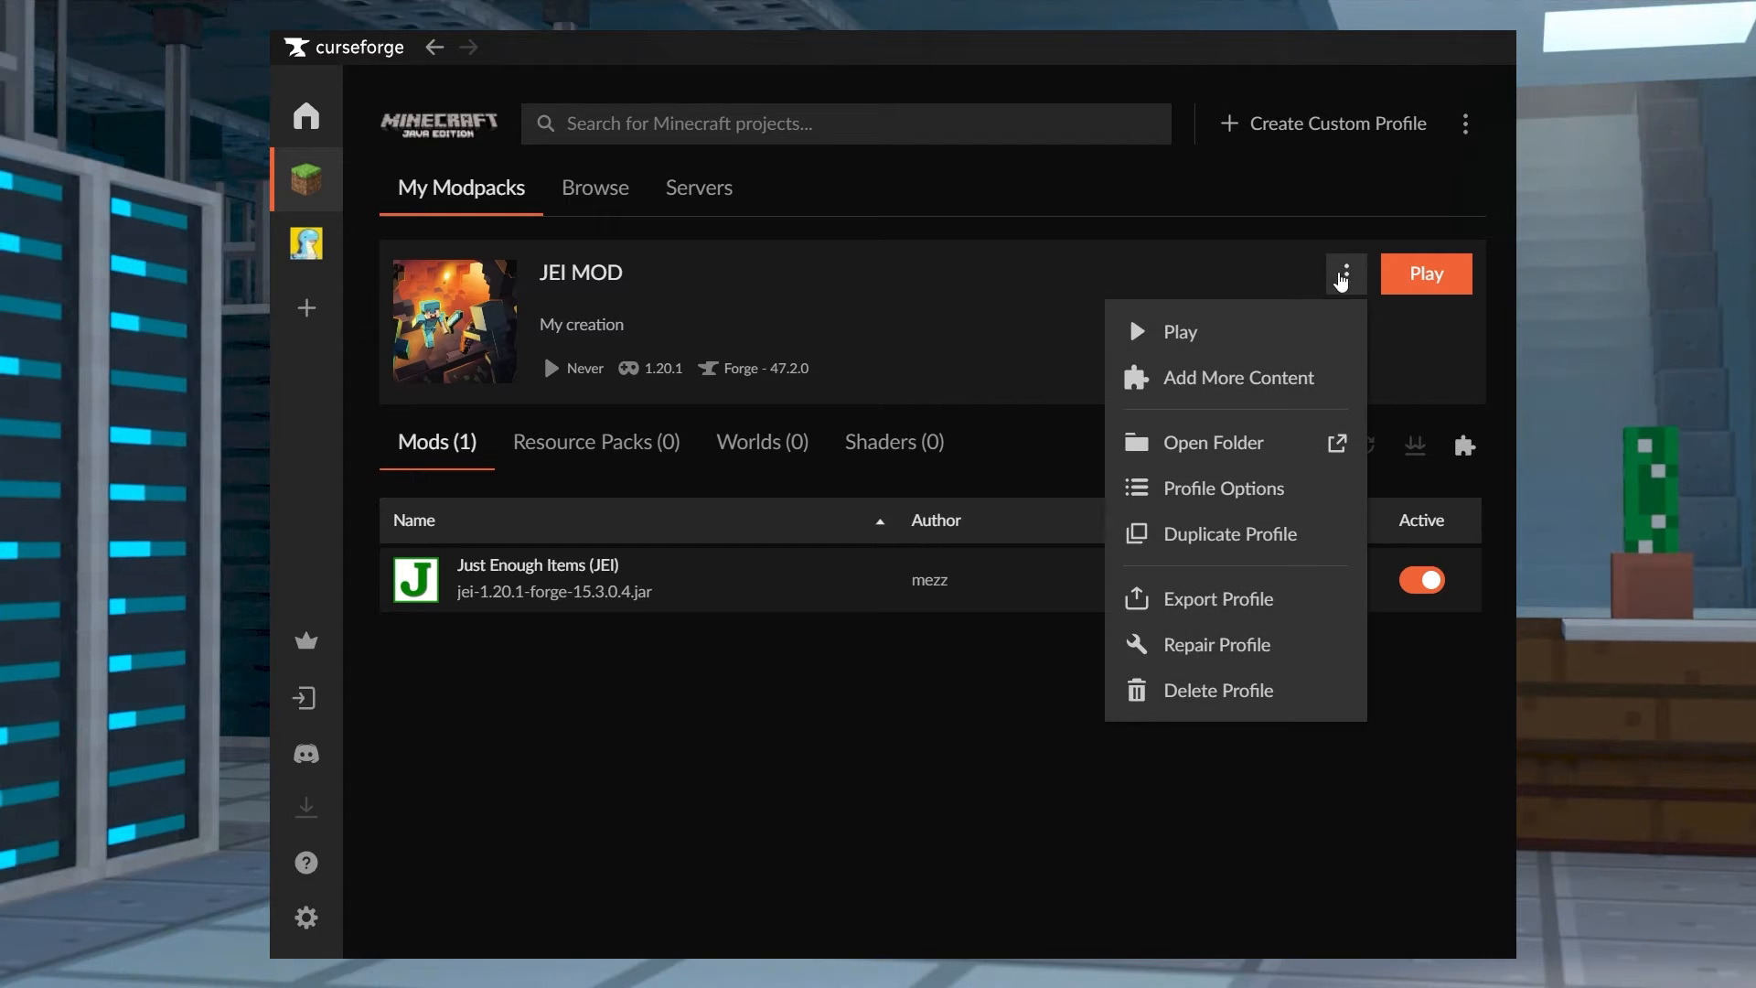
Close JEI MOD's add-content browser showing Just Enough Items installed
click(1239, 378)
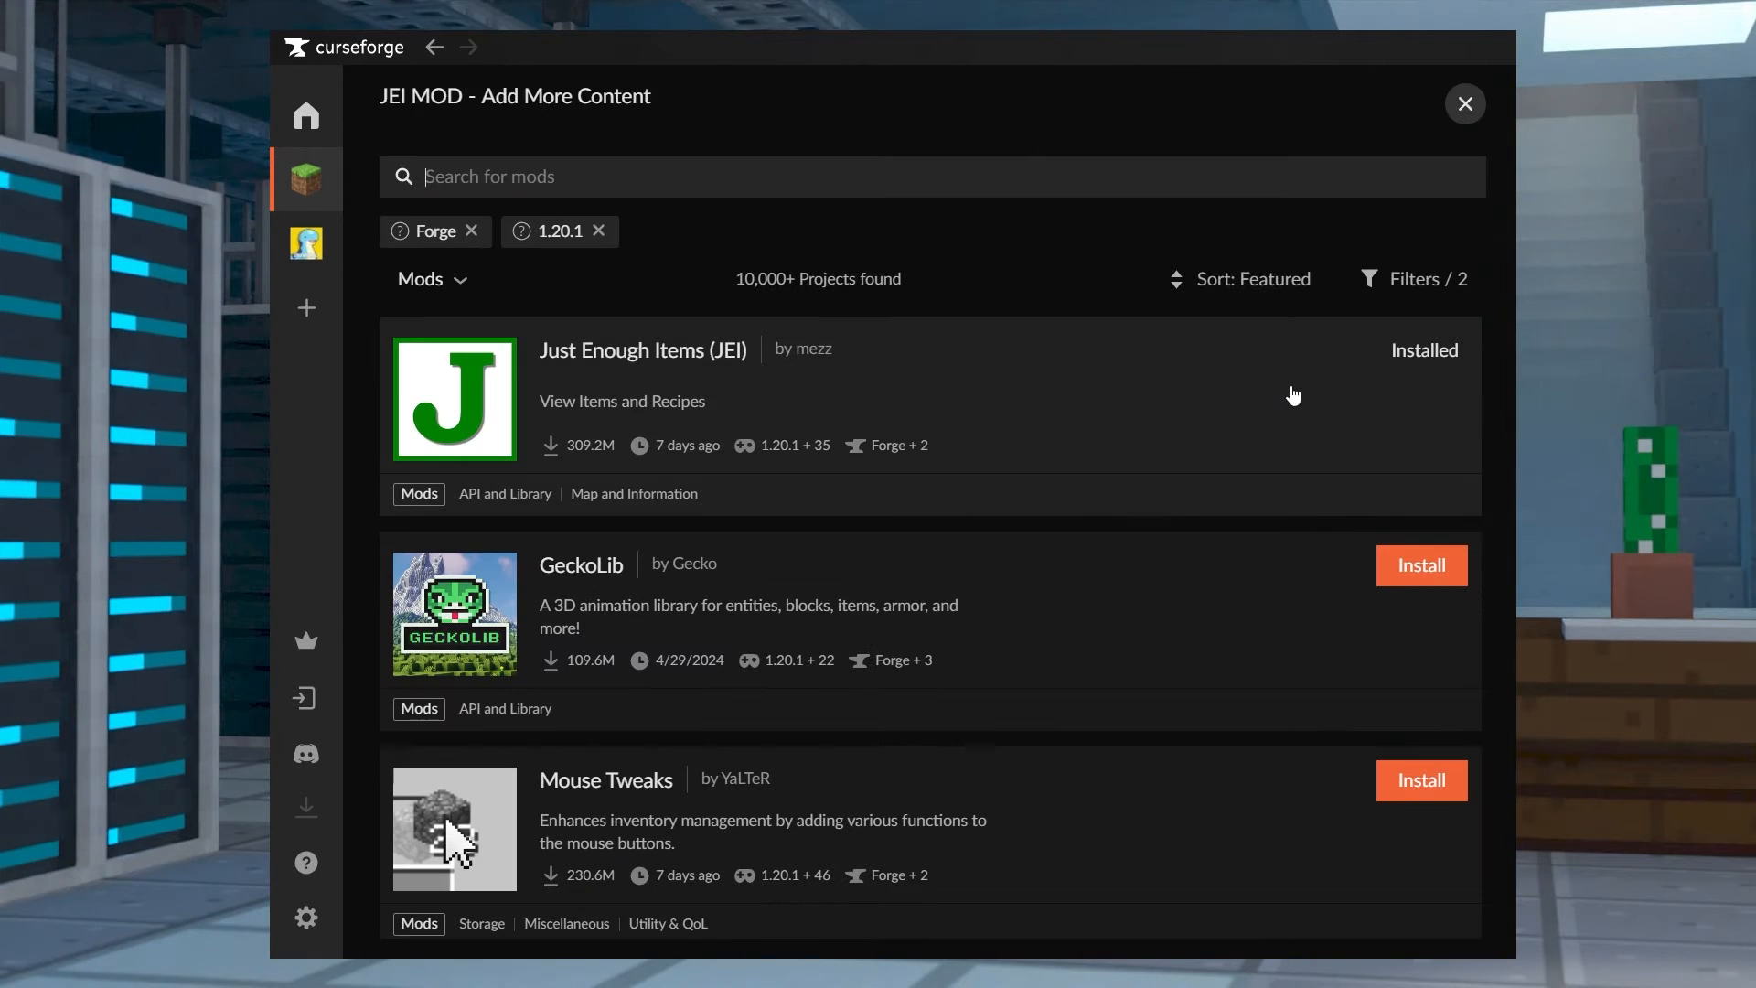
mouse_move(1340, 392)
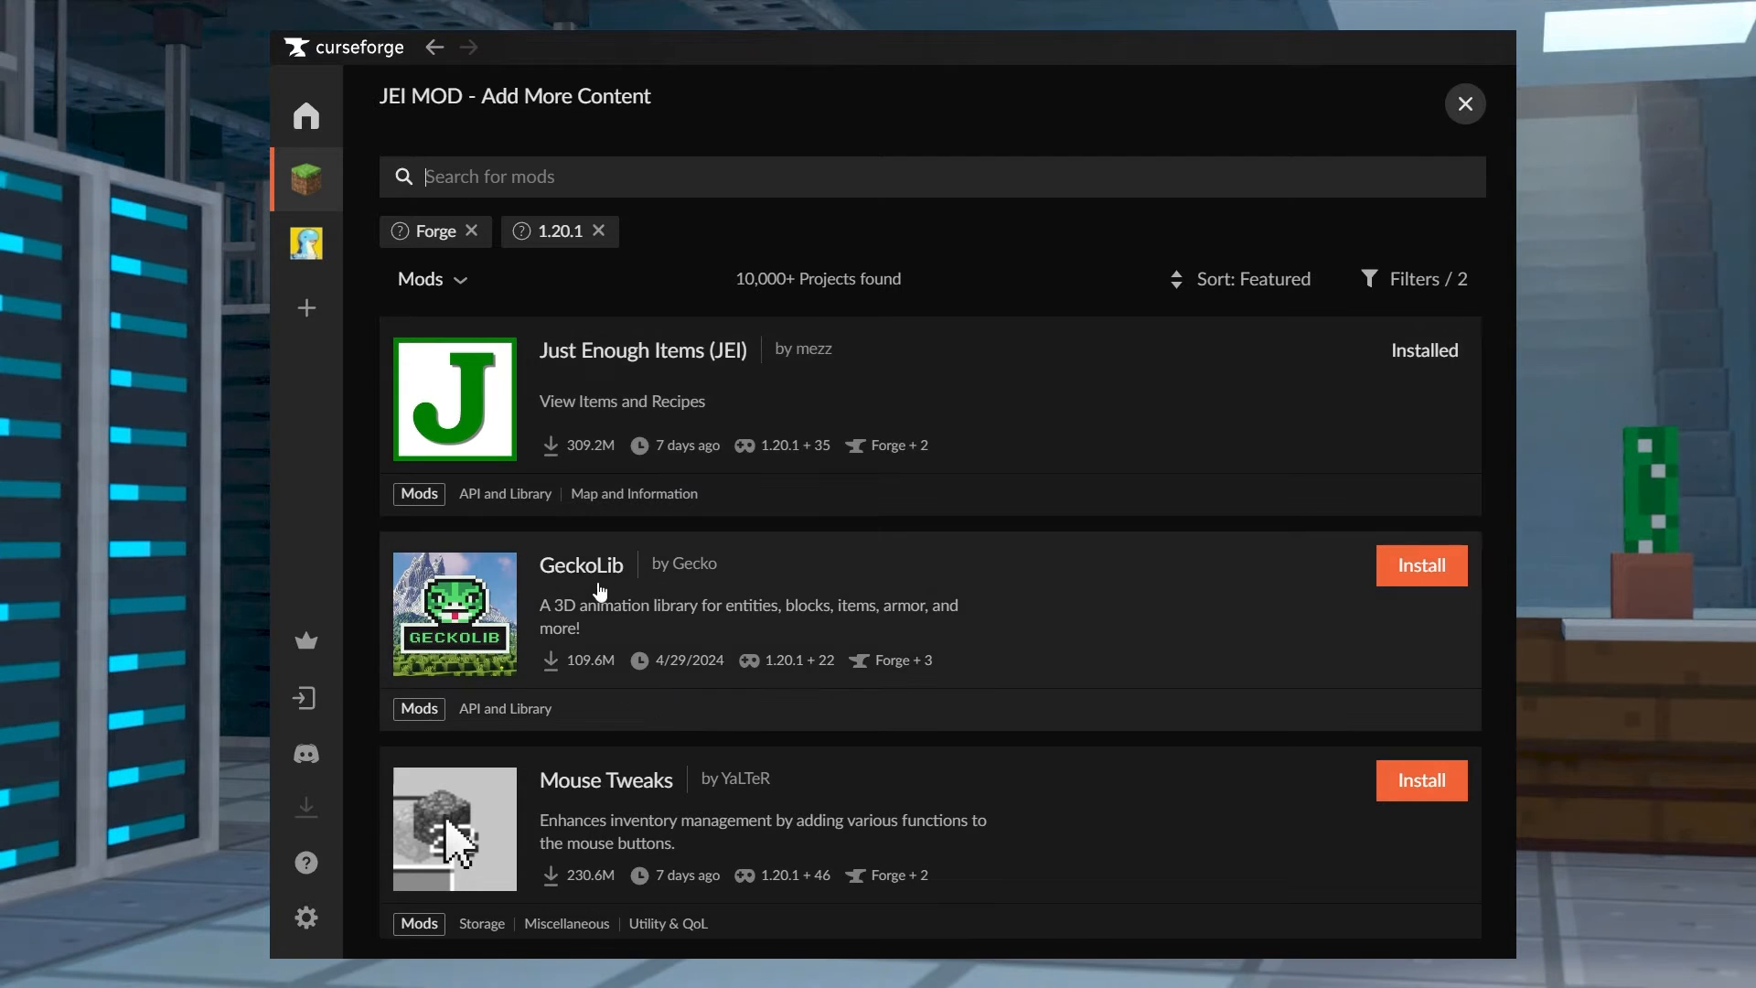
mouse_move(1307, 565)
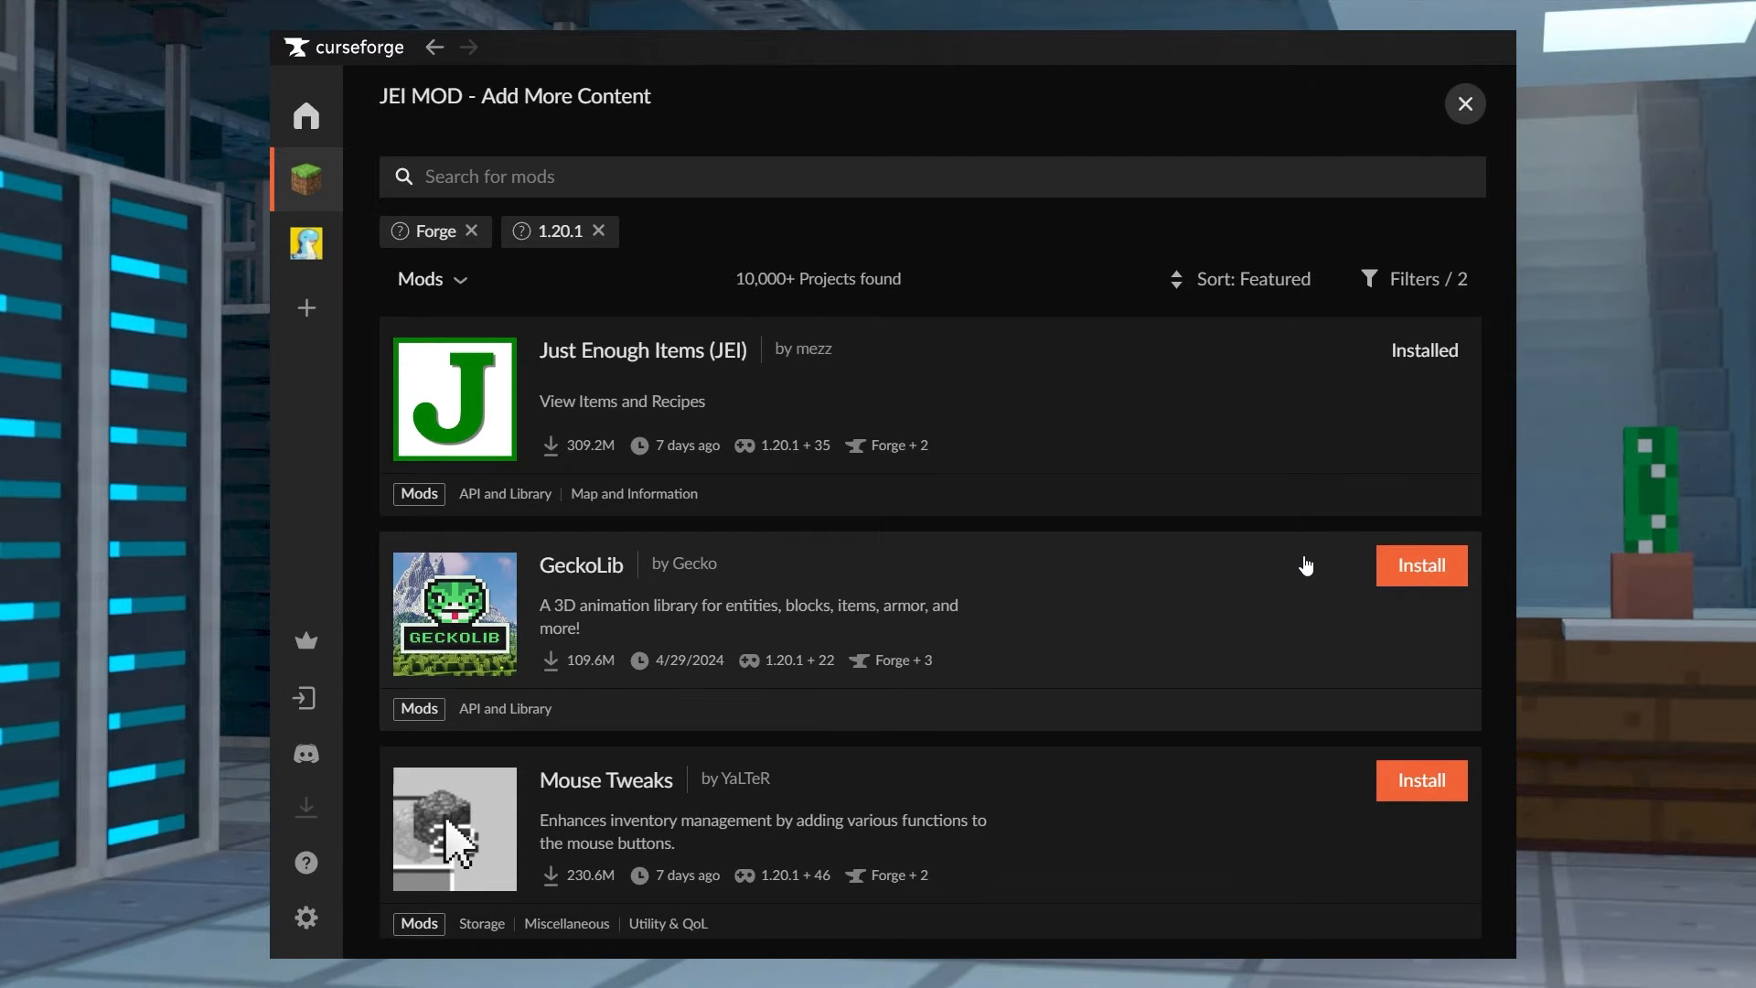
click(1466, 103)
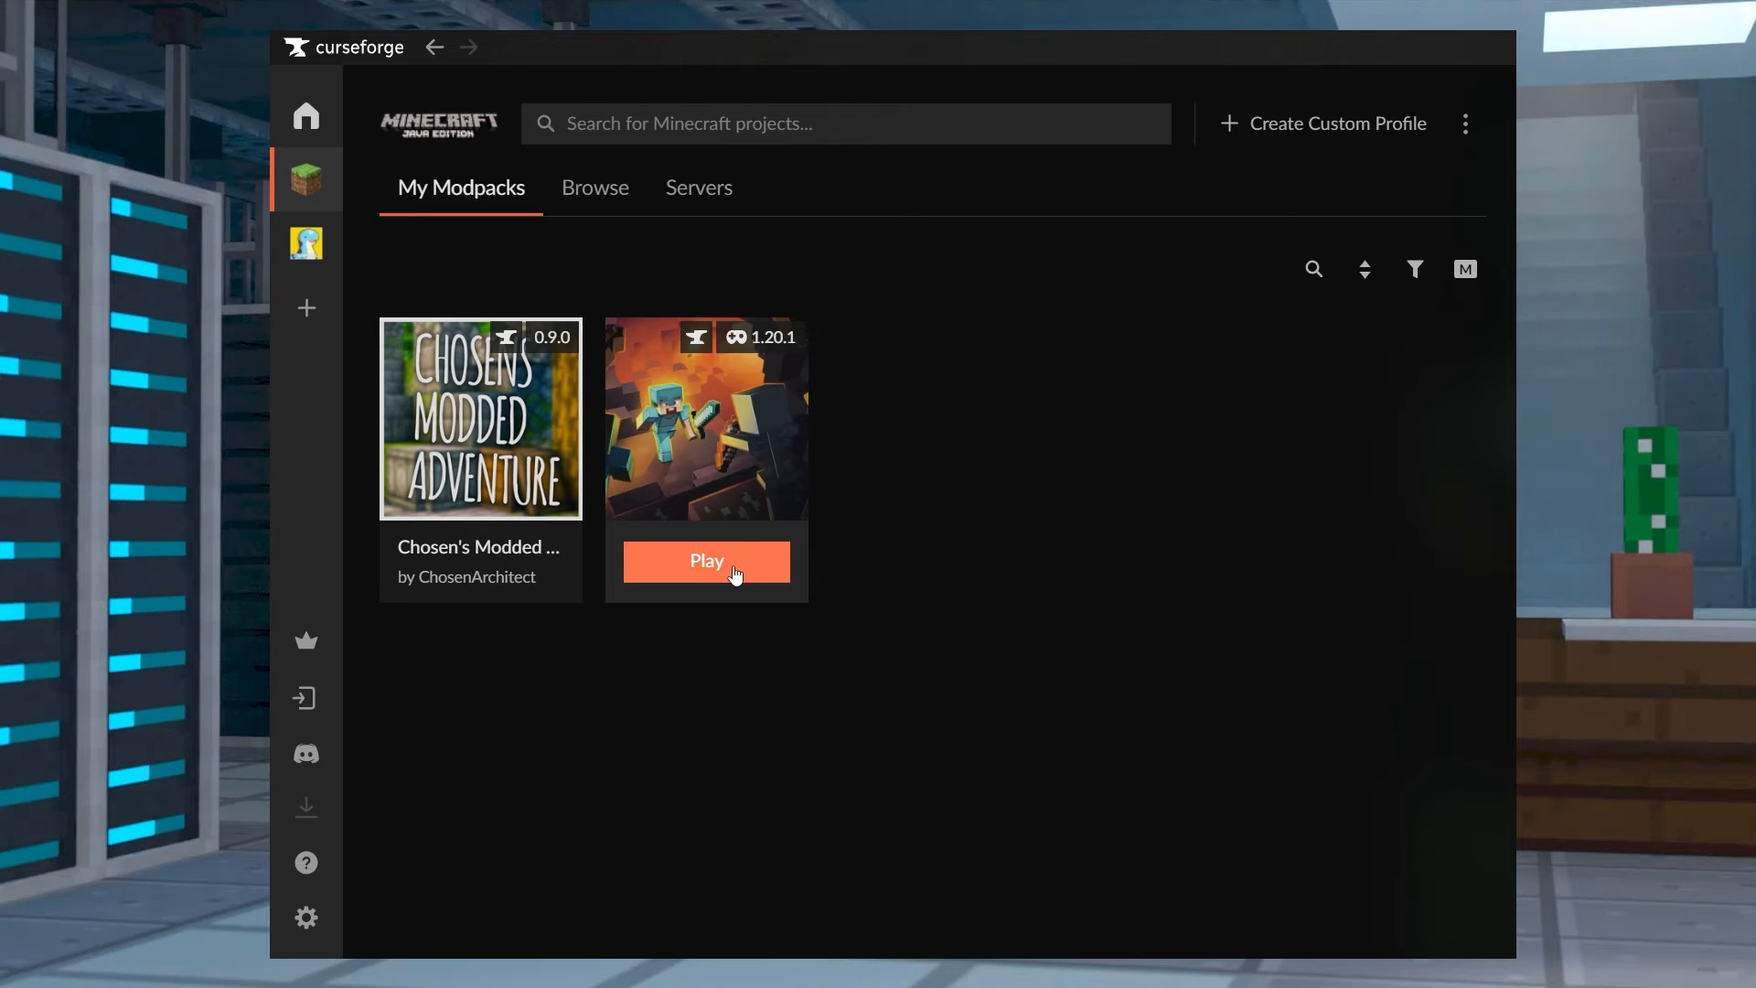
mouse_move(756, 577)
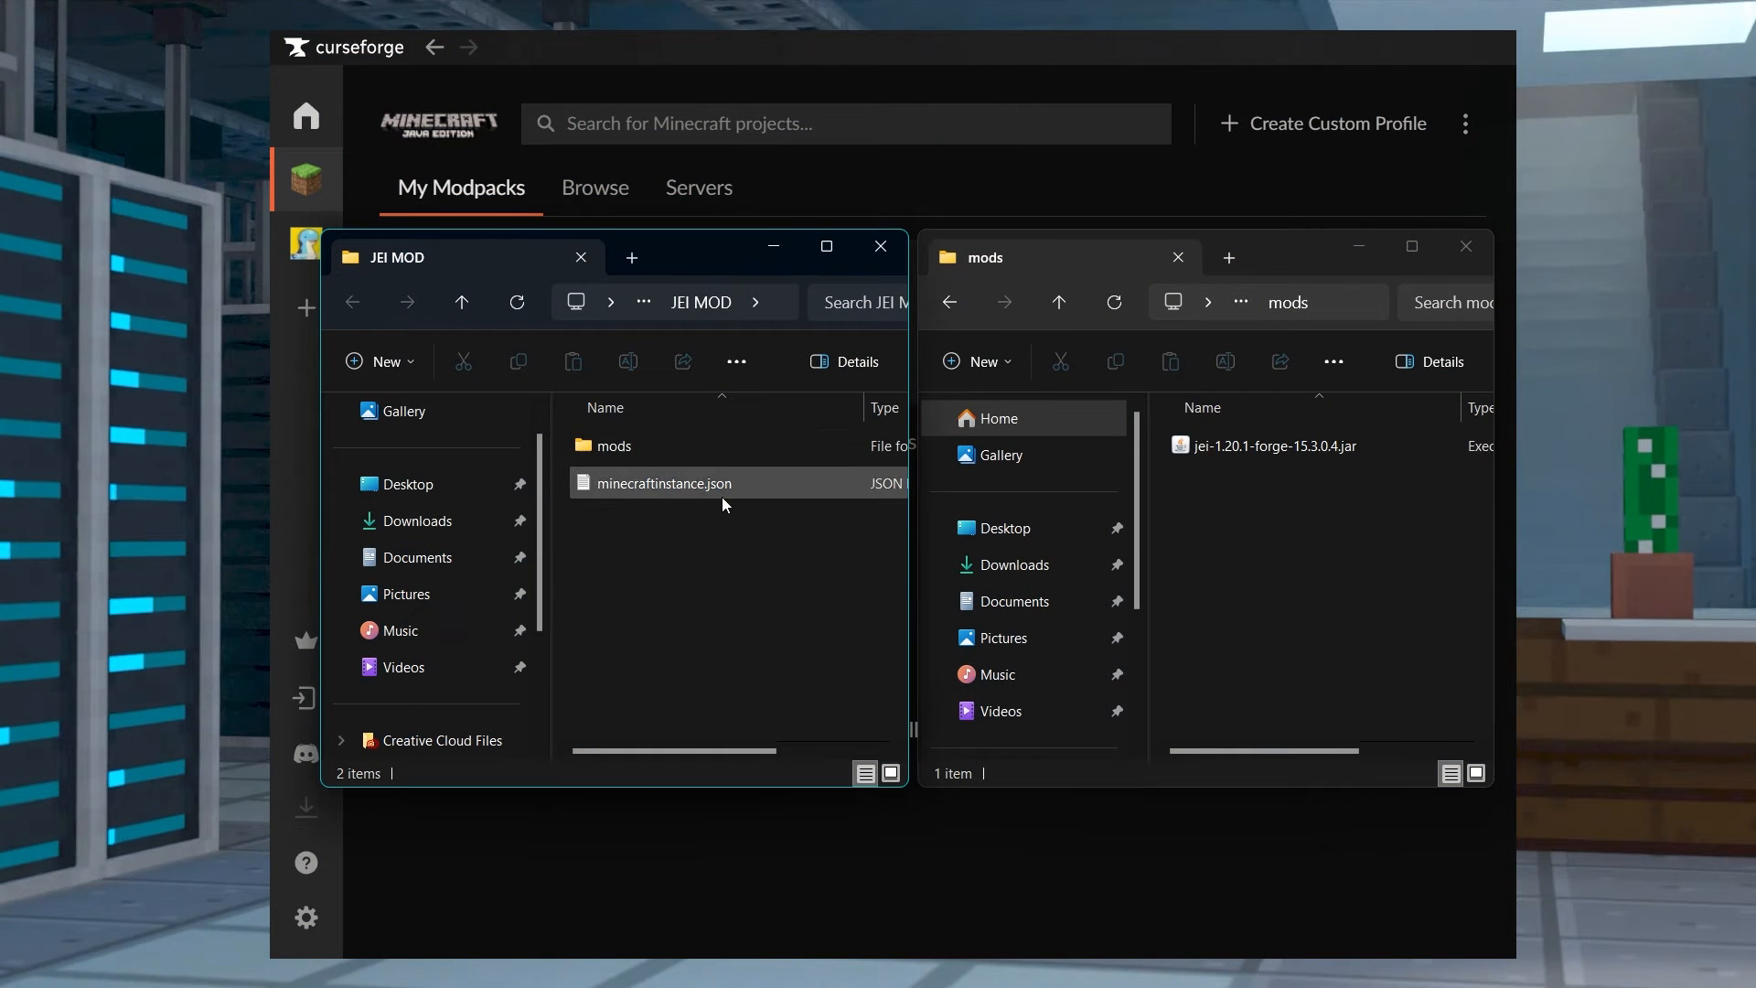
mouse_move(613, 446)
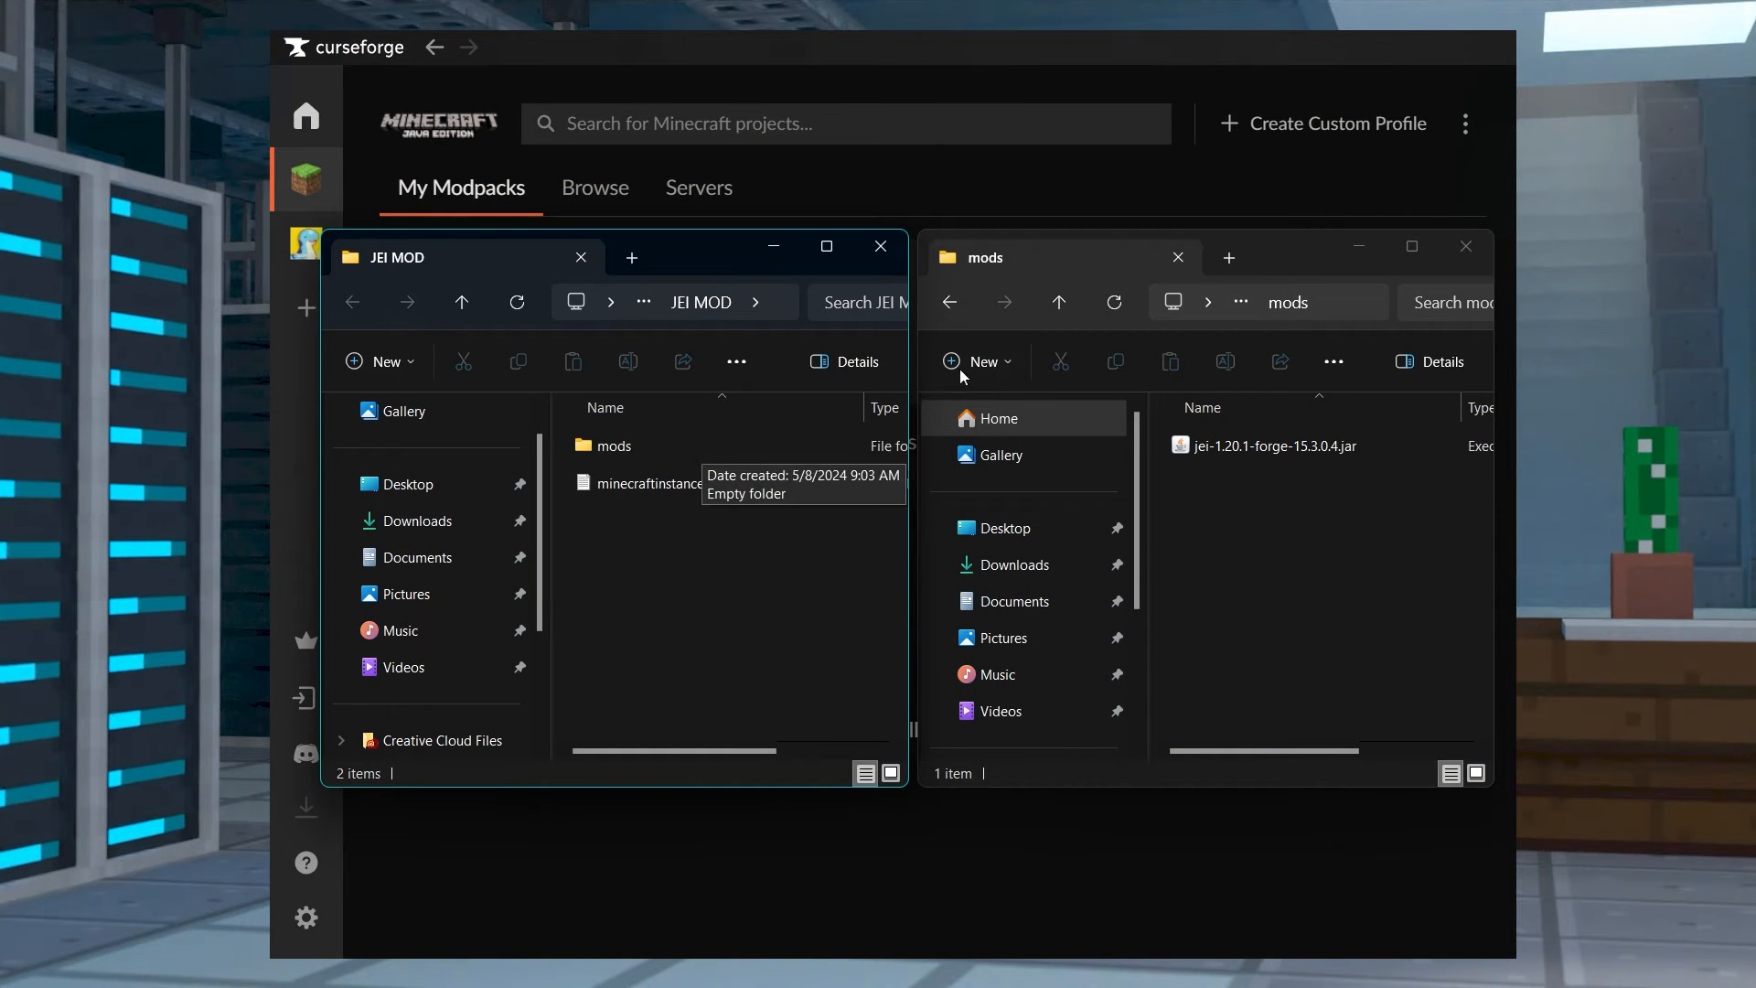
Close the downloaded-jar folder, the JEI MOD folder and the empty mods folder
click(1466, 246)
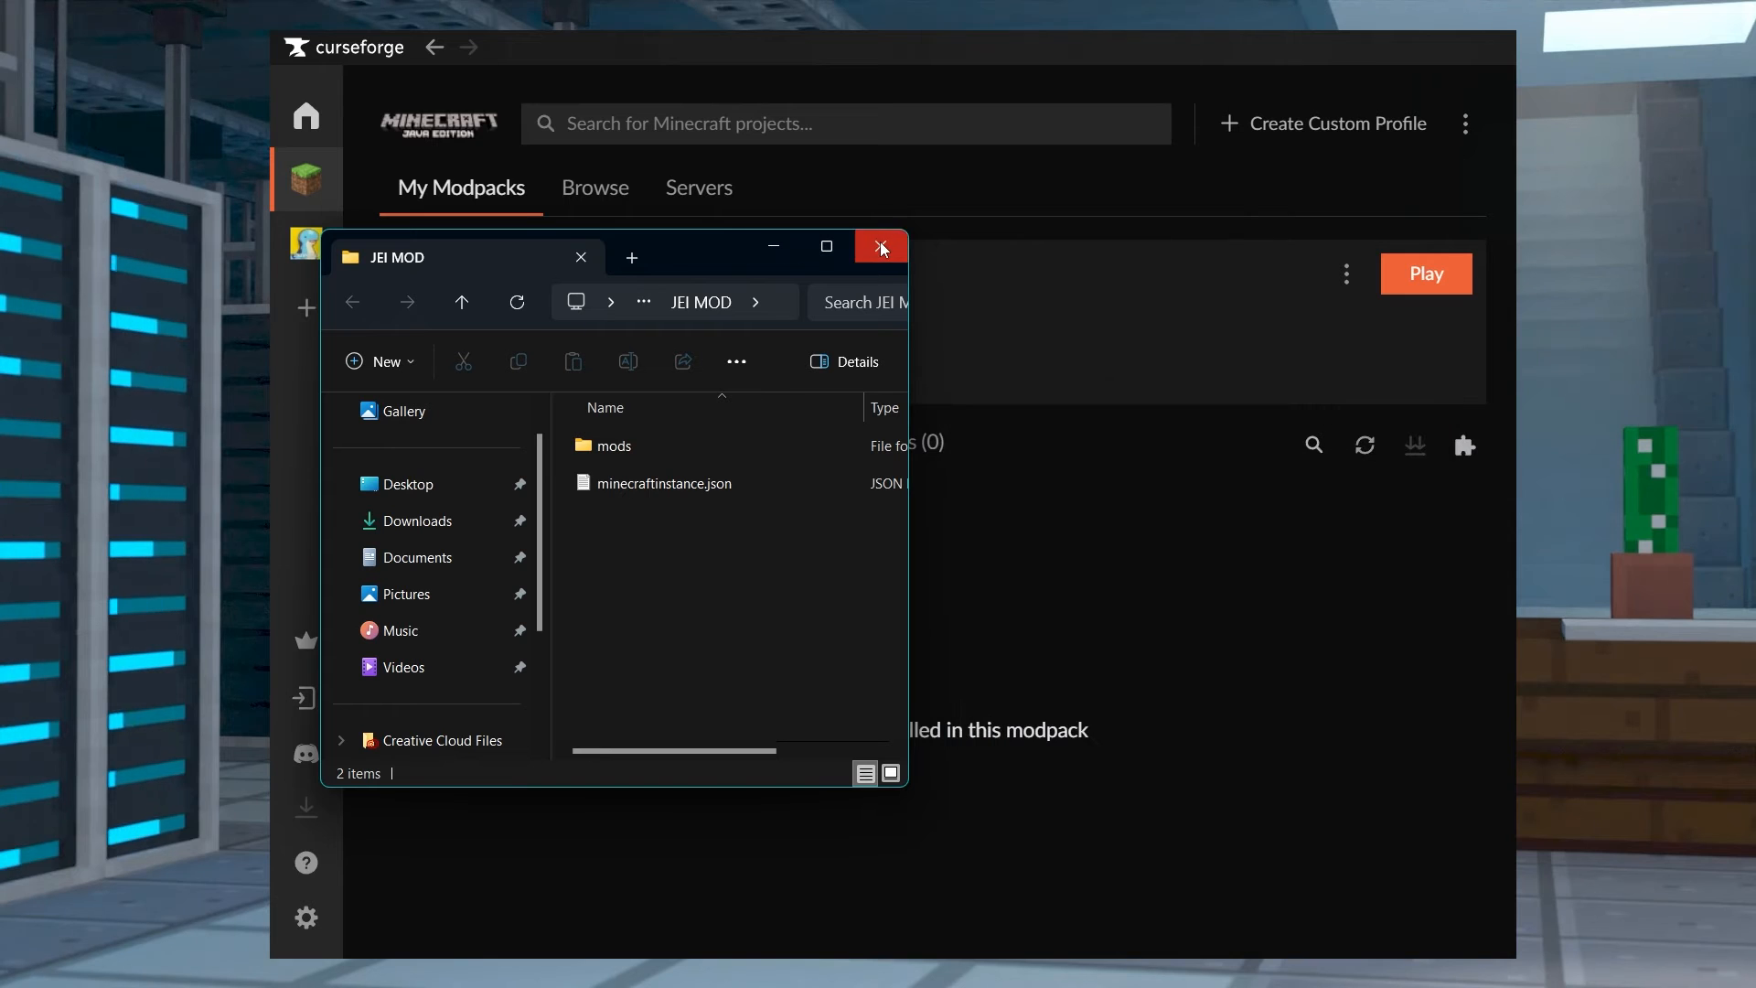
click(881, 247)
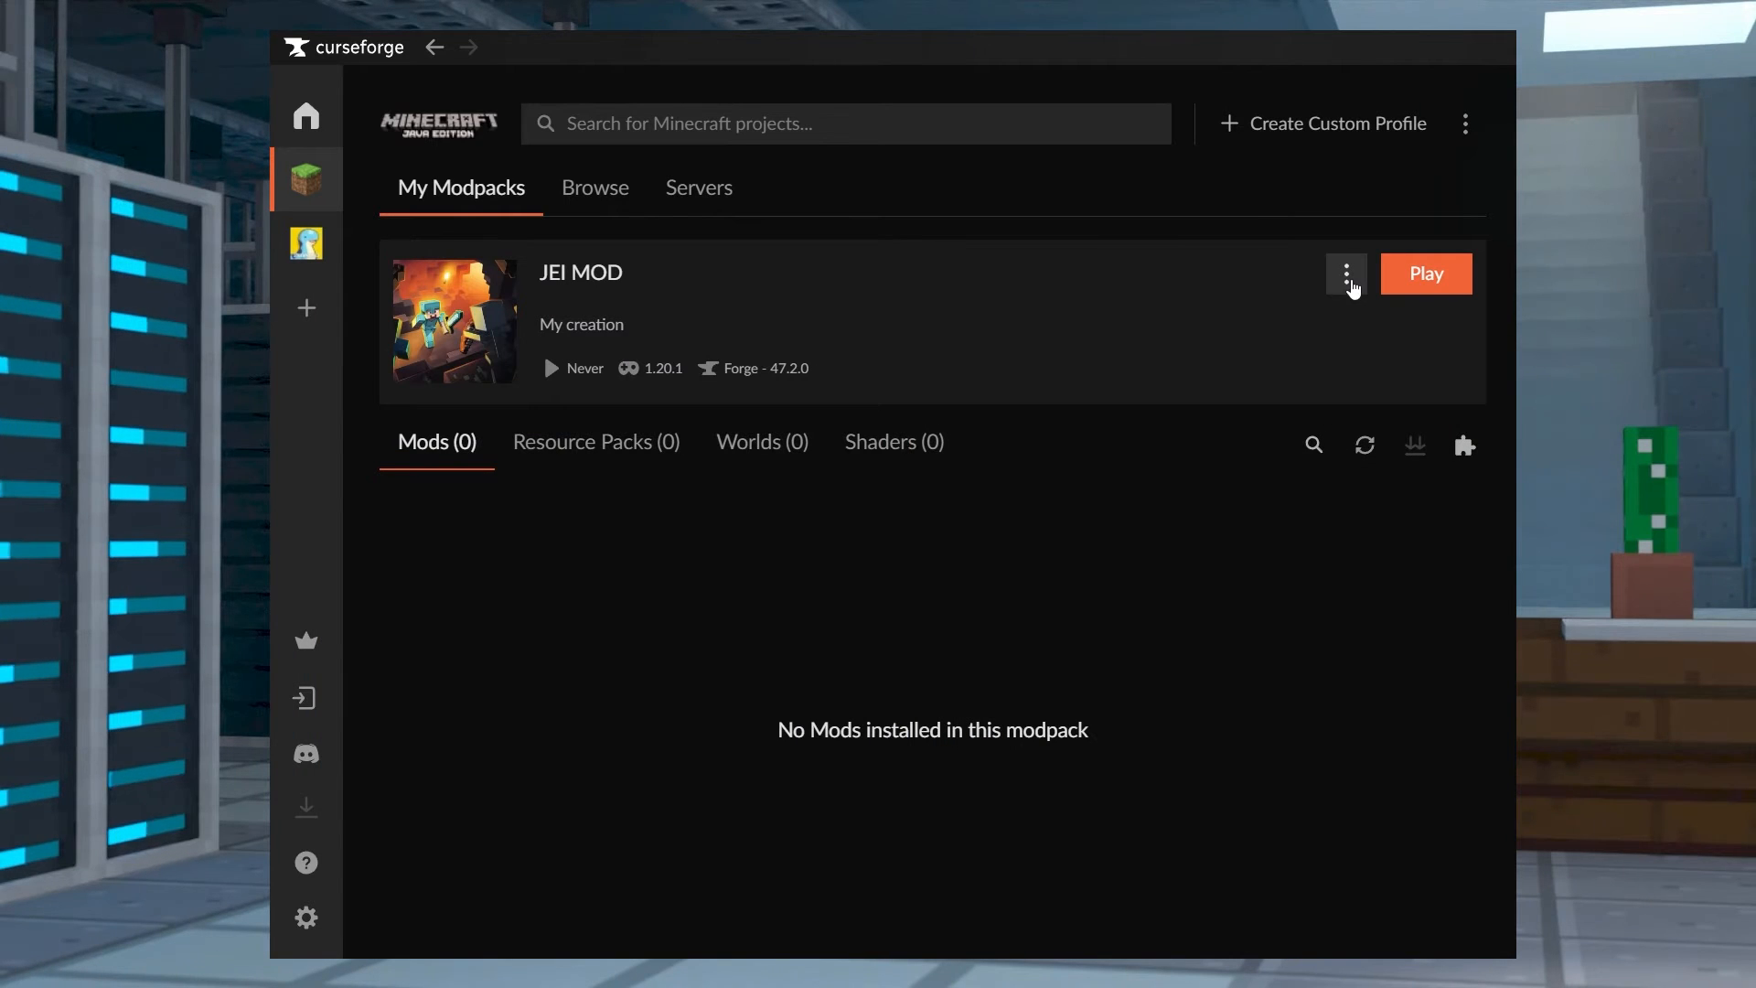
mouse_move(1281, 444)
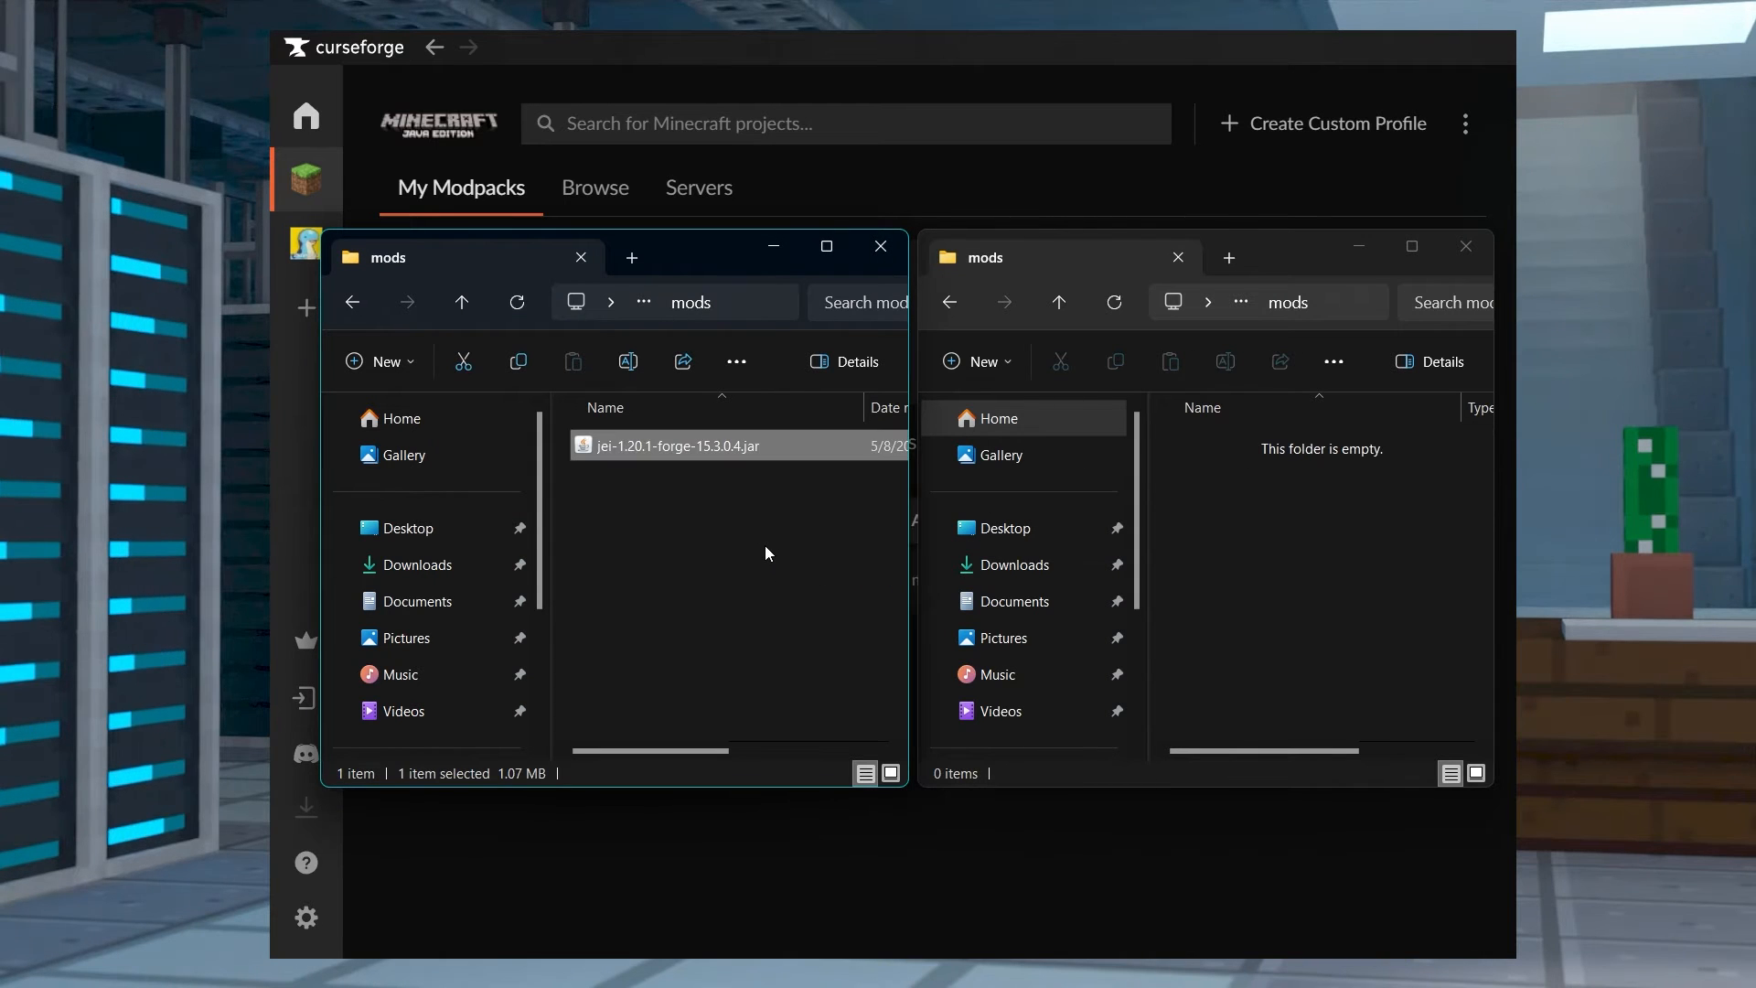
mouse_move(1317, 537)
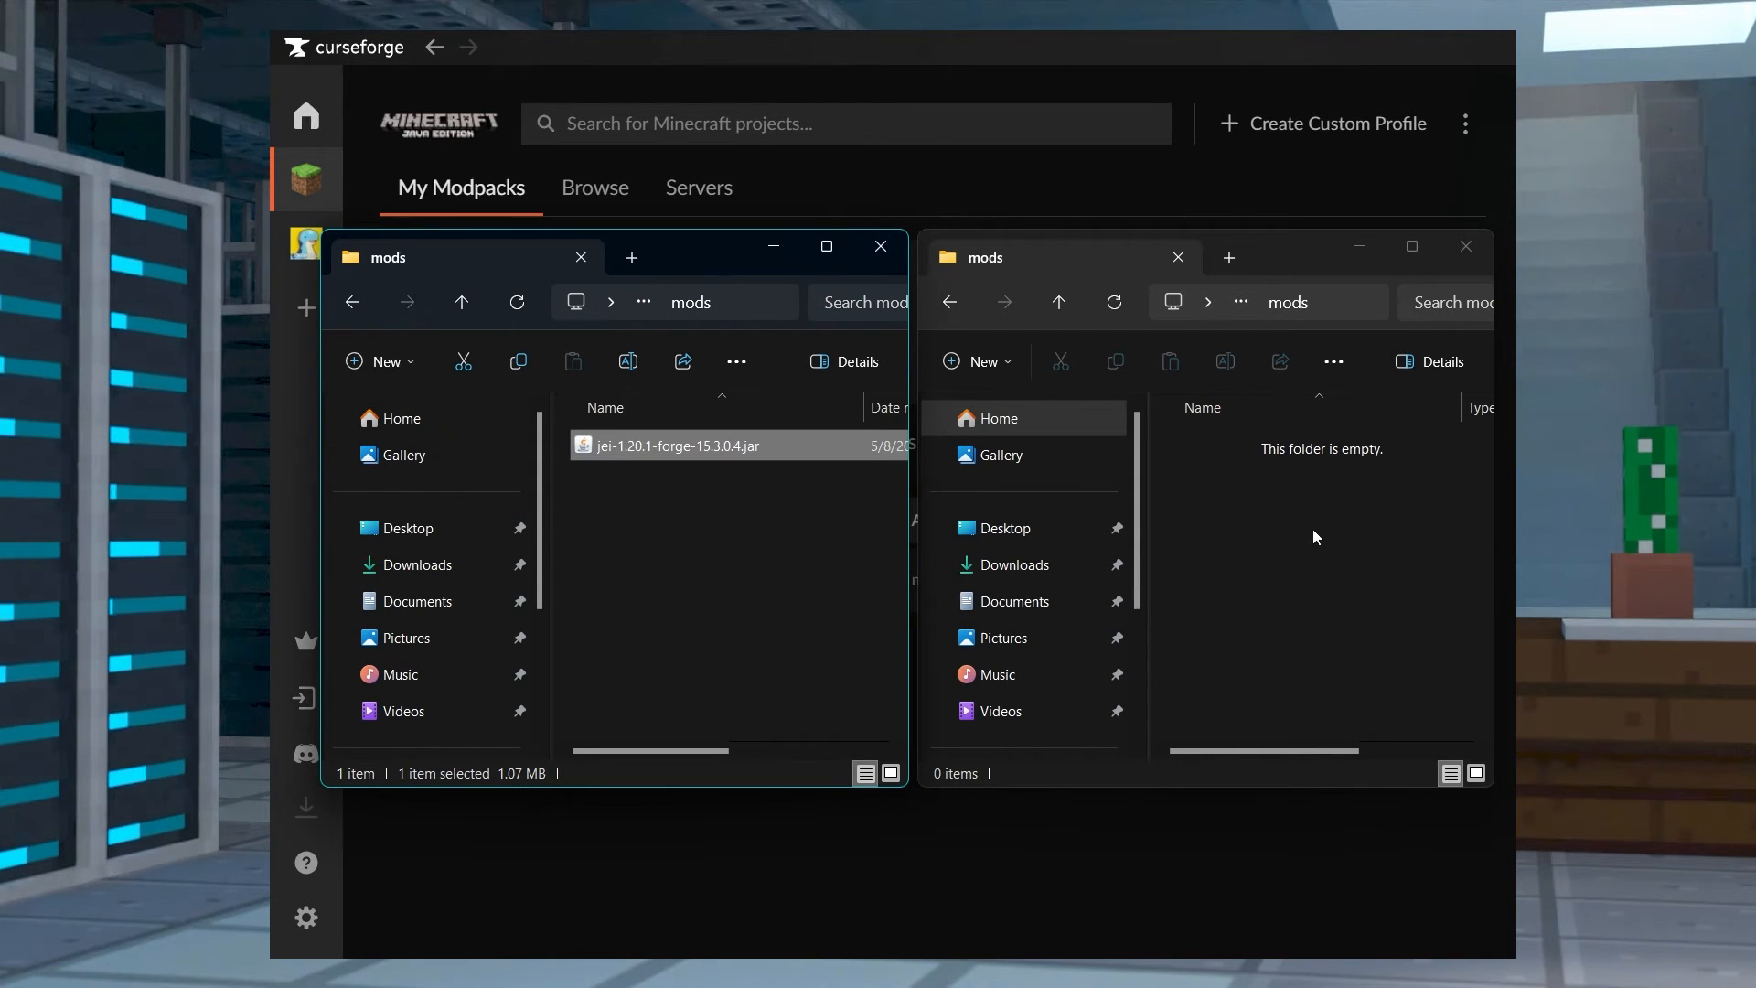
click(881, 245)
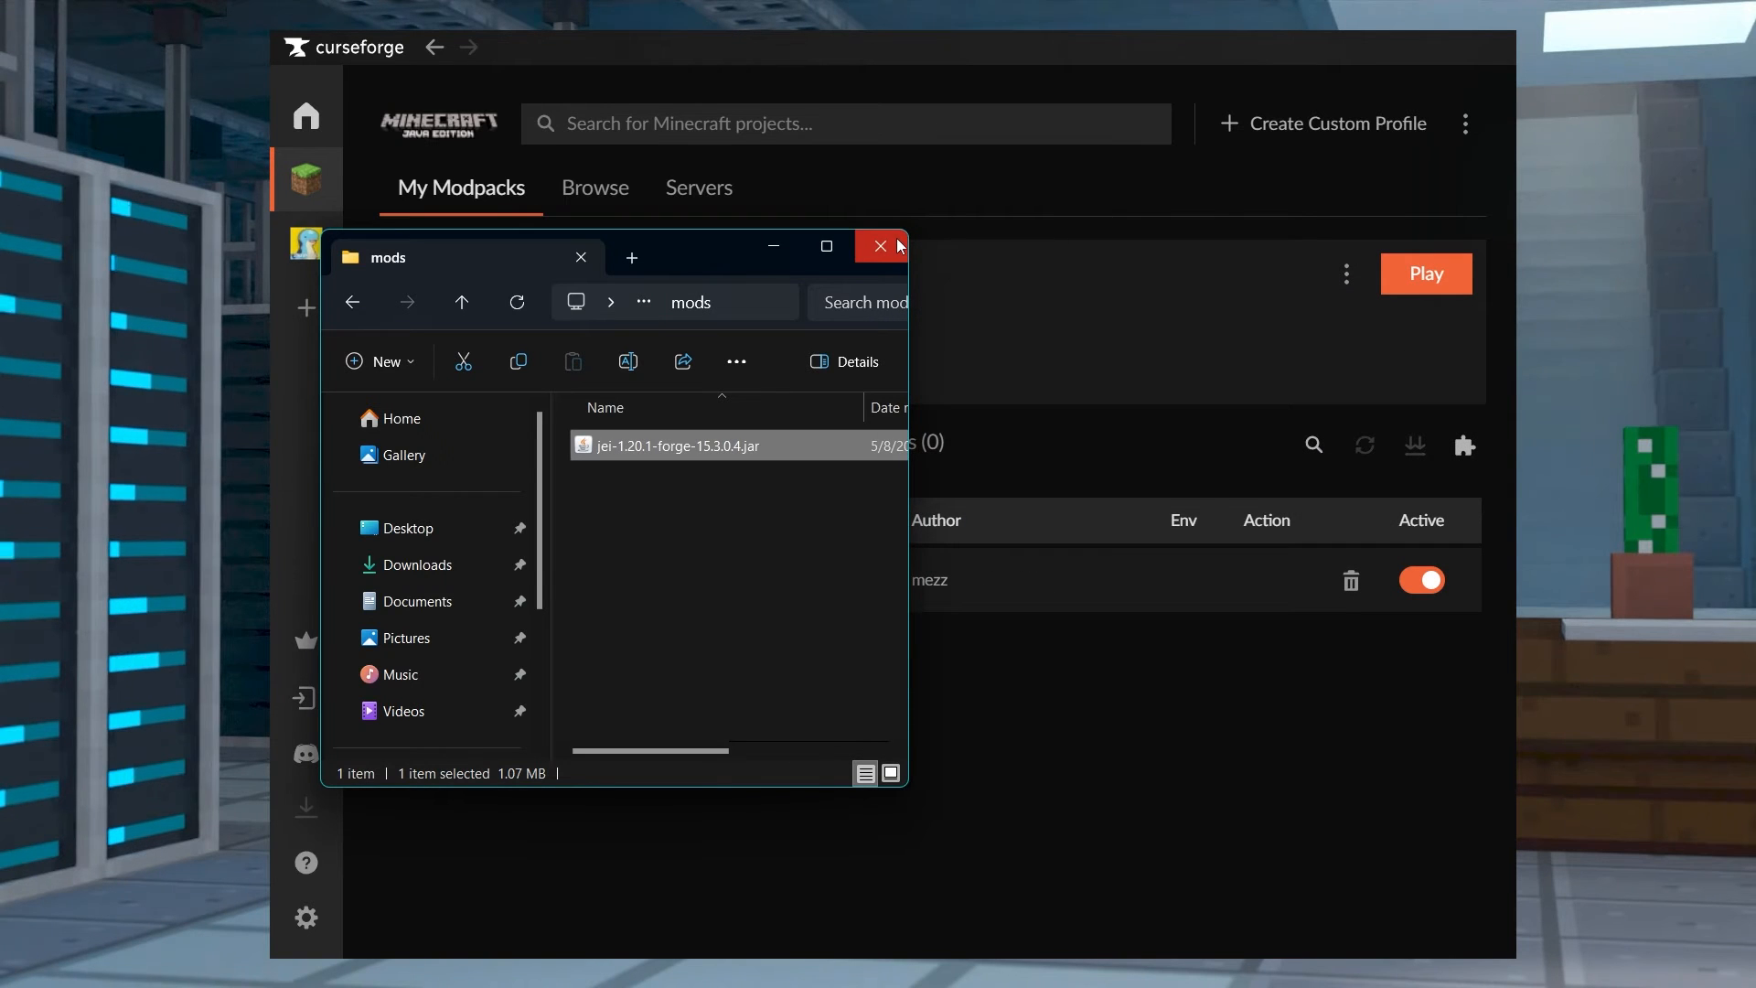
Close the profile's mods folder and browse CurseForge's Forge 1.20.6 mod catalogue
click(881, 258)
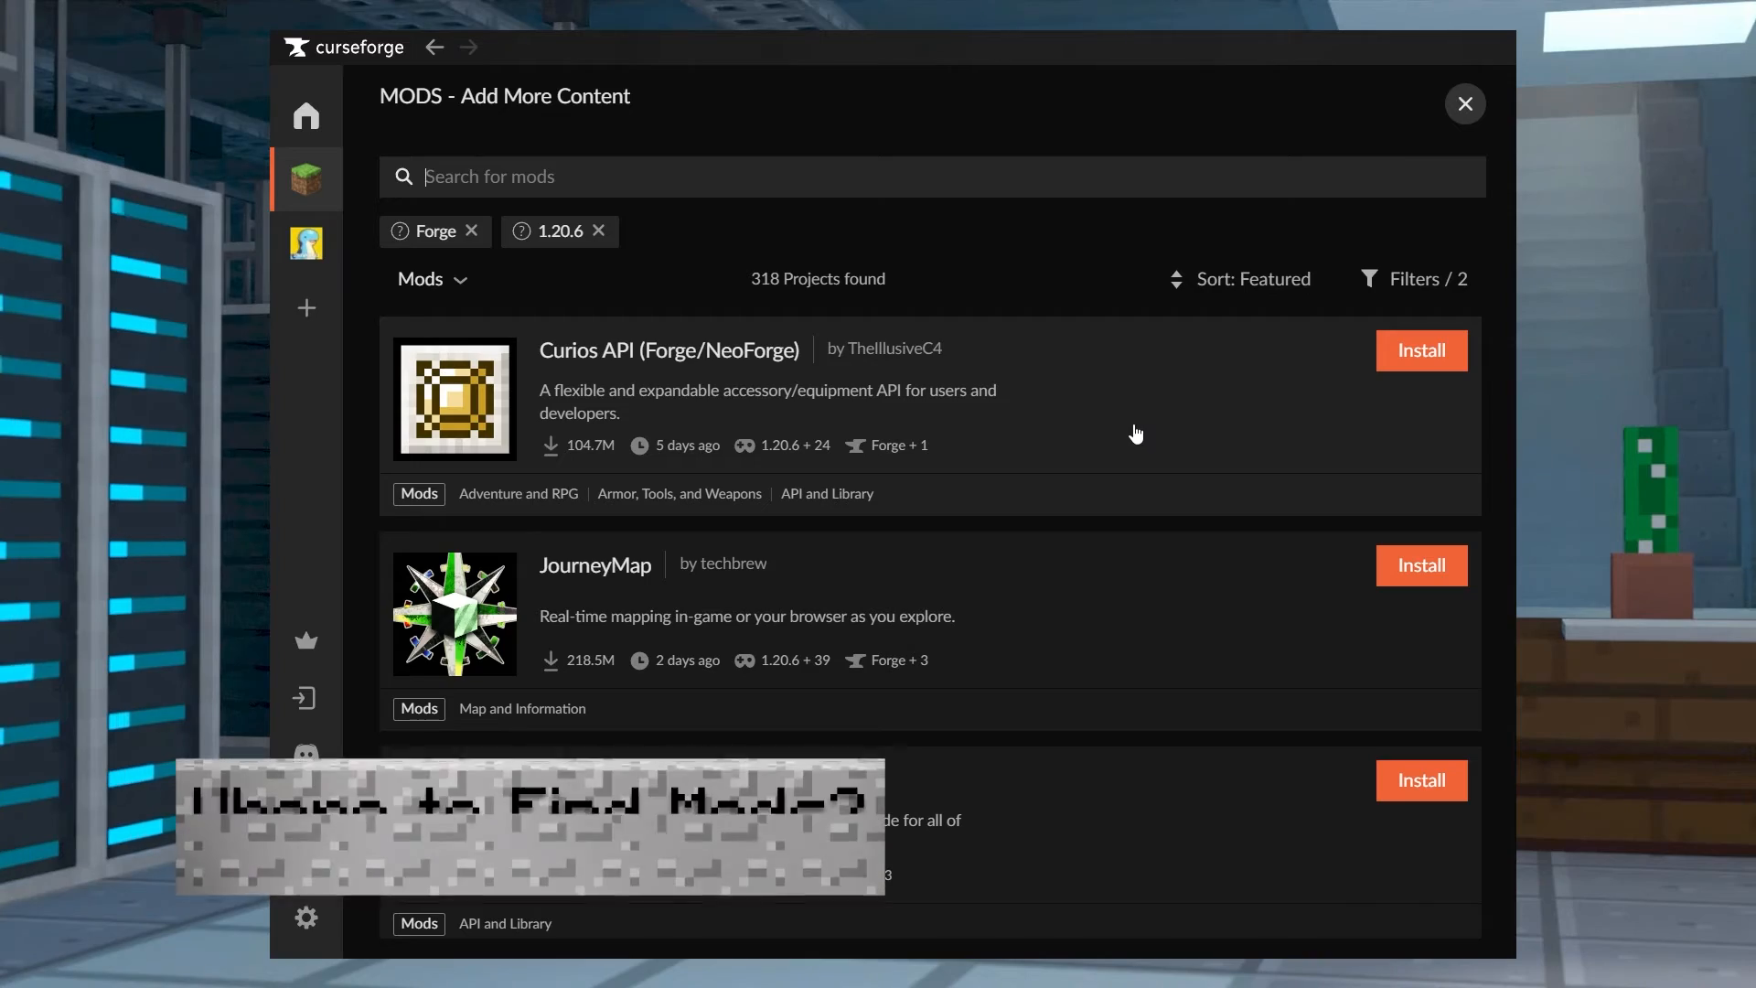
scroll(down, 3)
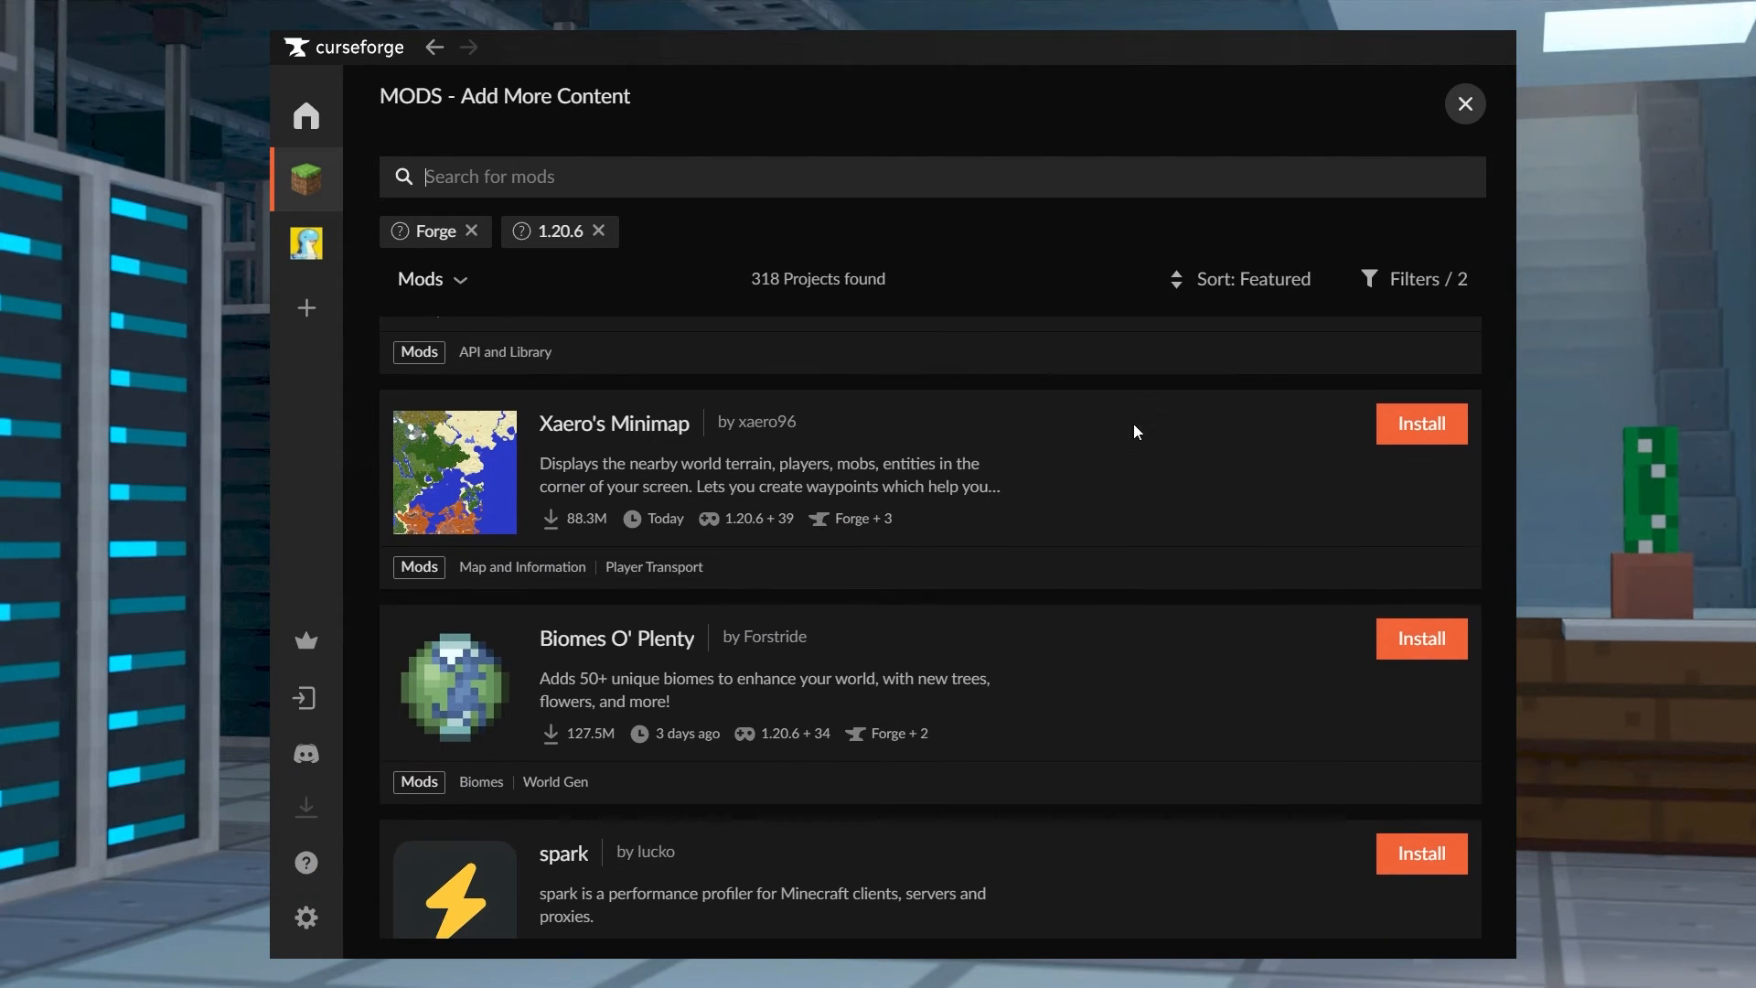
scroll(down, 3)
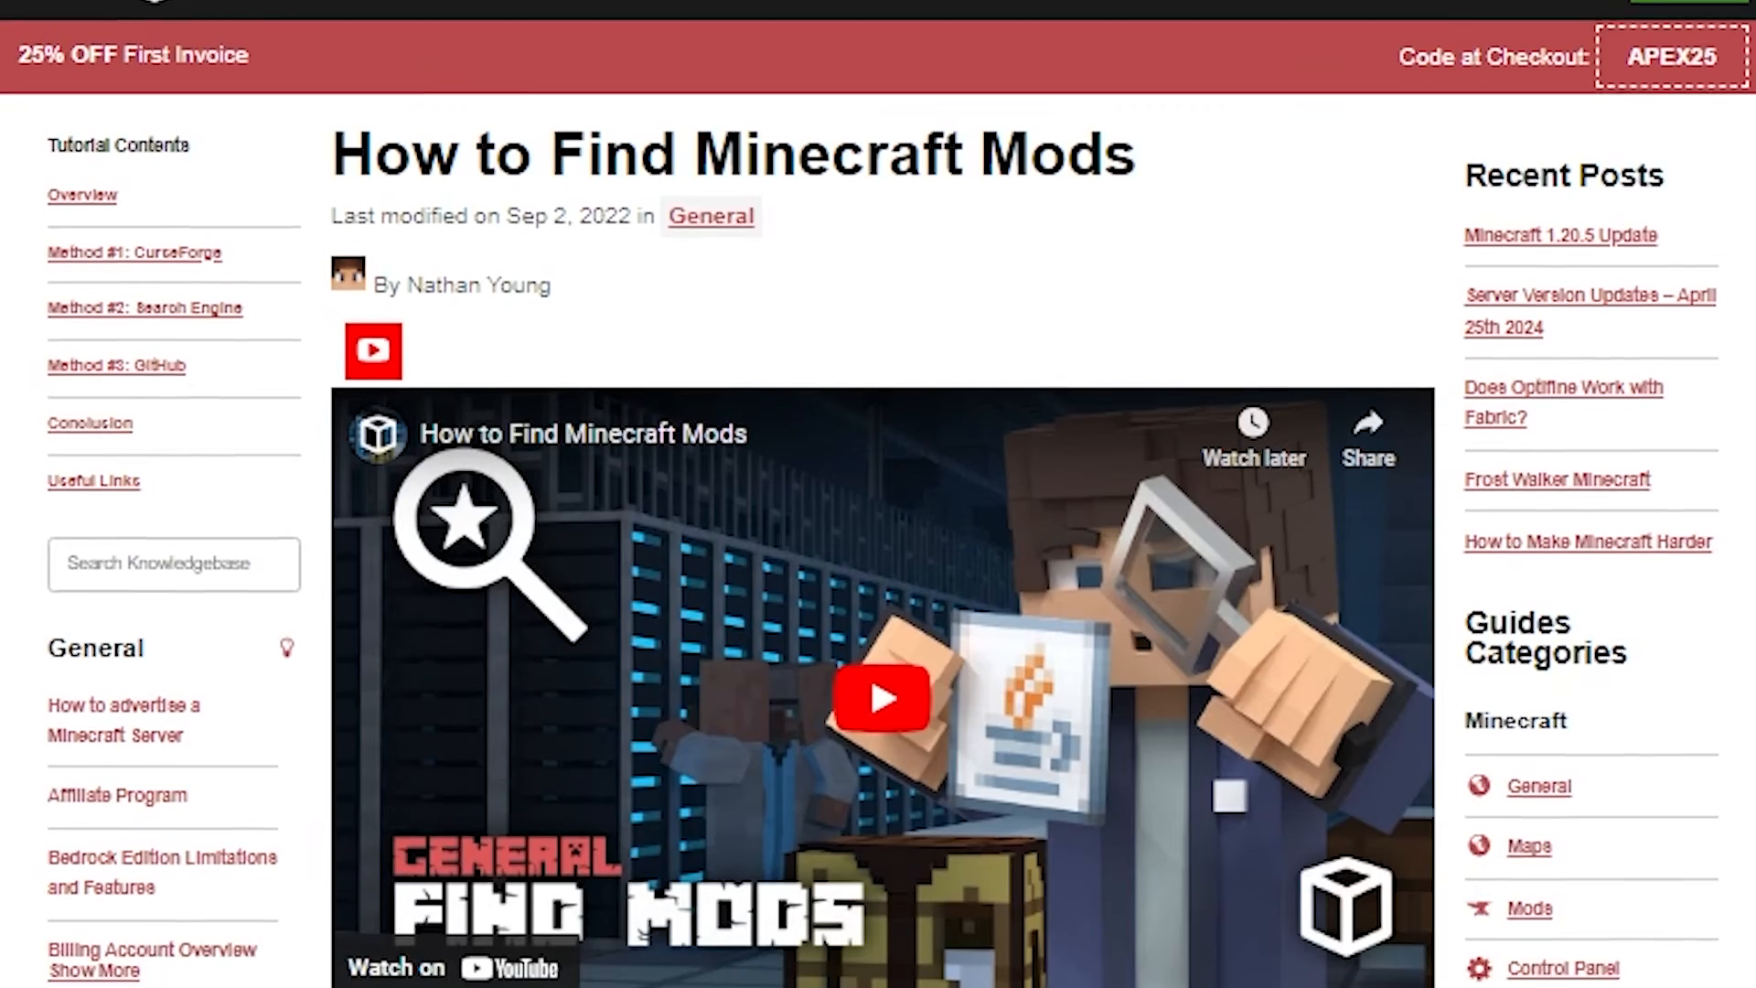
scroll(down, 3)
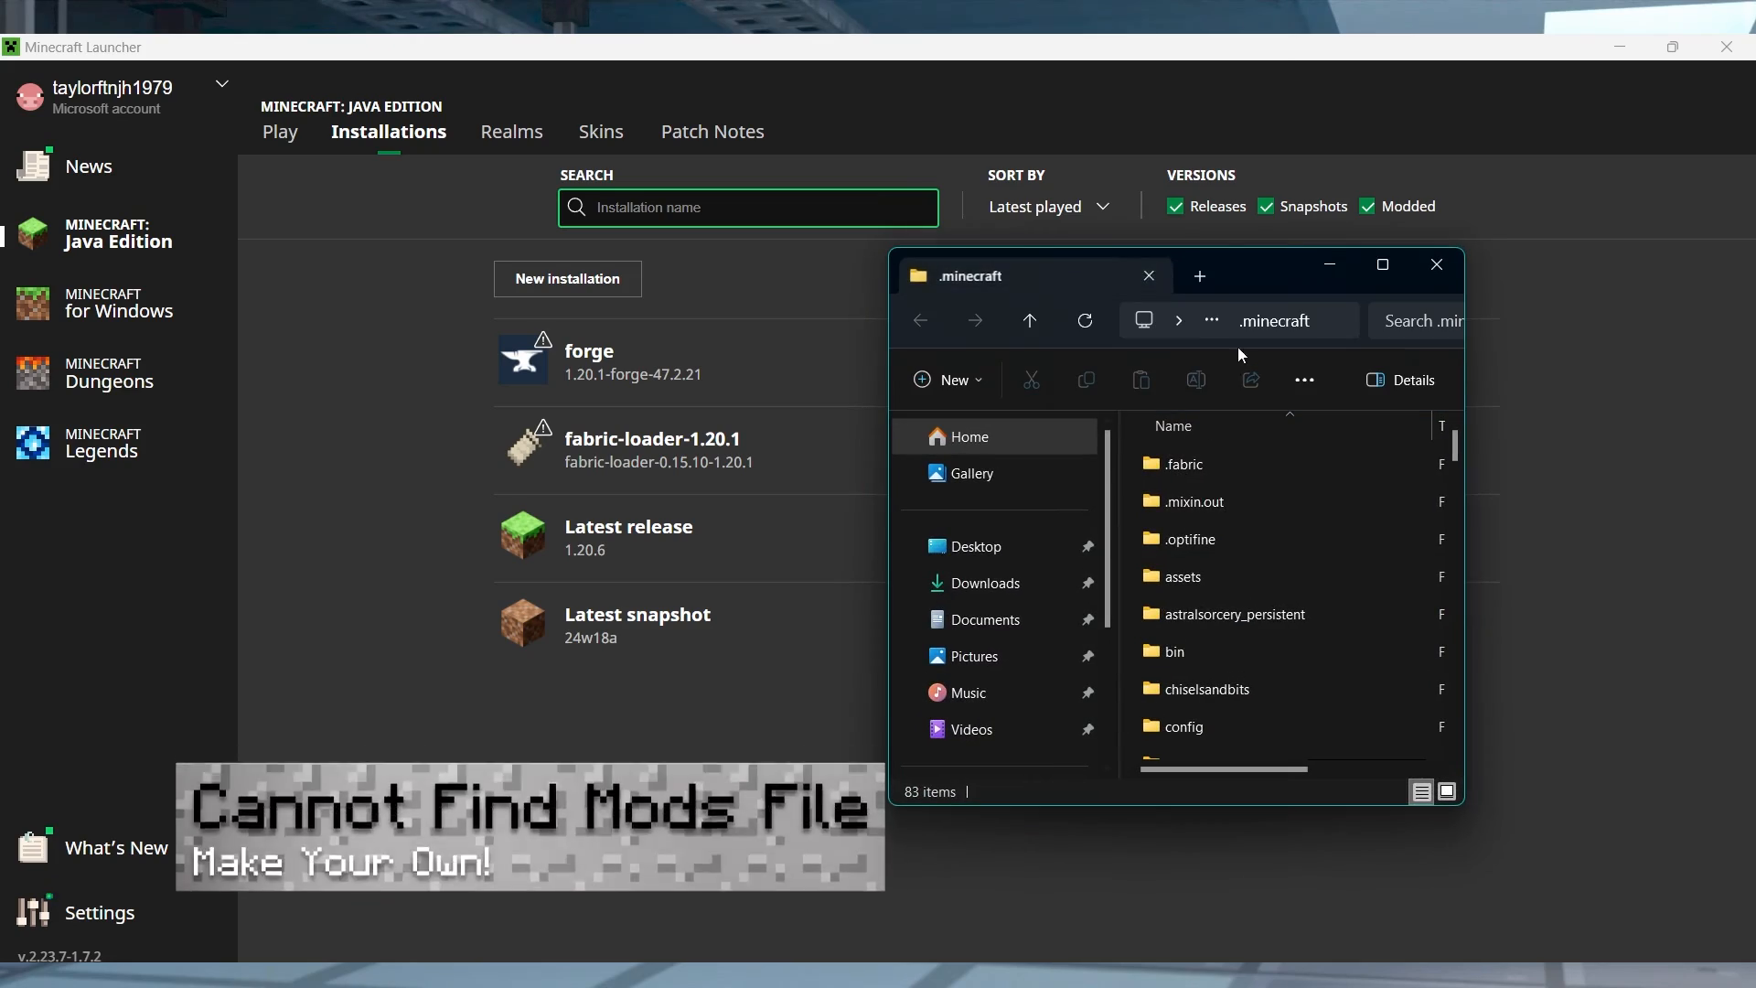
Create a new folder named mods inside .minecraft
drag(1237, 264, 1042, 260)
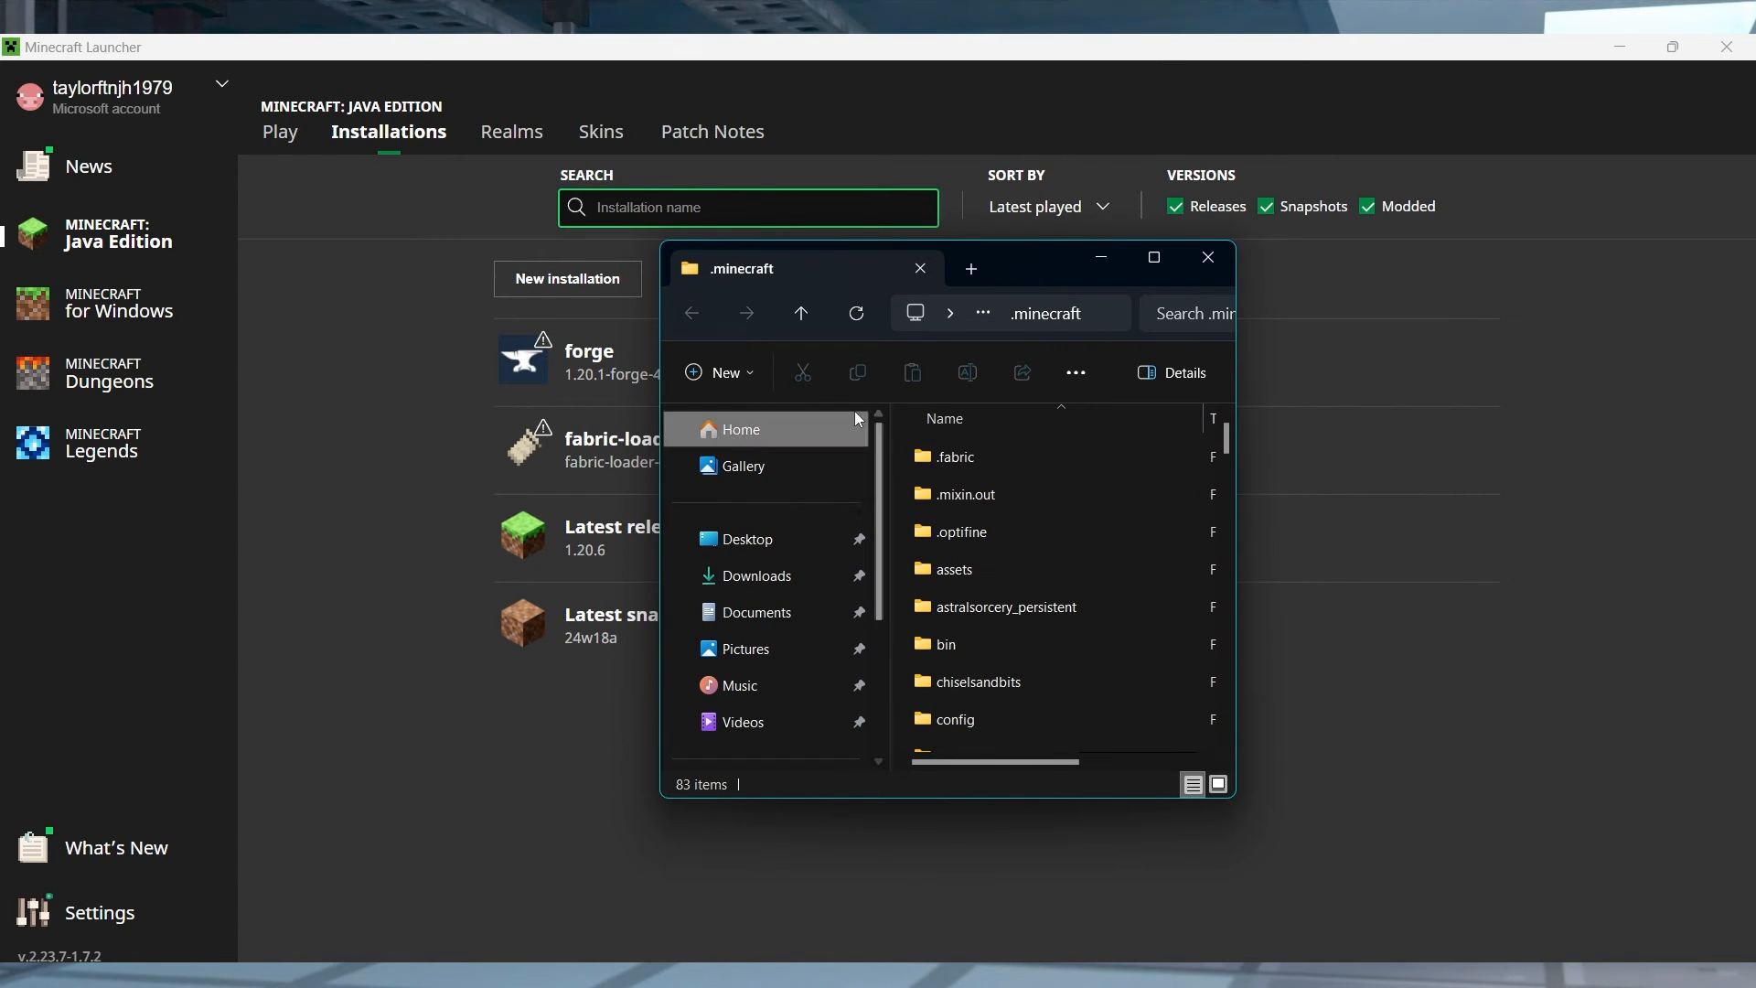
click(717, 372)
text(m)
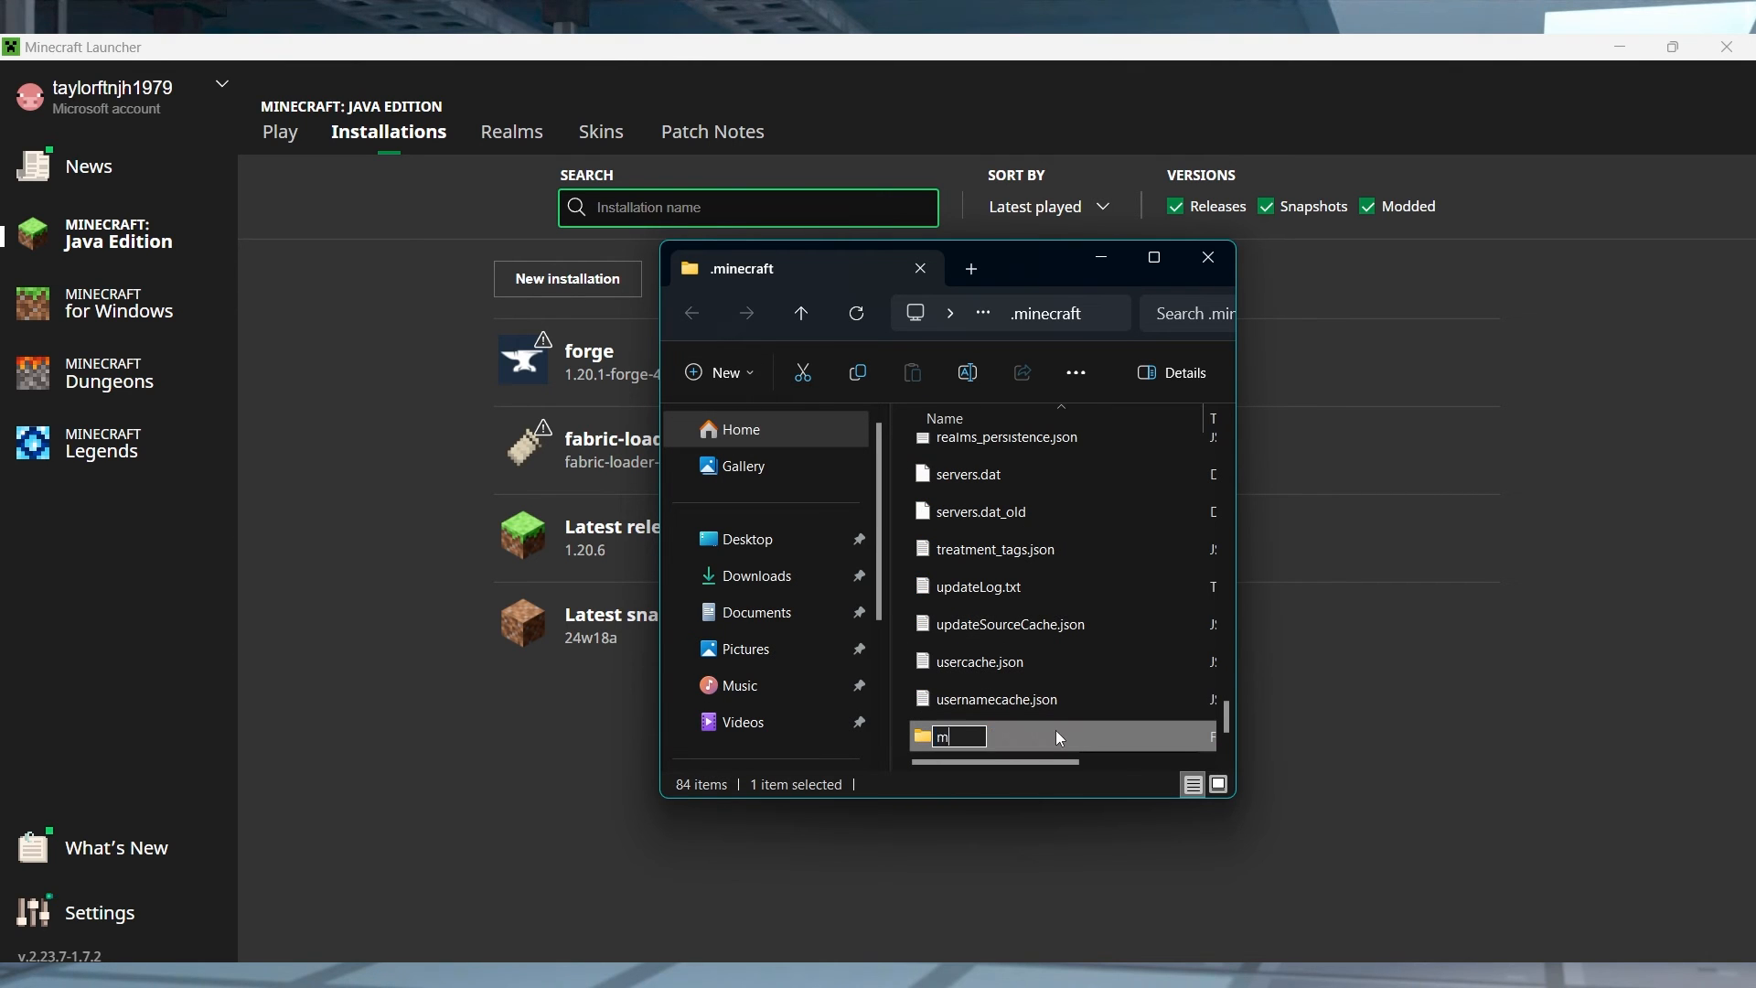
text(ods)
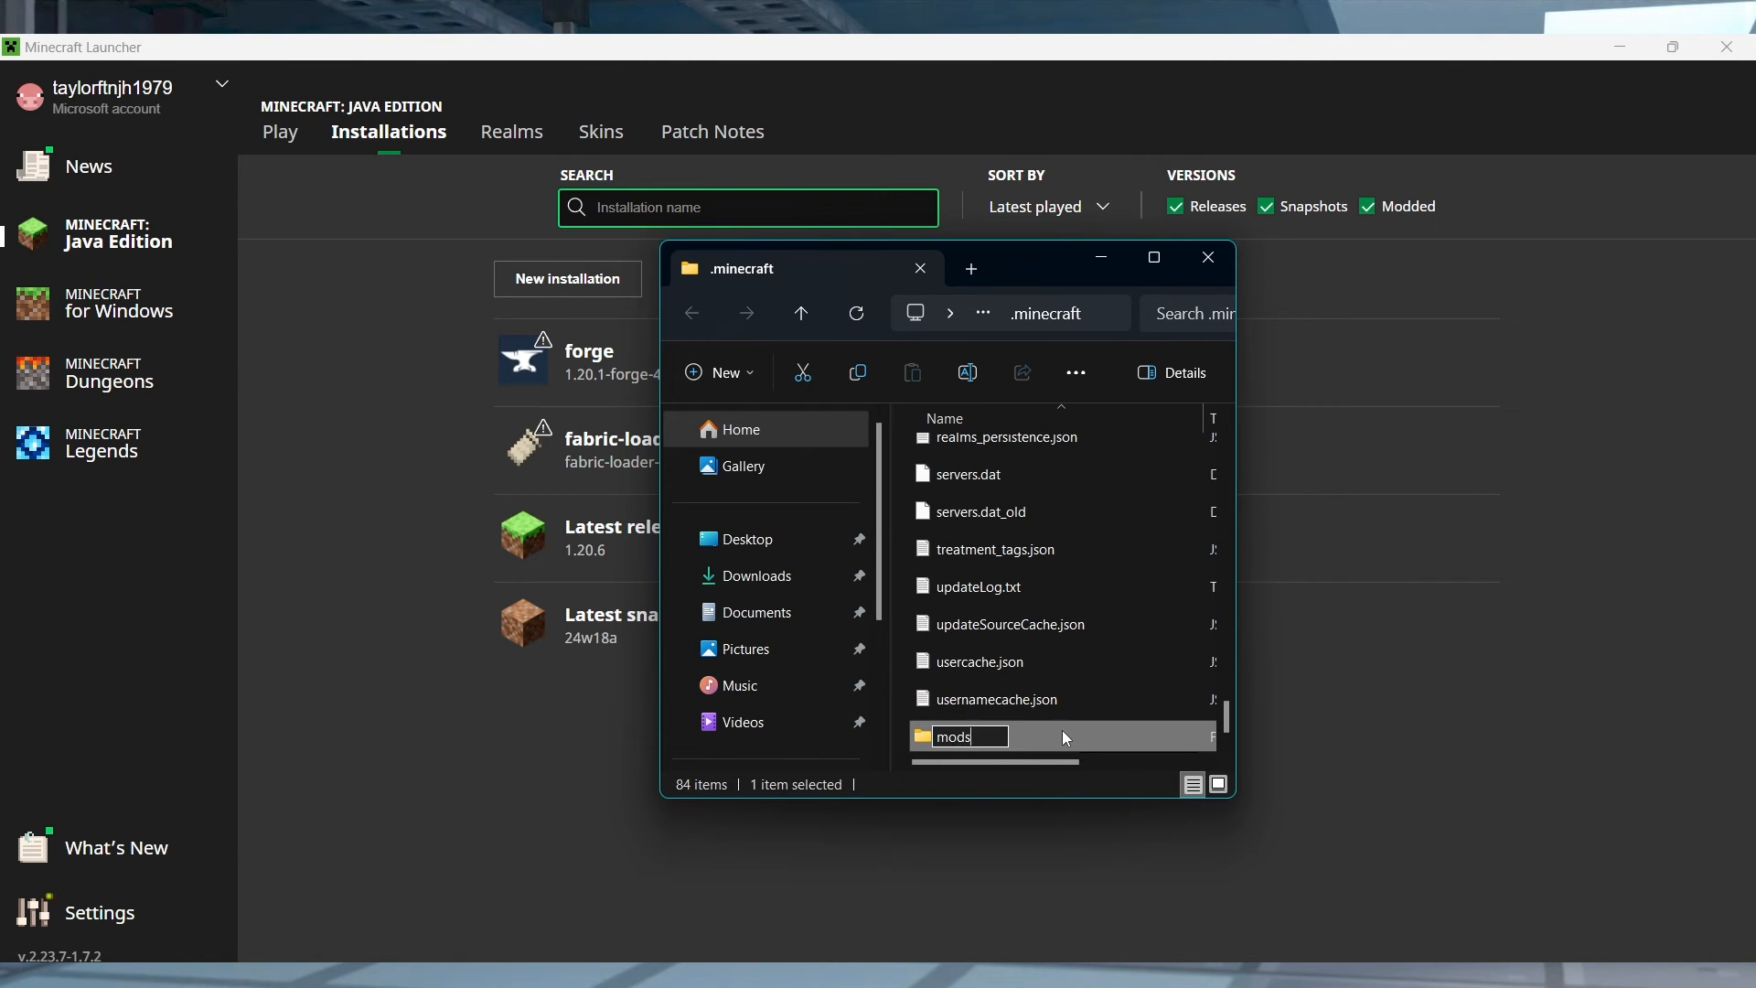
mouse_move(1074, 736)
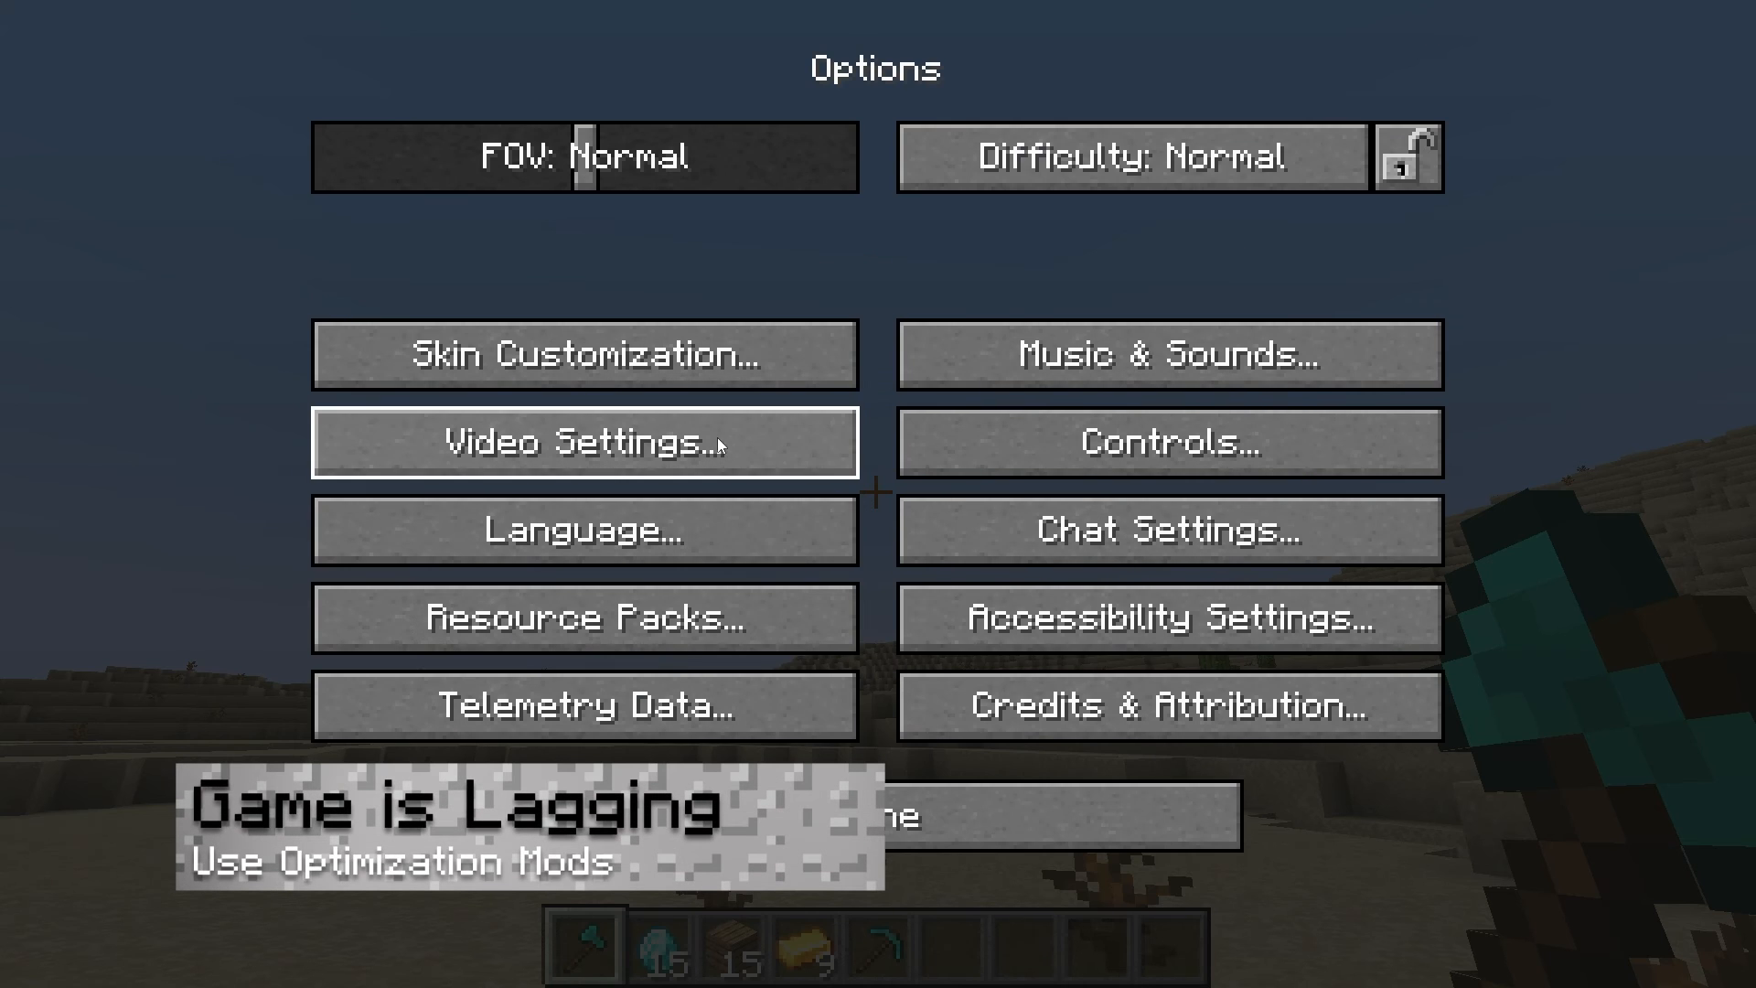
click(583, 442)
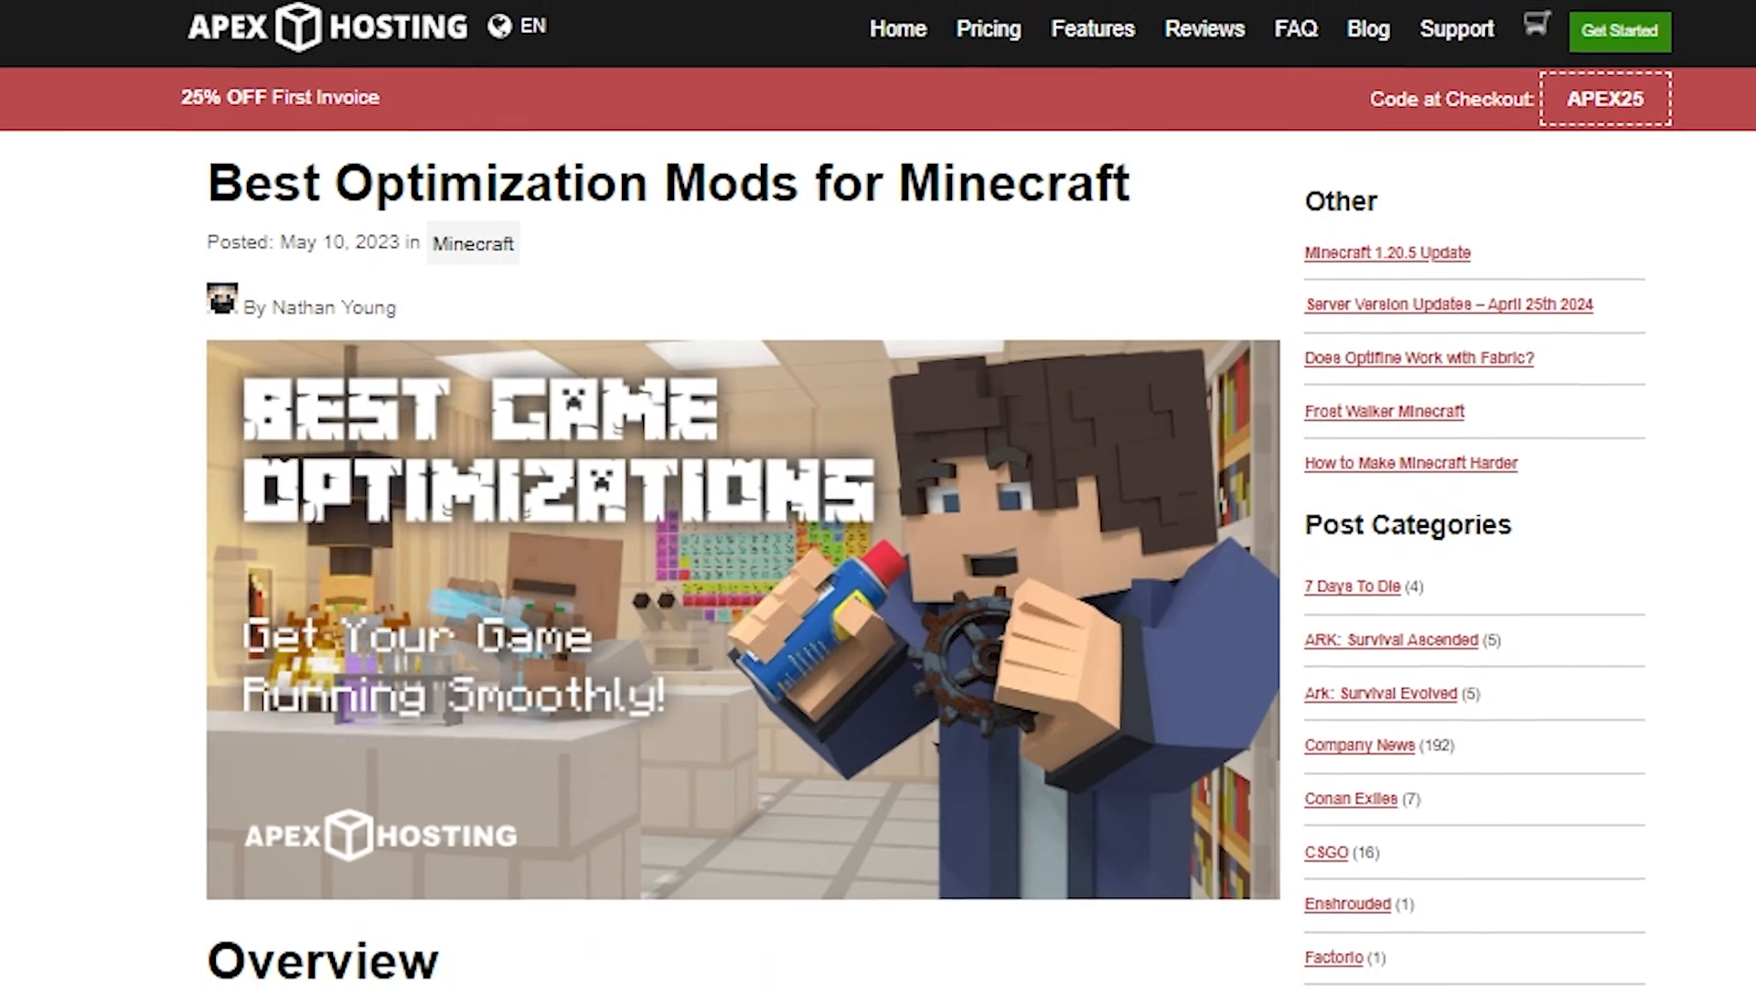
scroll(down, 3)
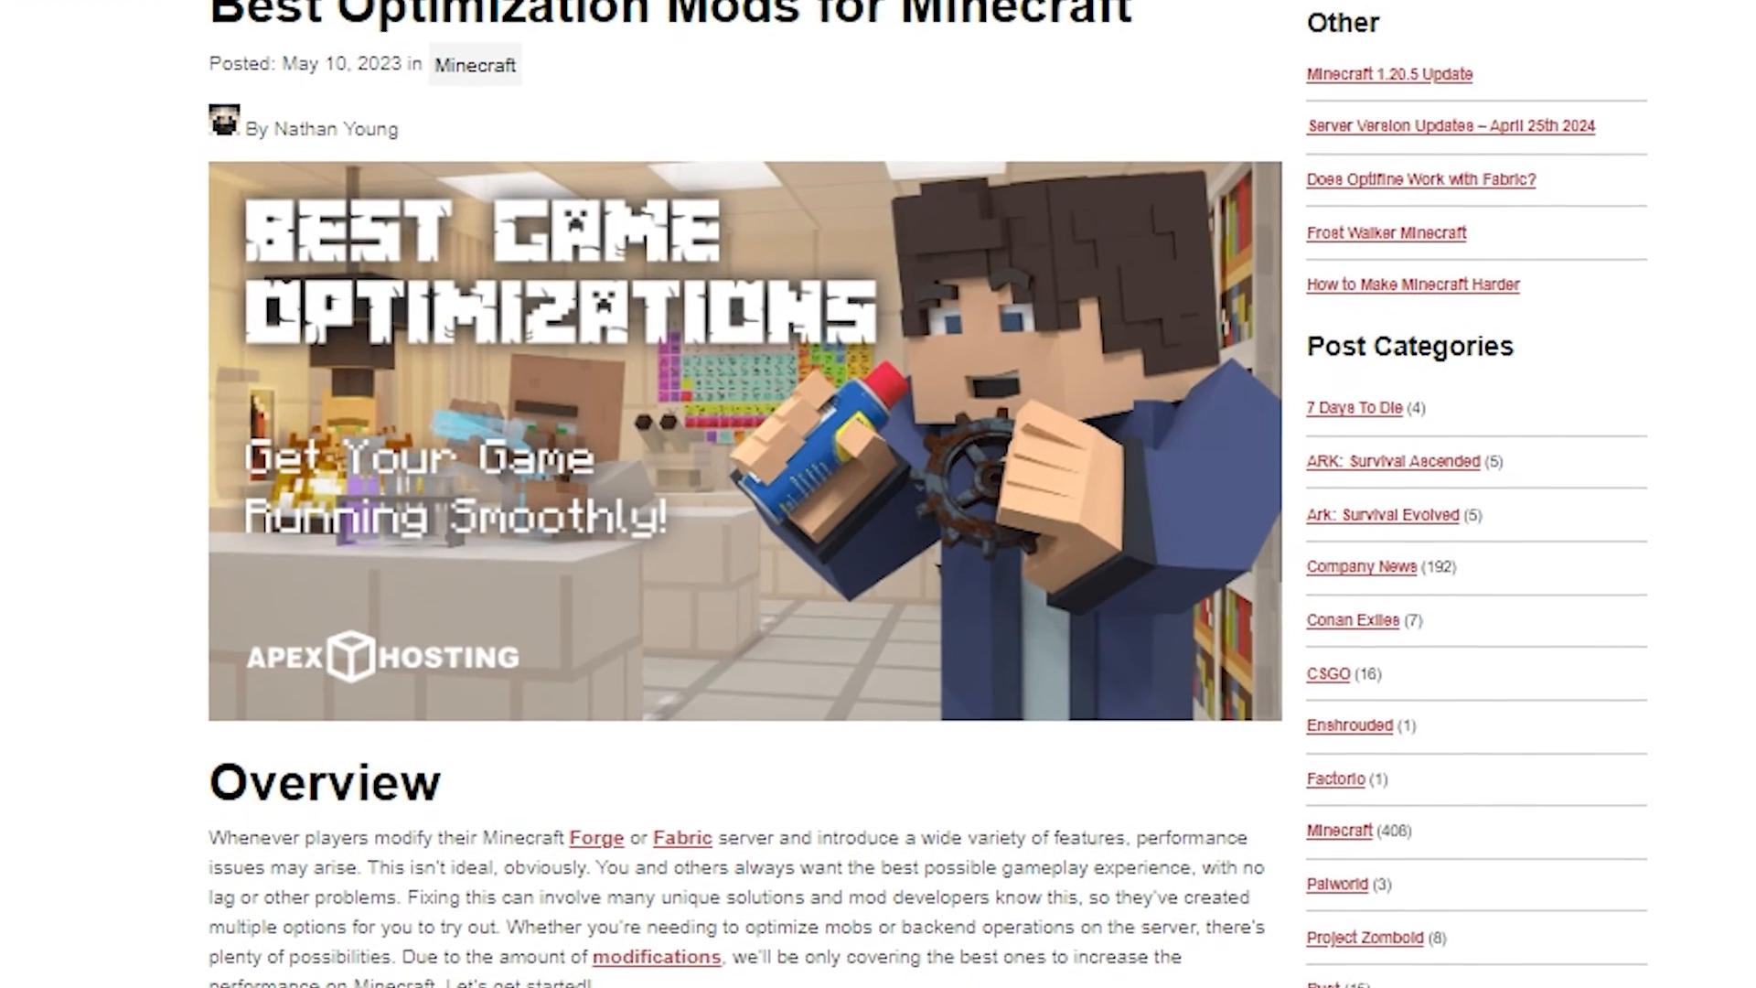
scroll(down, 3)
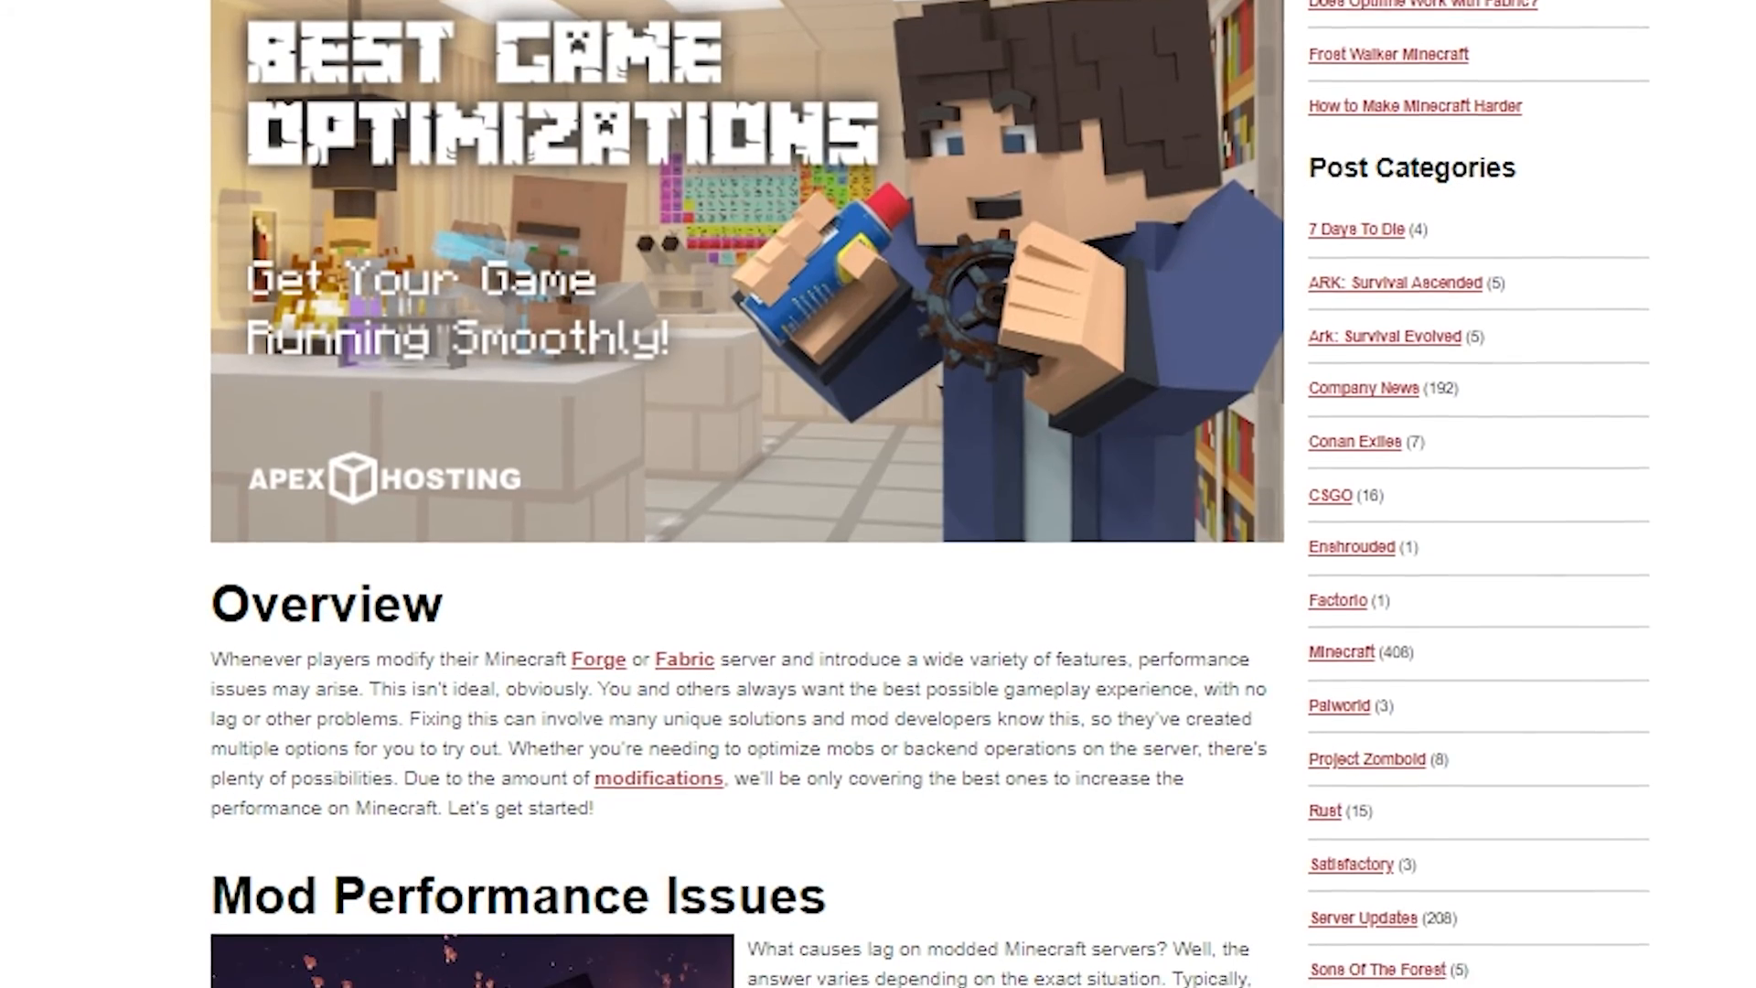
scroll(down, 3)
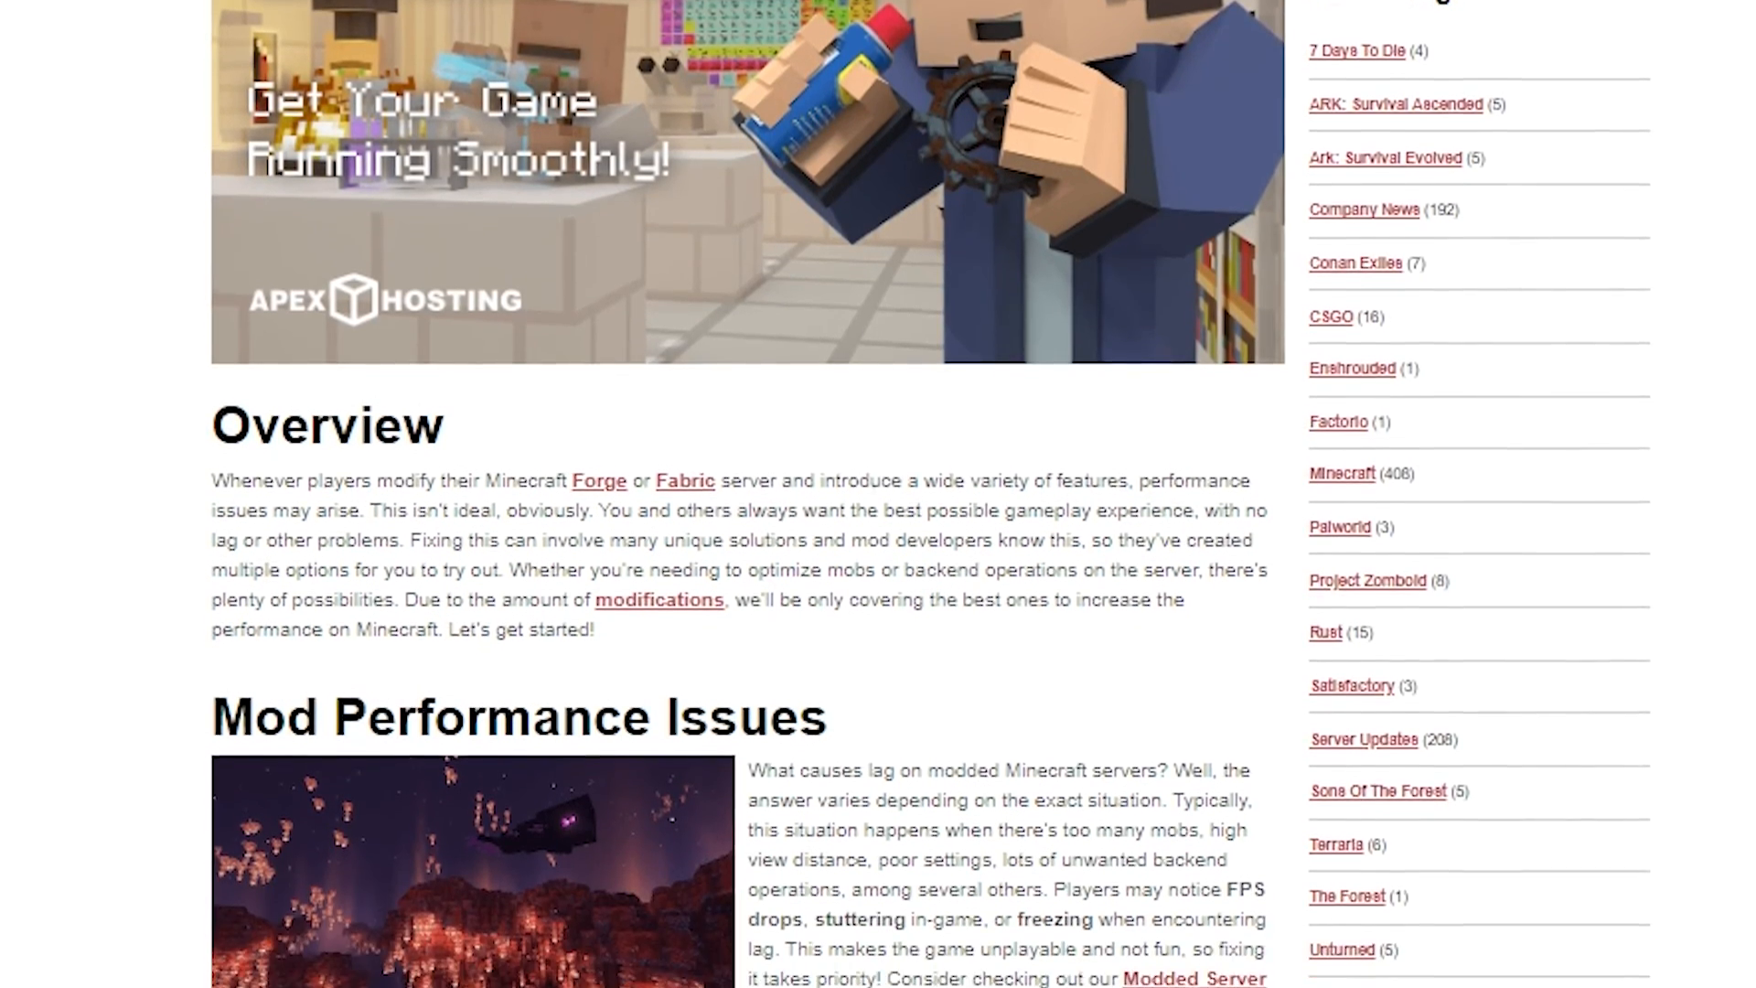